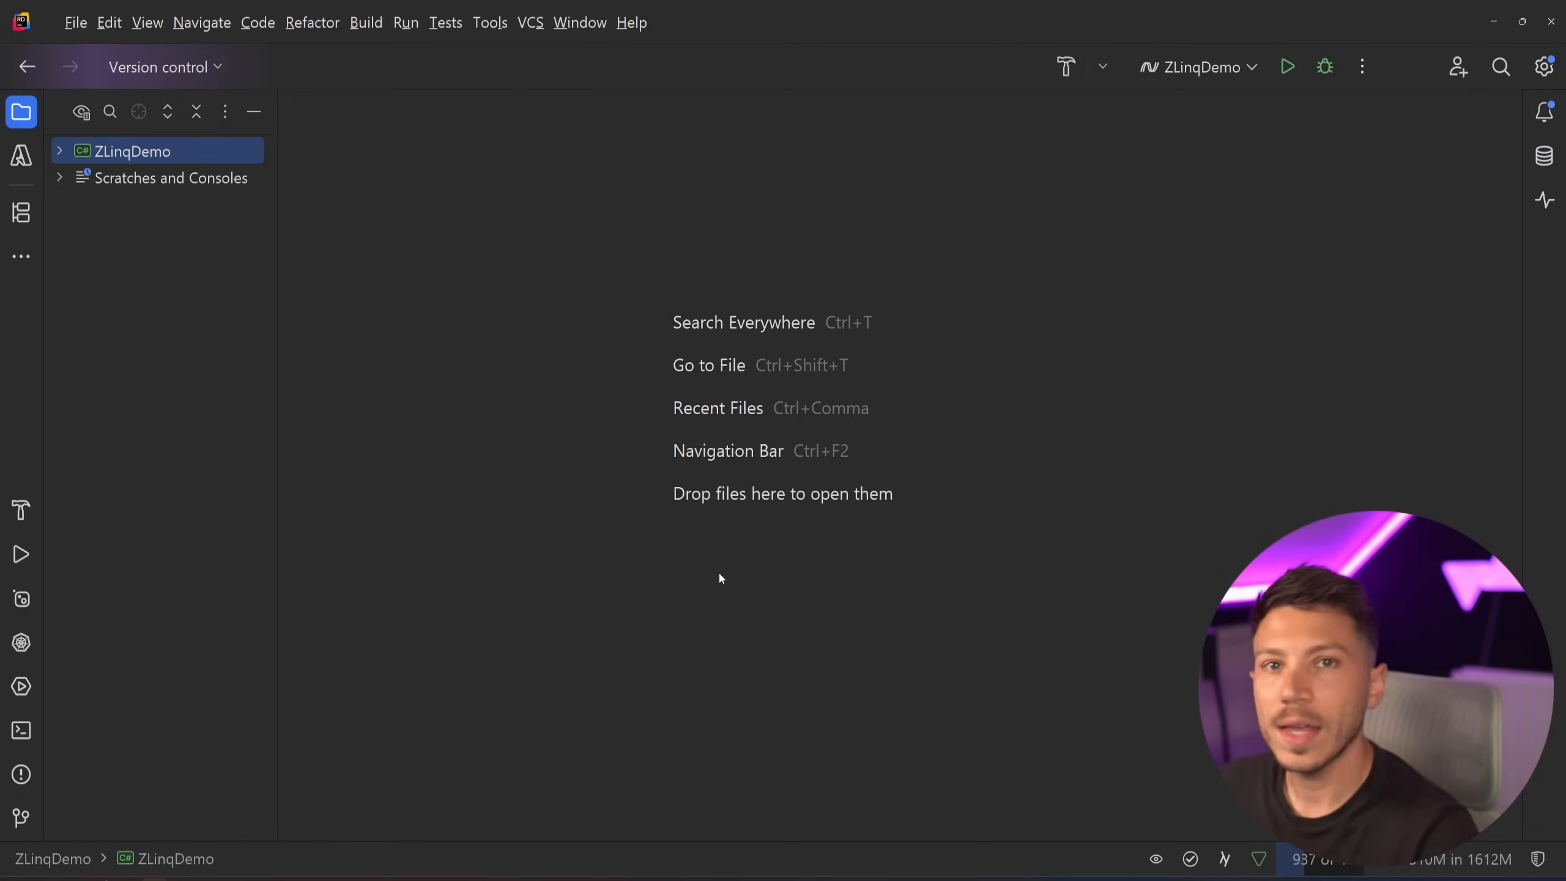
mouse_move(221, 219)
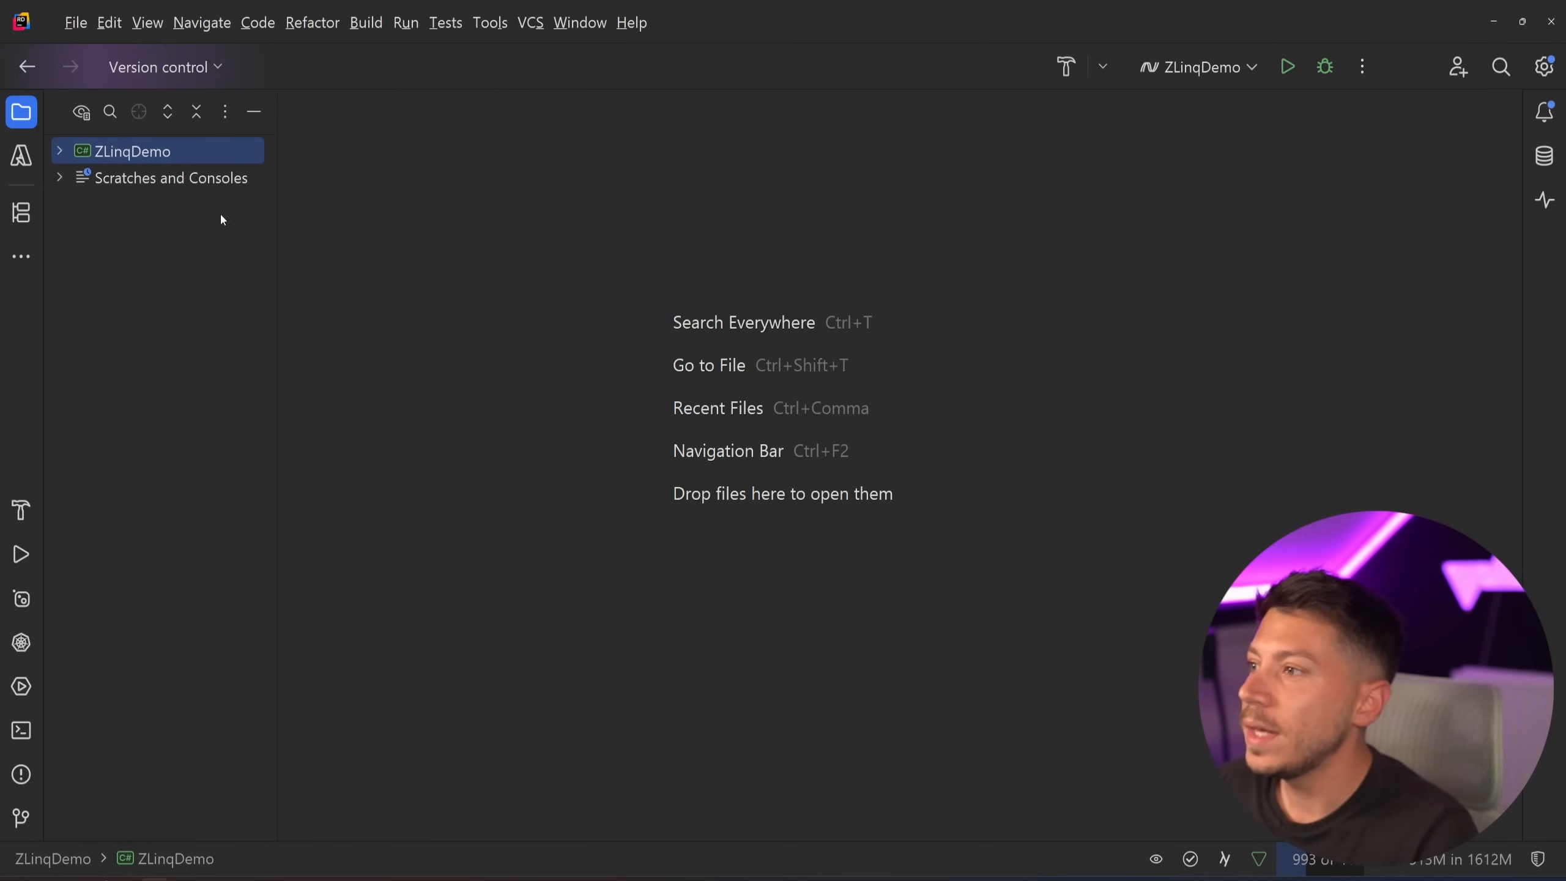
Step: Expand ZLinqDemo and open Benchmarks.cs with its seeded random 10,000-integer Source array
click(58, 151)
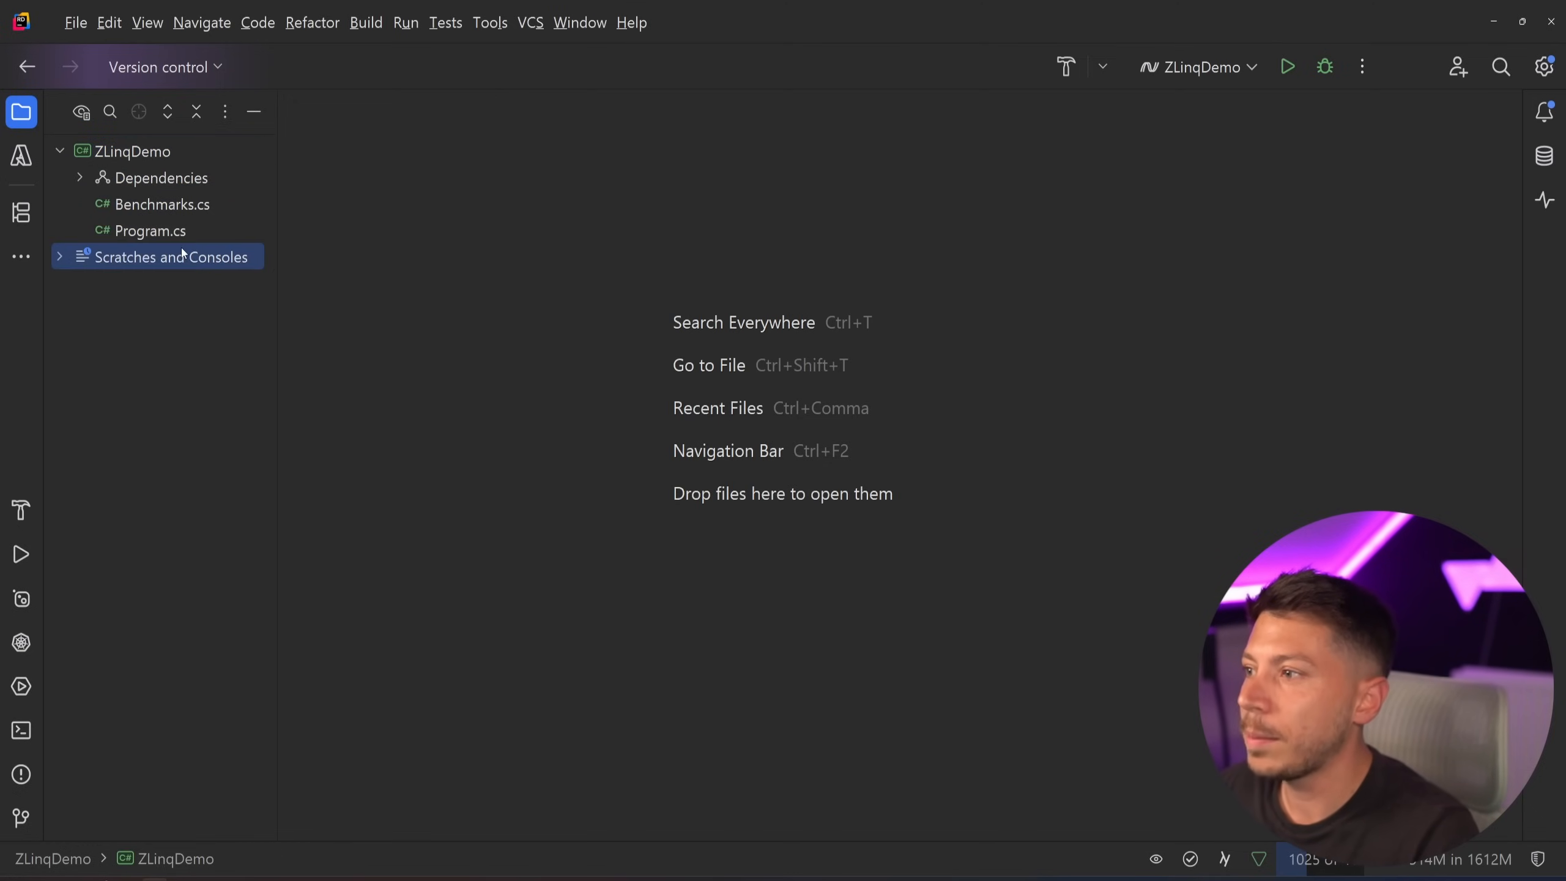
double_click(150, 230)
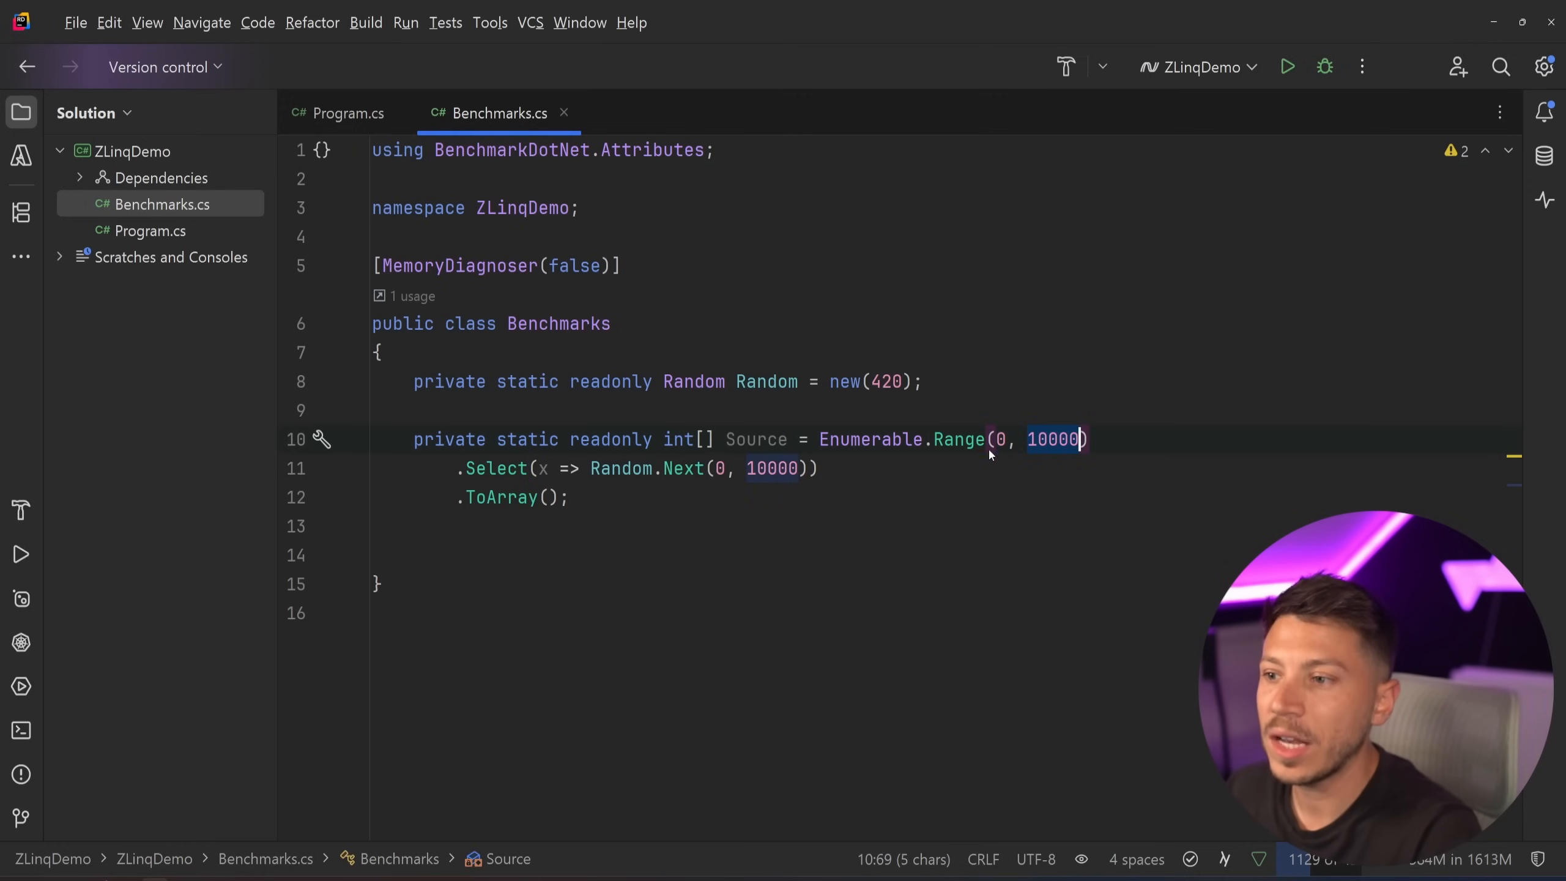
Step: Write NormalLinq and ZLinq benchmarks summing tripled even numbers, and browse the zlinq NuGet packages
click(688, 440)
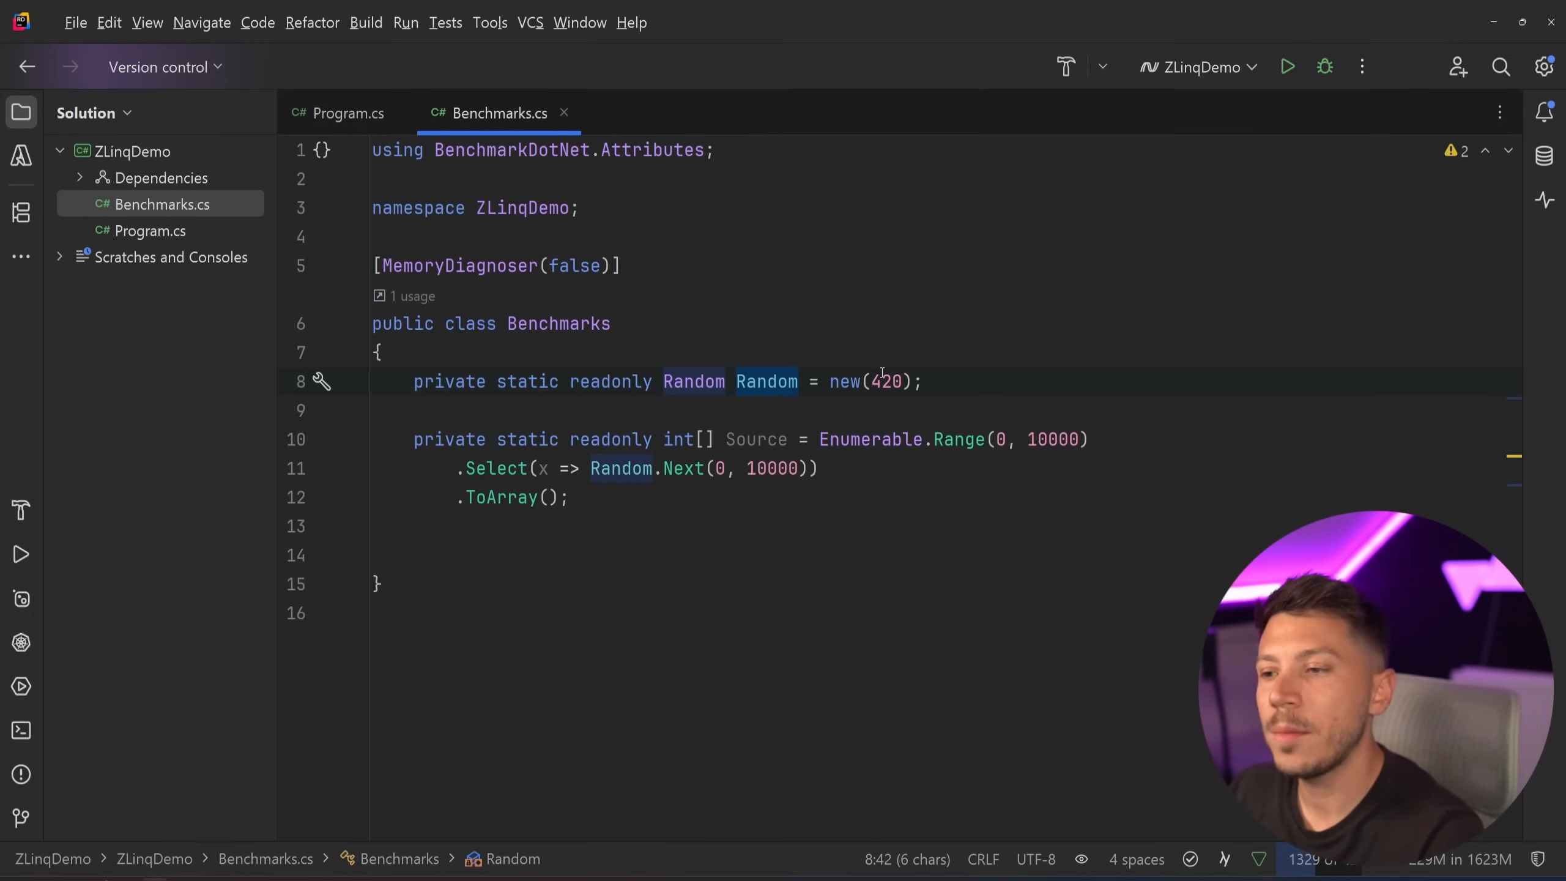
double_click(885, 381)
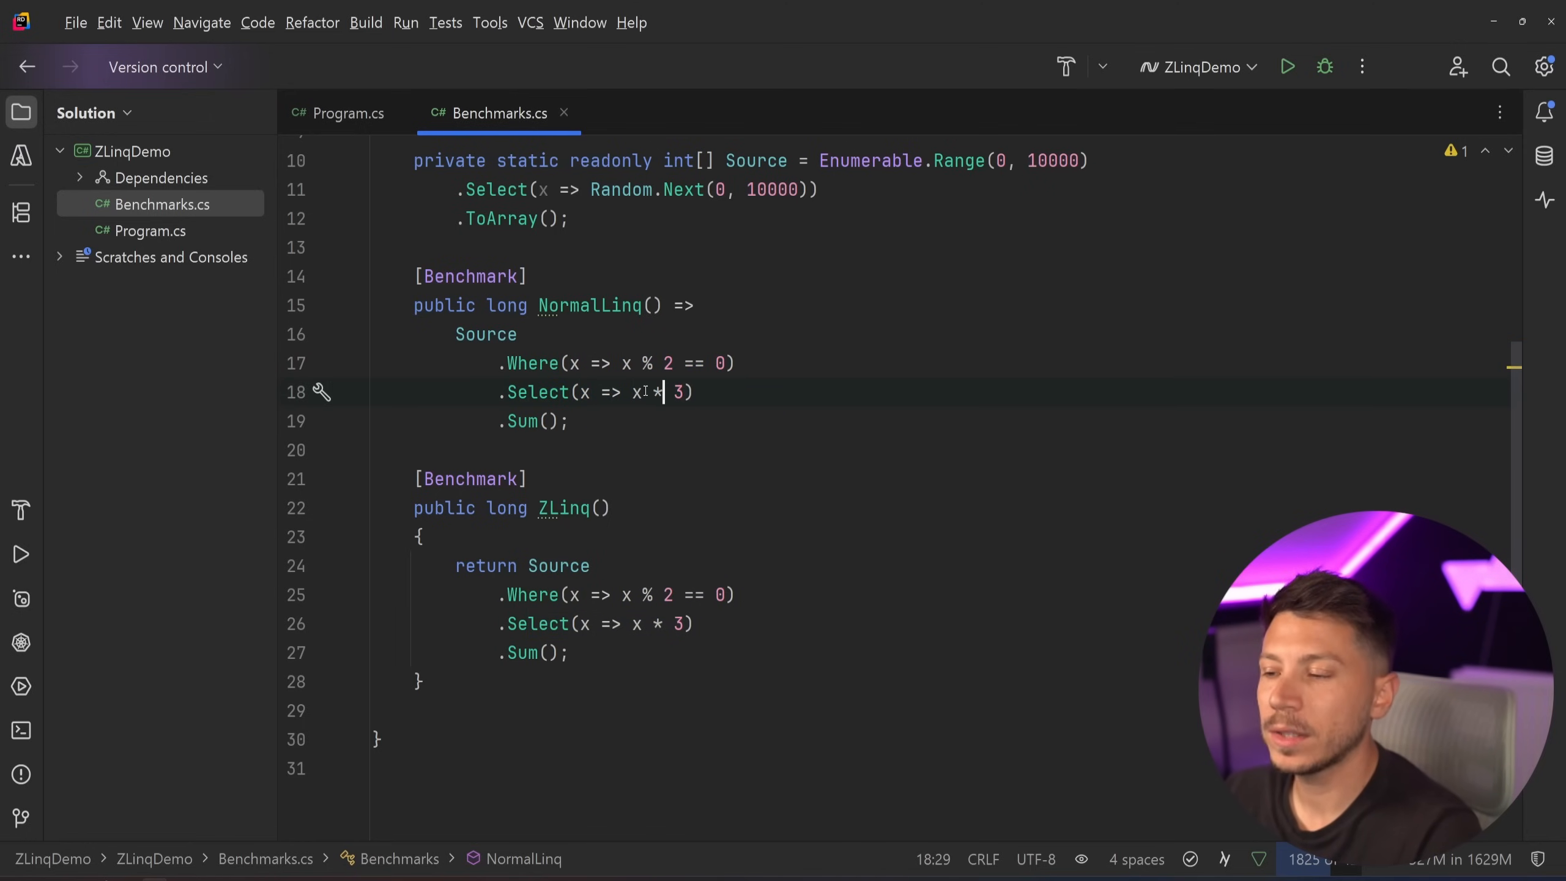
key(Backspace)
text(zlinq)
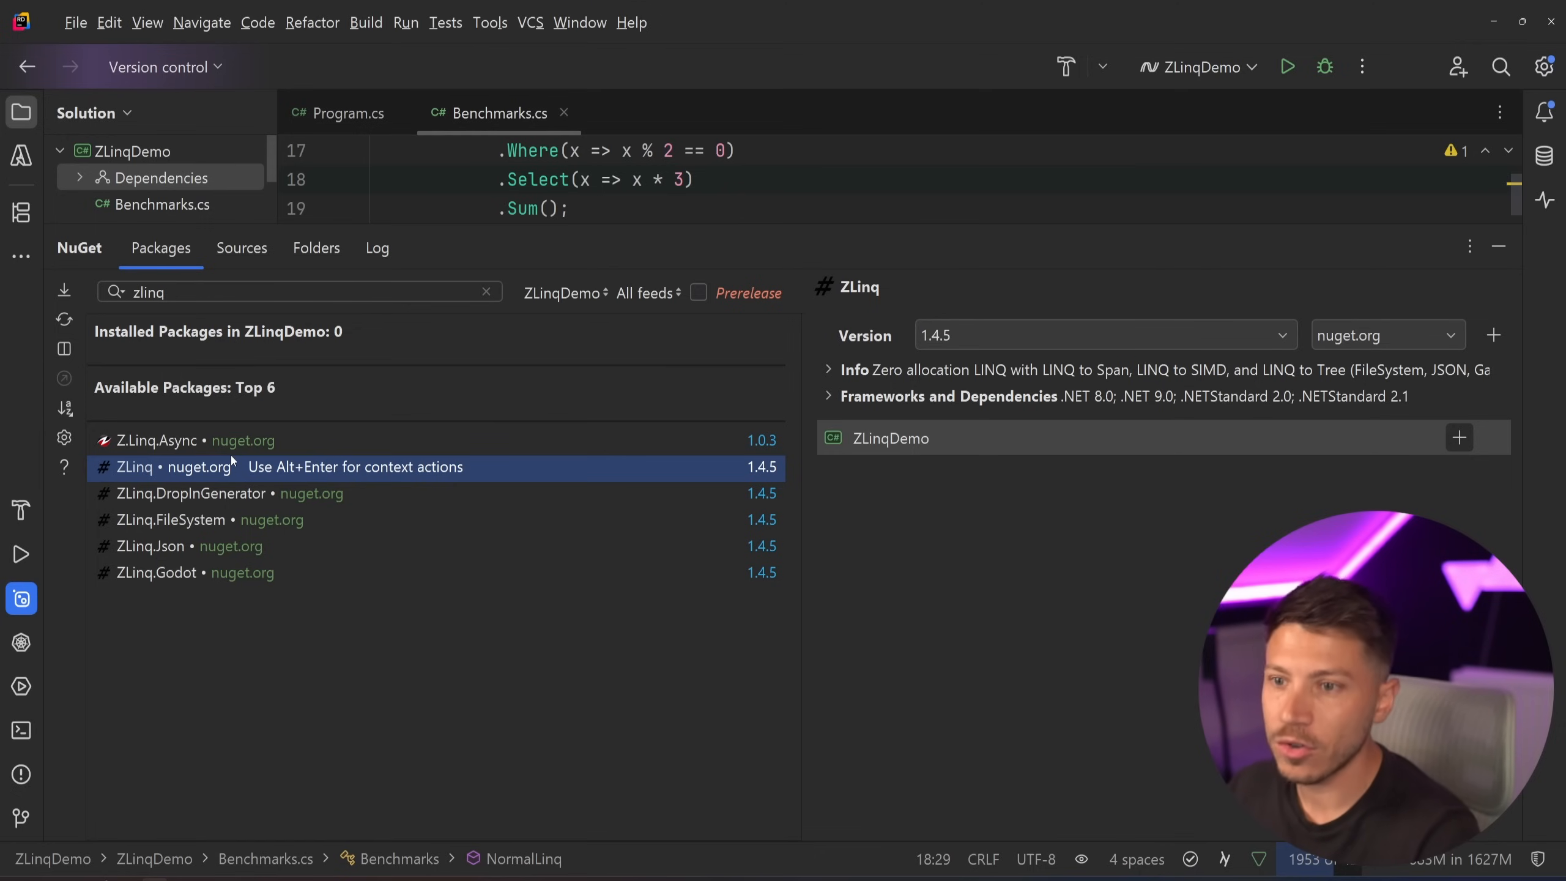
click(190, 520)
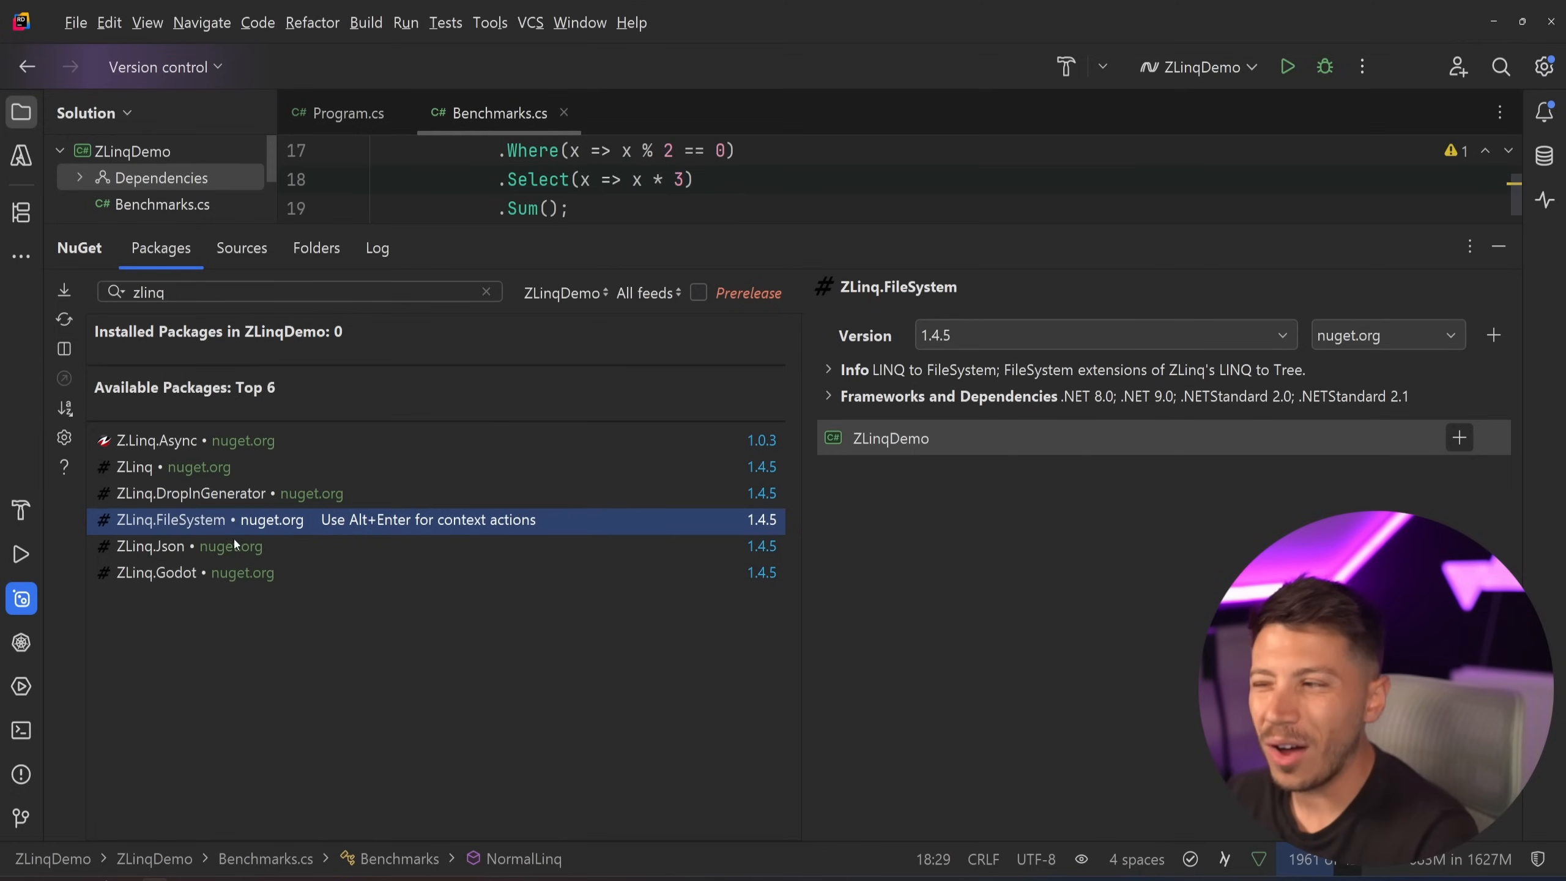
click(158, 572)
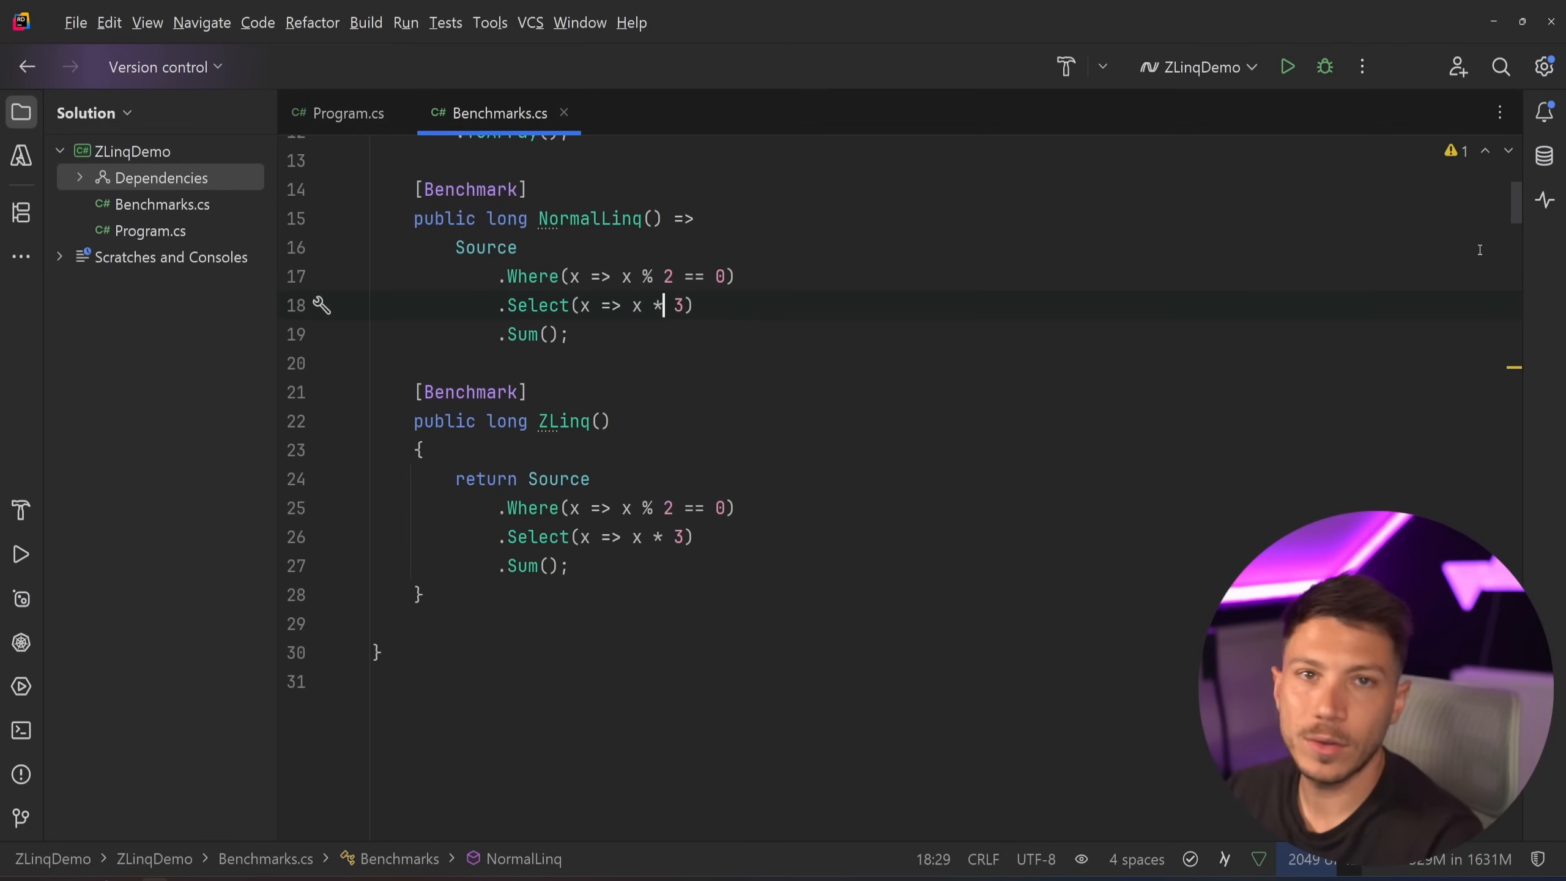
Step: Insert .AsValueEnumerable() after Source in the ZLinq benchmark's Where/Select/Sum chain
scroll(up, 3)
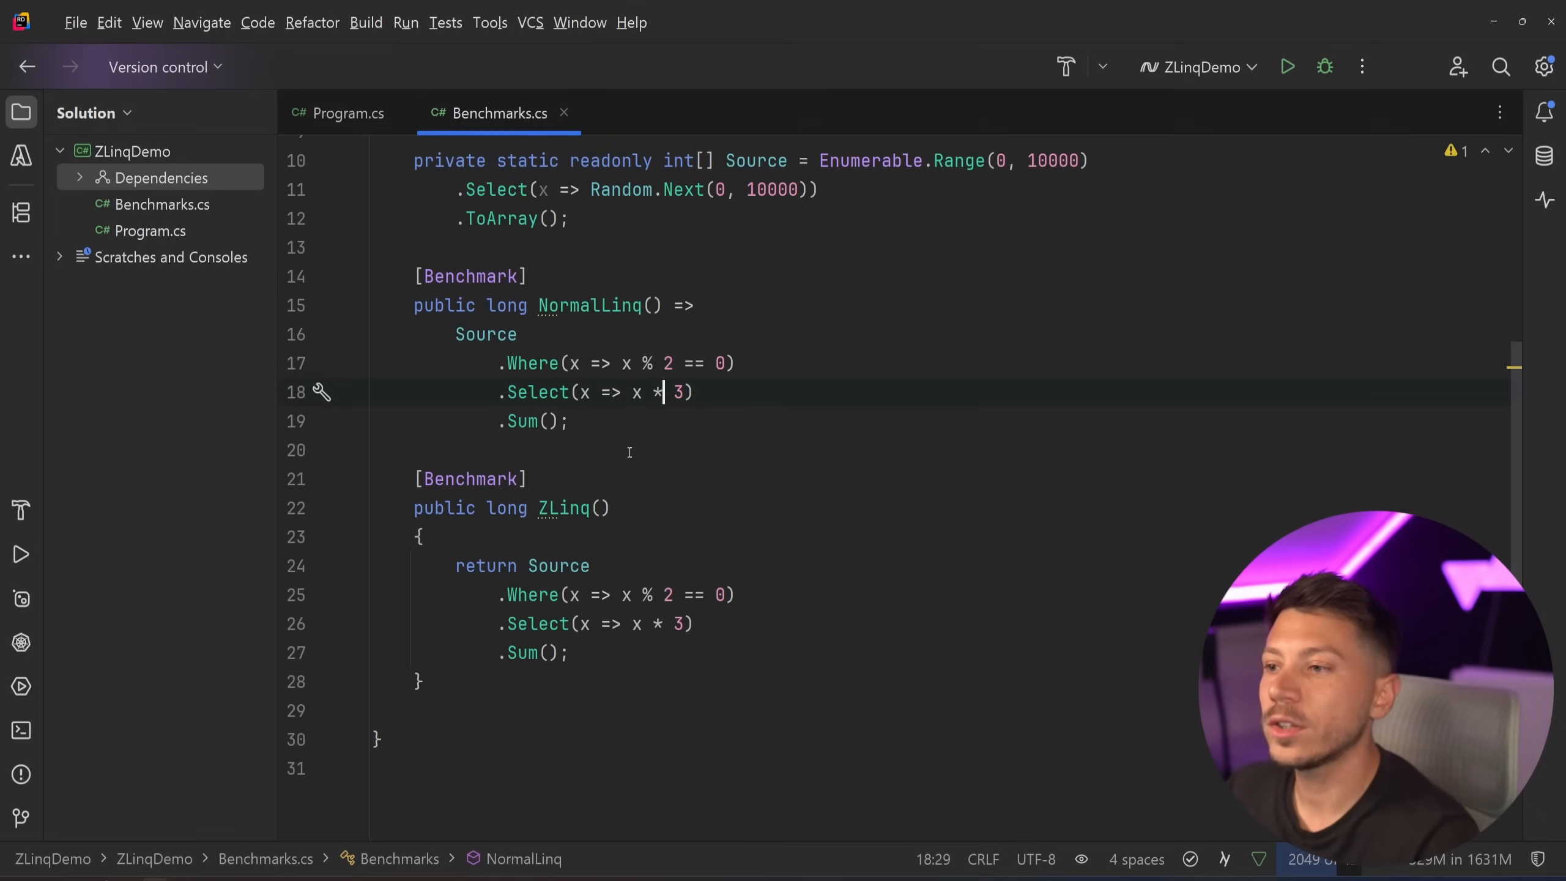
click(589, 565)
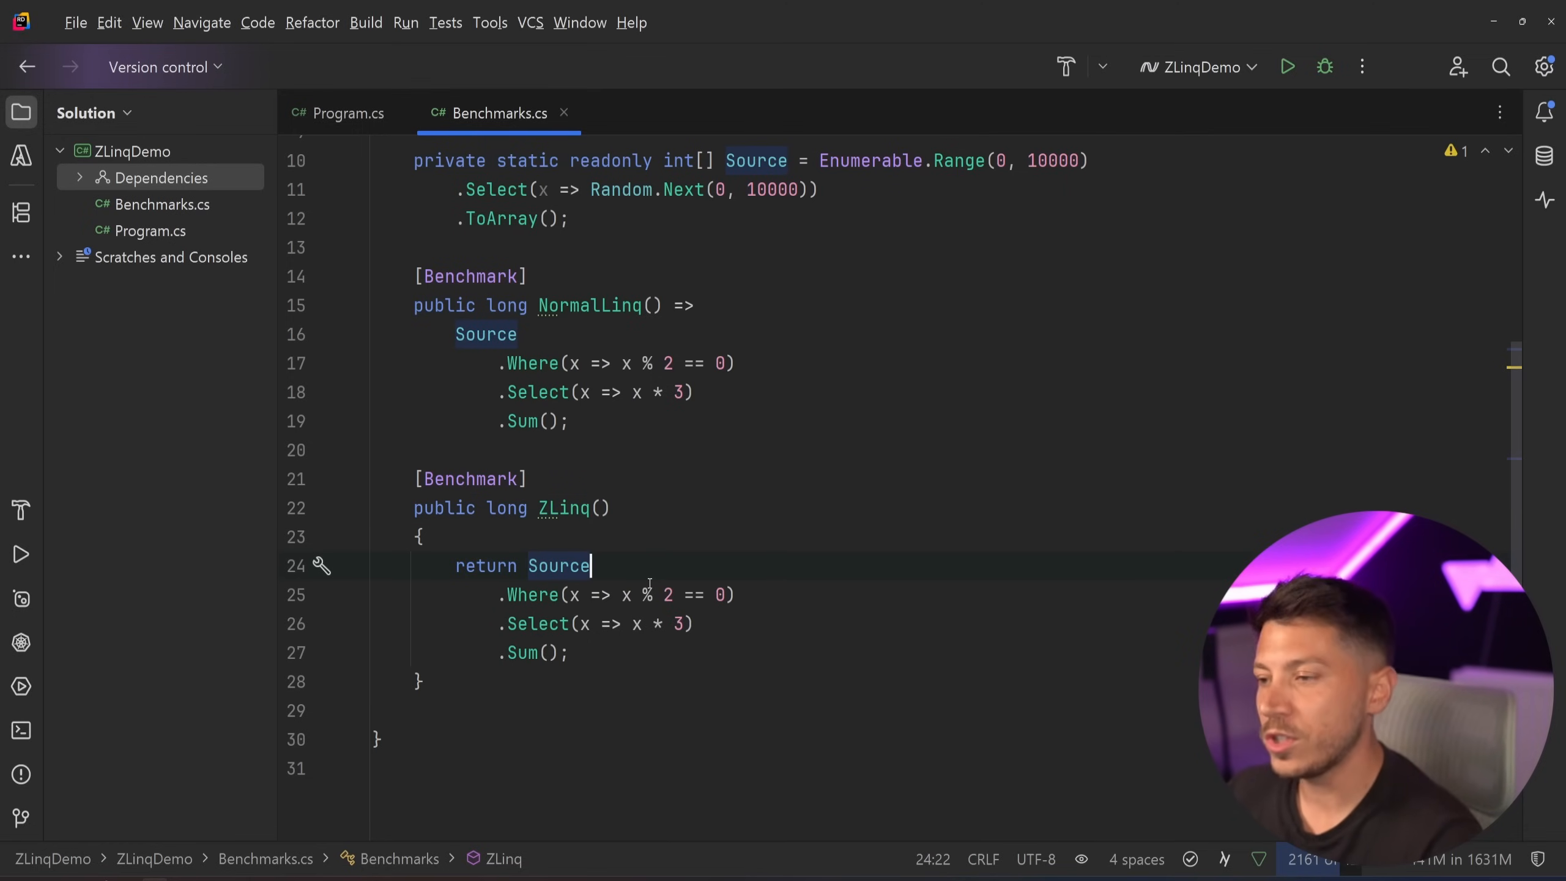
scroll(up, 3)
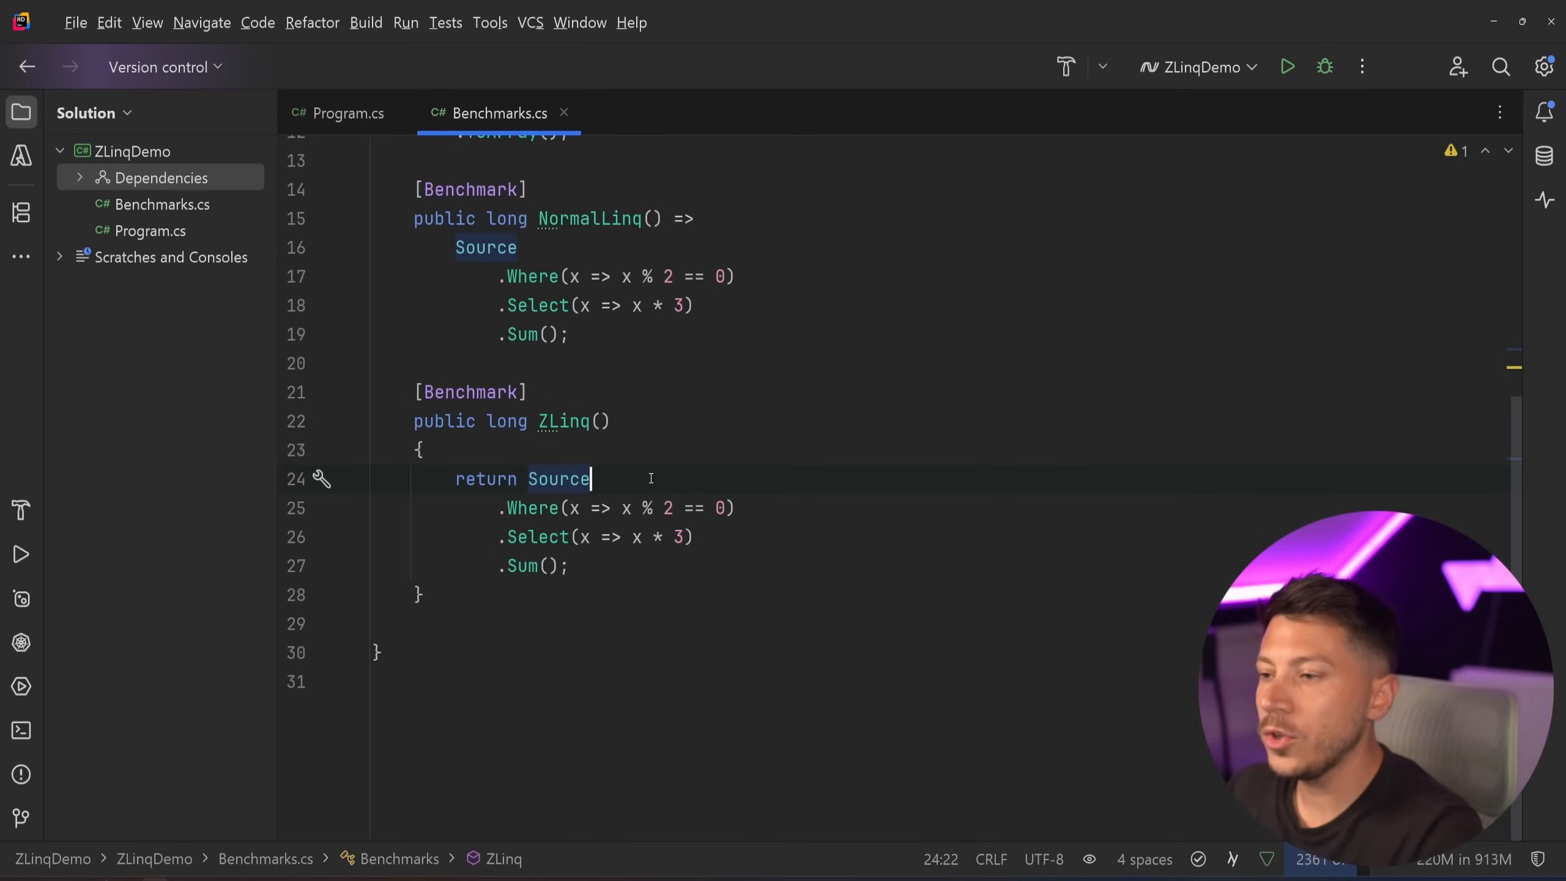
text(.AsEn)
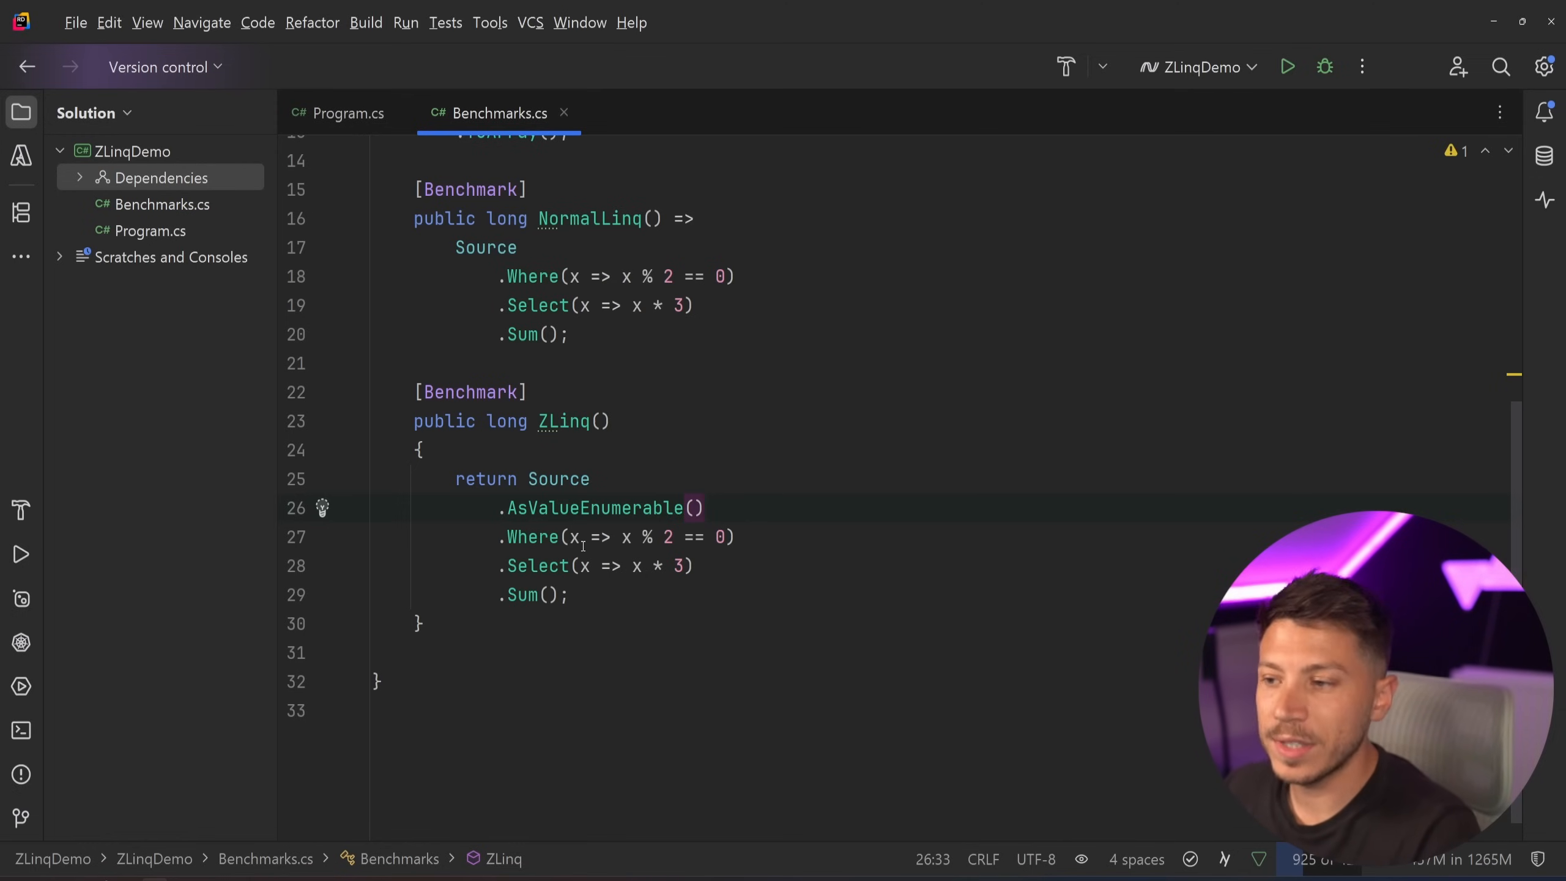
mouse_move(829, 559)
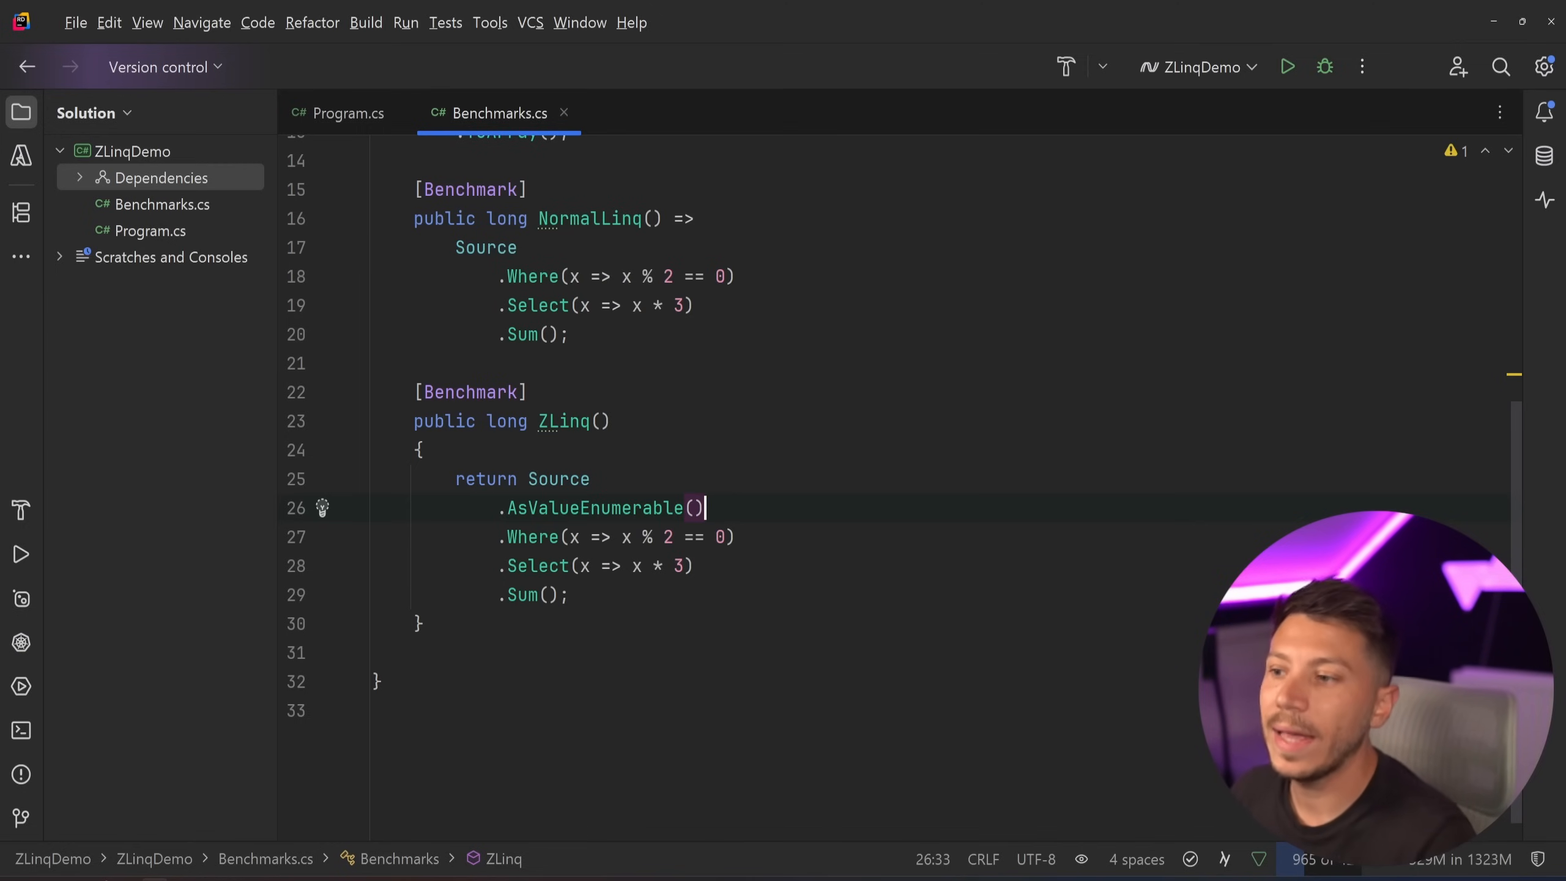
click(20, 729)
text(dotnet run -c Release)
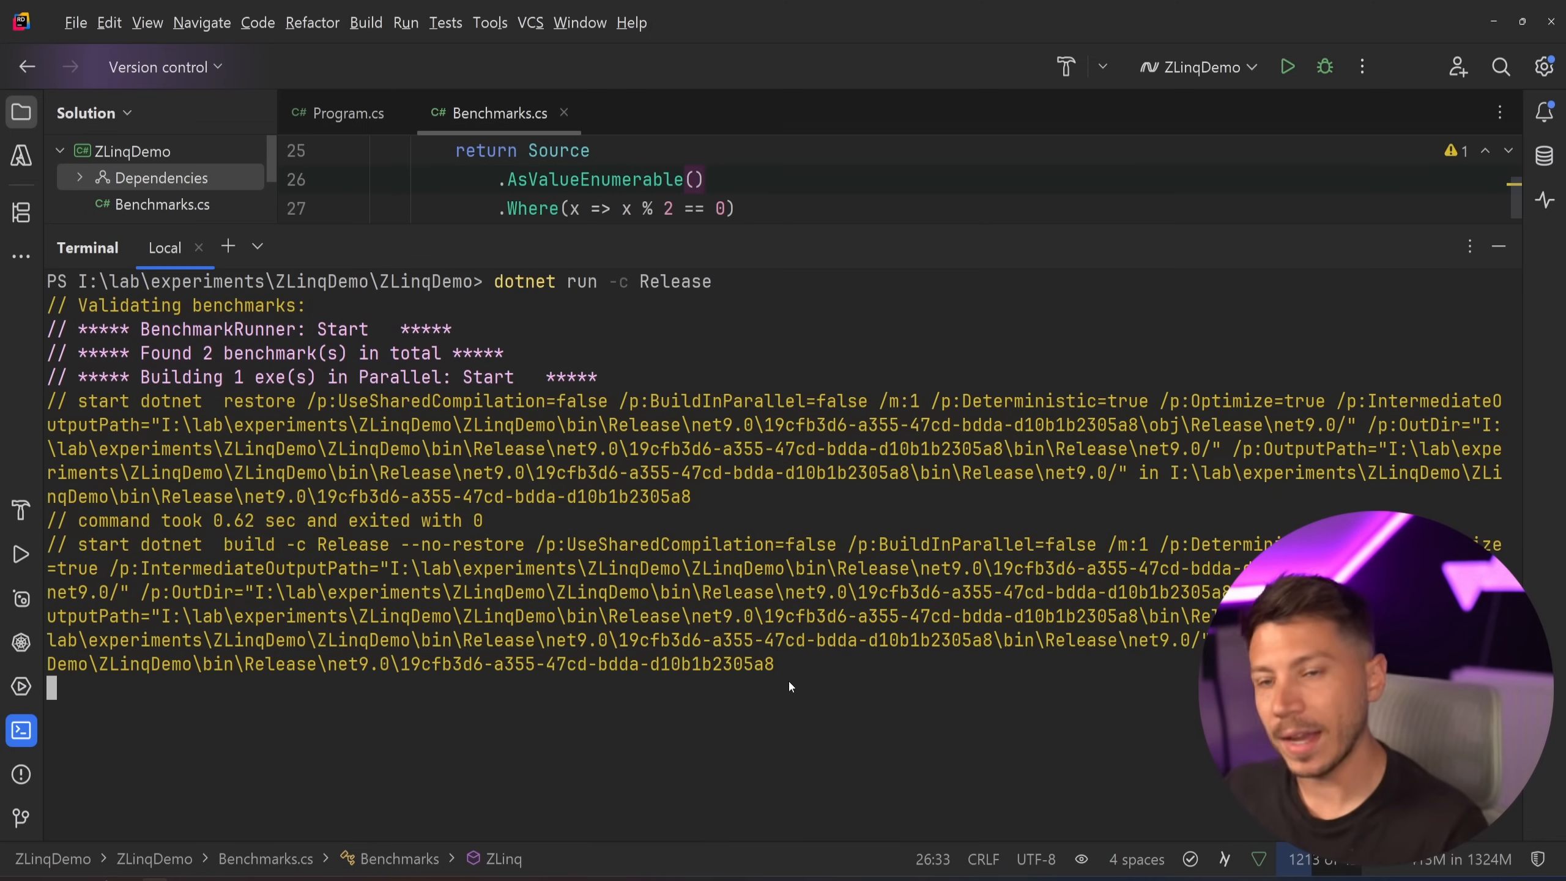
Step: Review Release results: ZLinq 4.485 µs with no allocation, NormalLinq 5.647 µs allocating 104 B
scroll(down, 3)
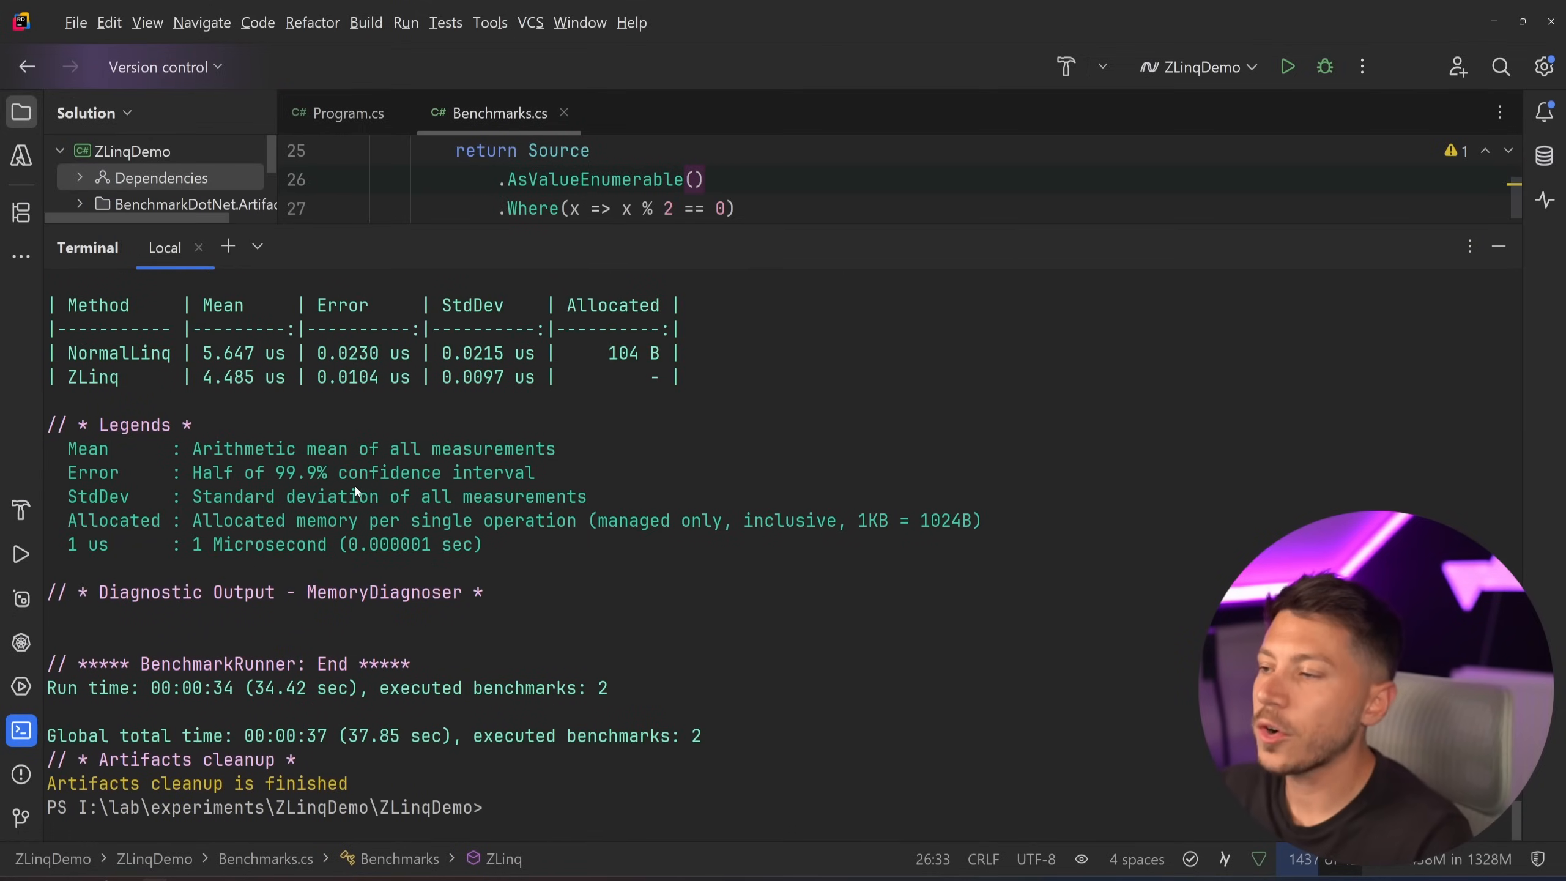
scroll(up, 3)
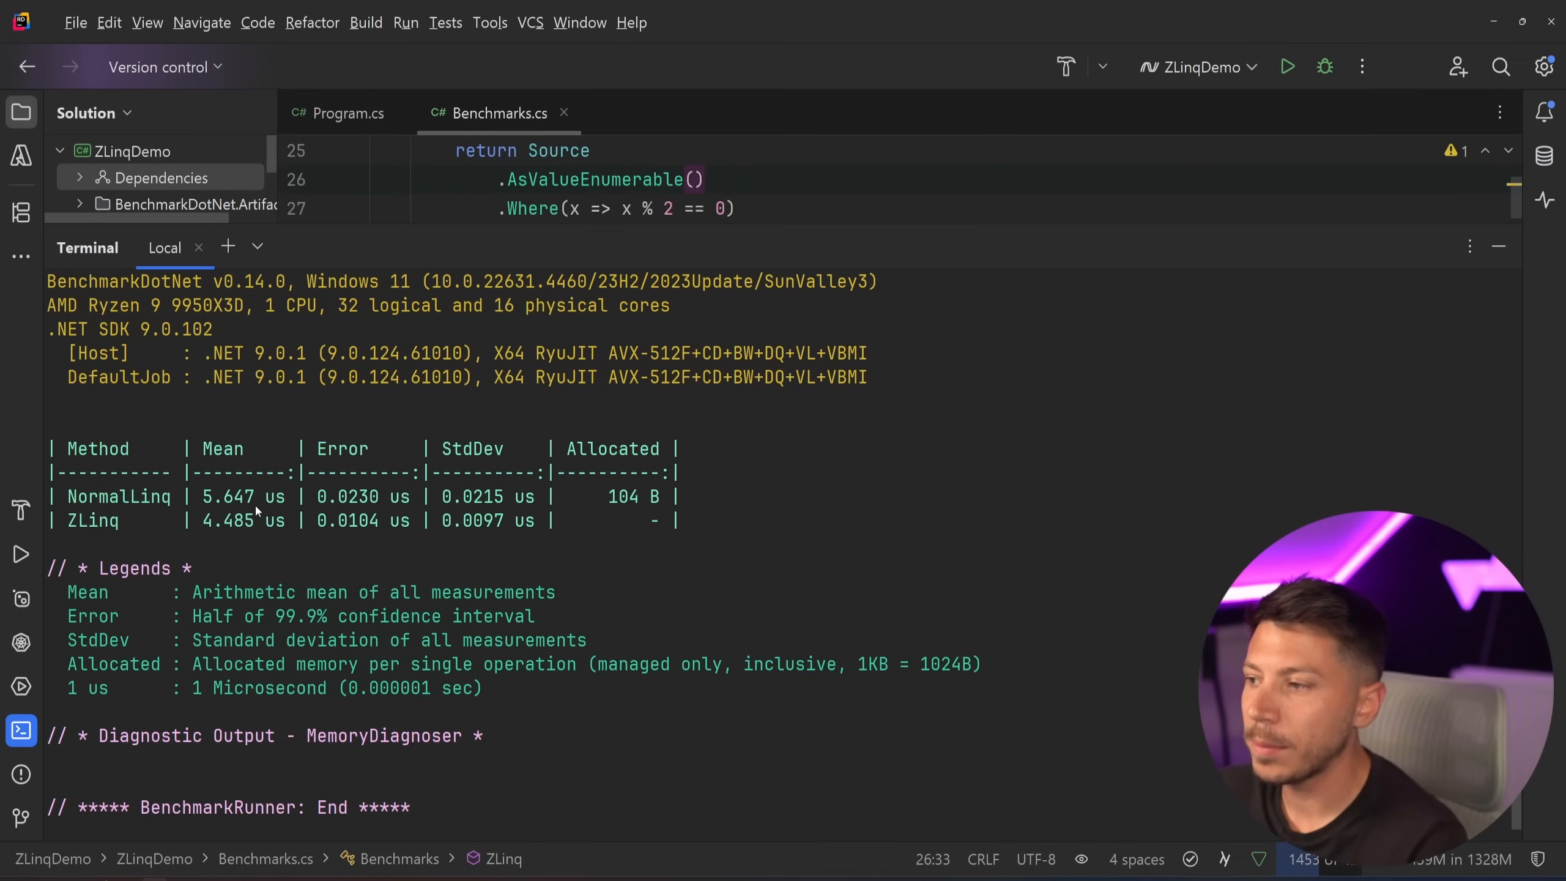
mouse_move(243, 511)
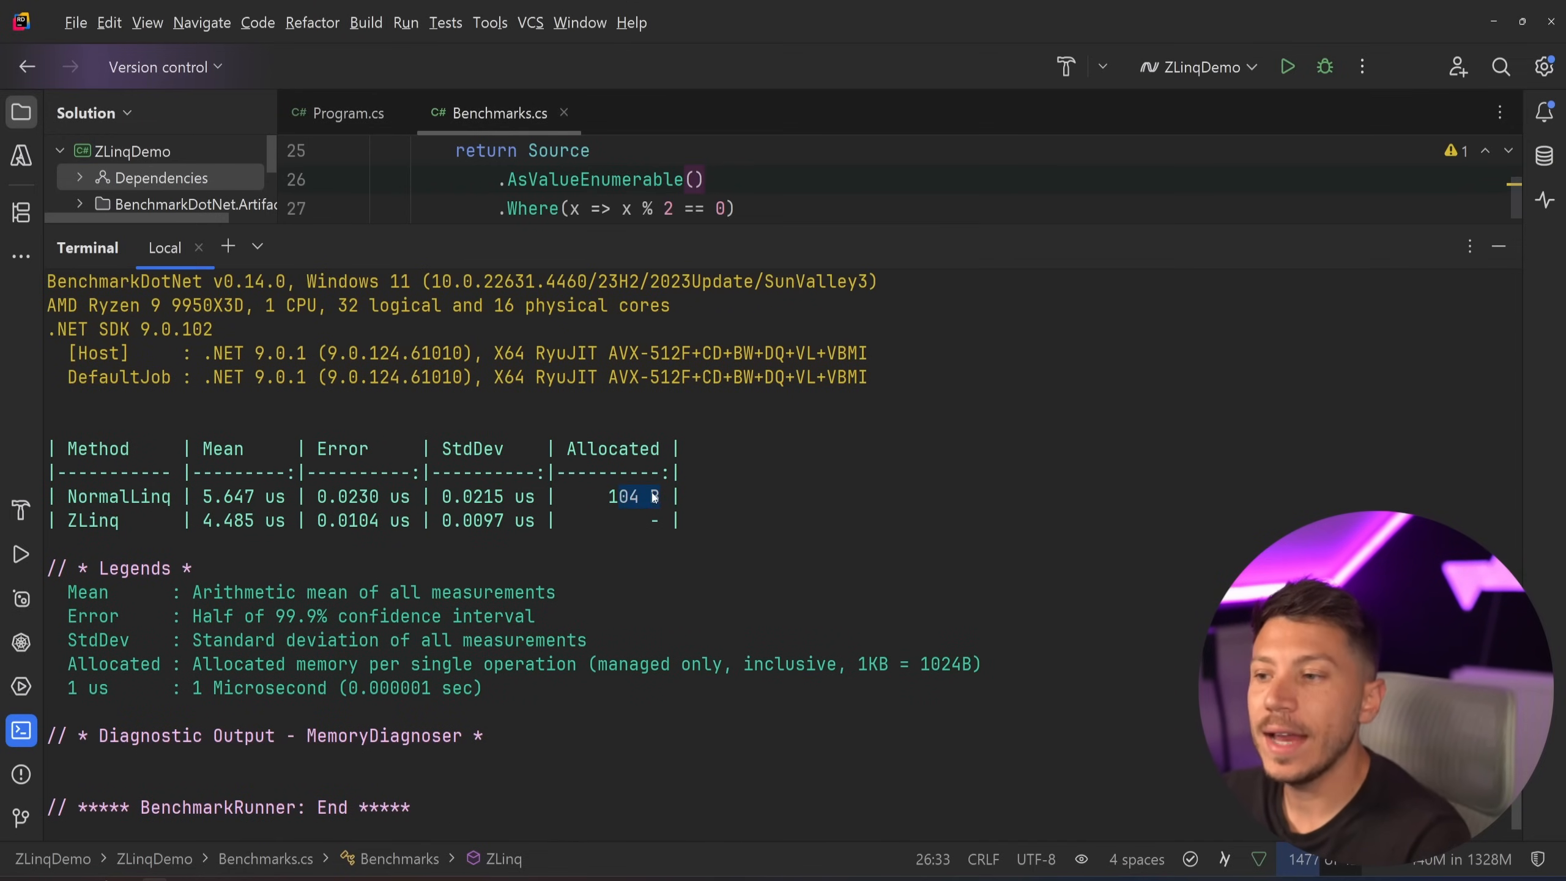
click(706, 519)
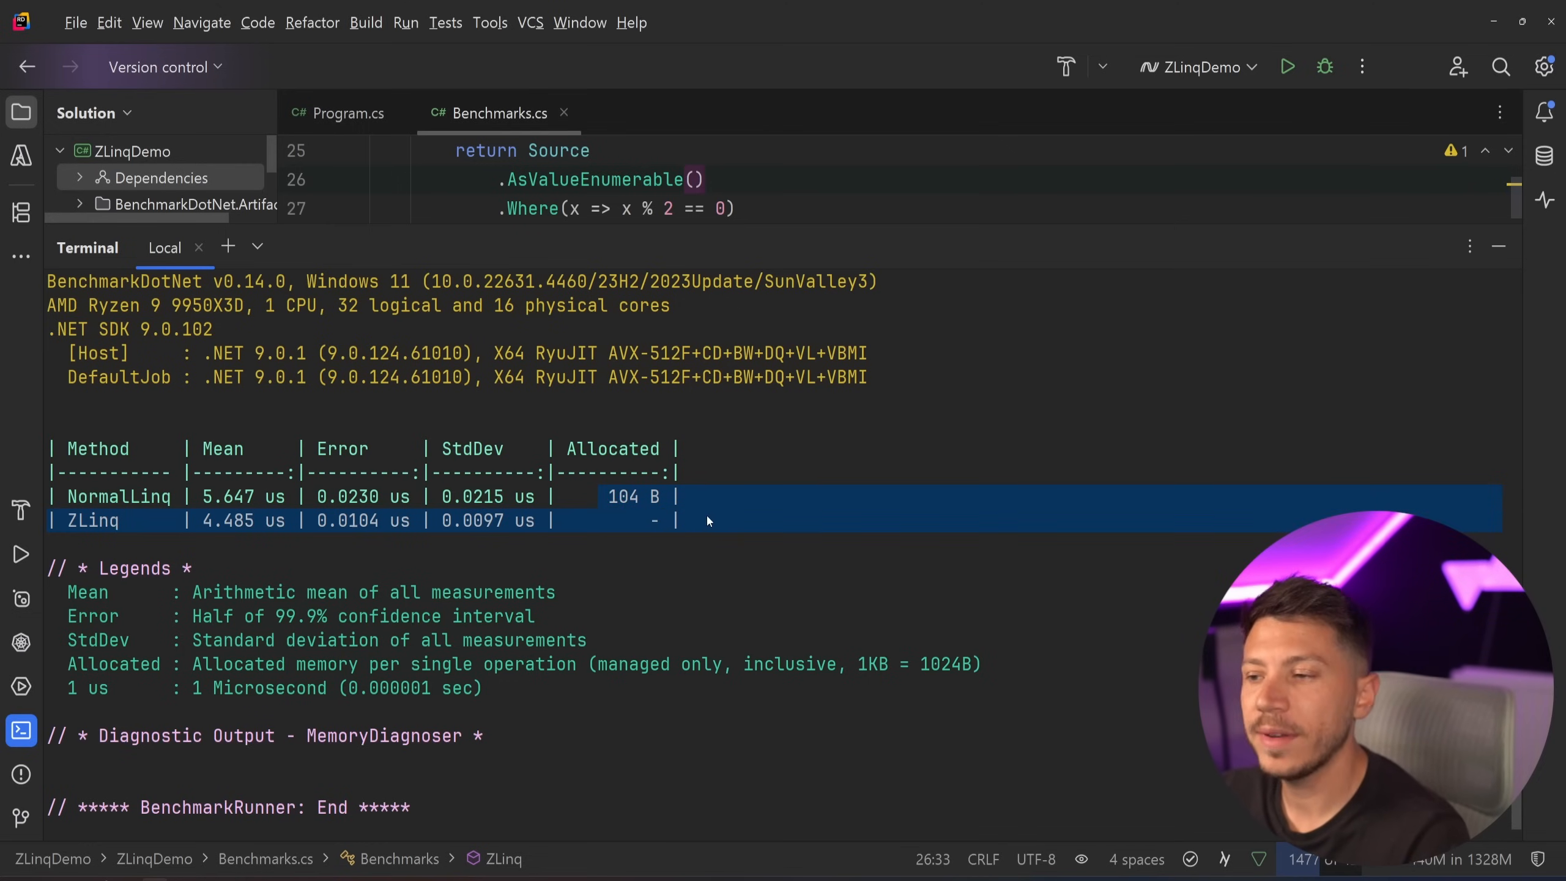
click(687, 520)
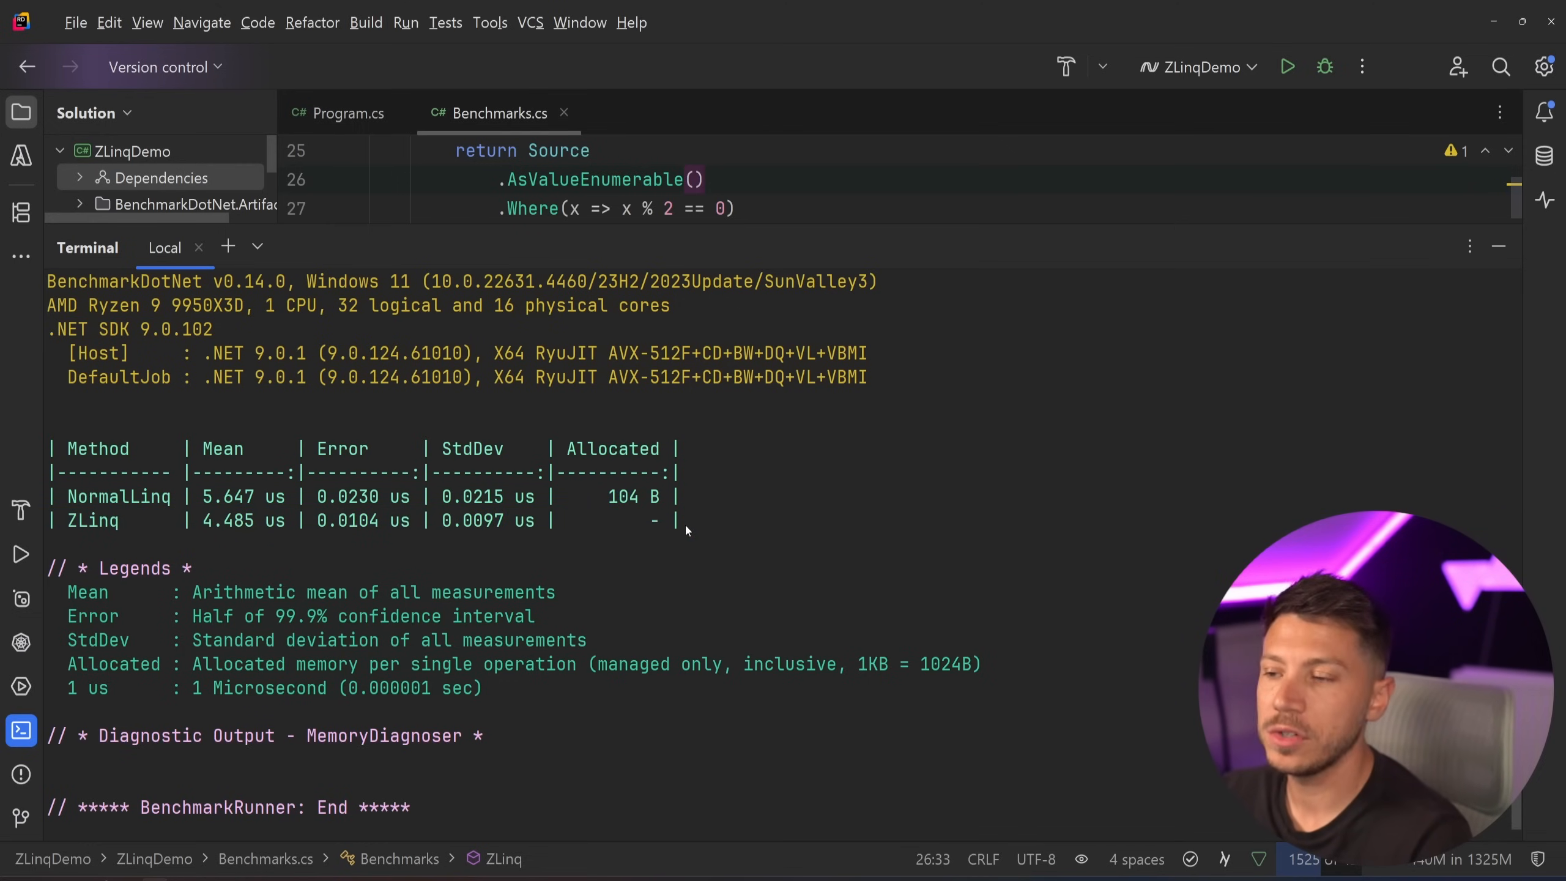
mouse_move(743, 495)
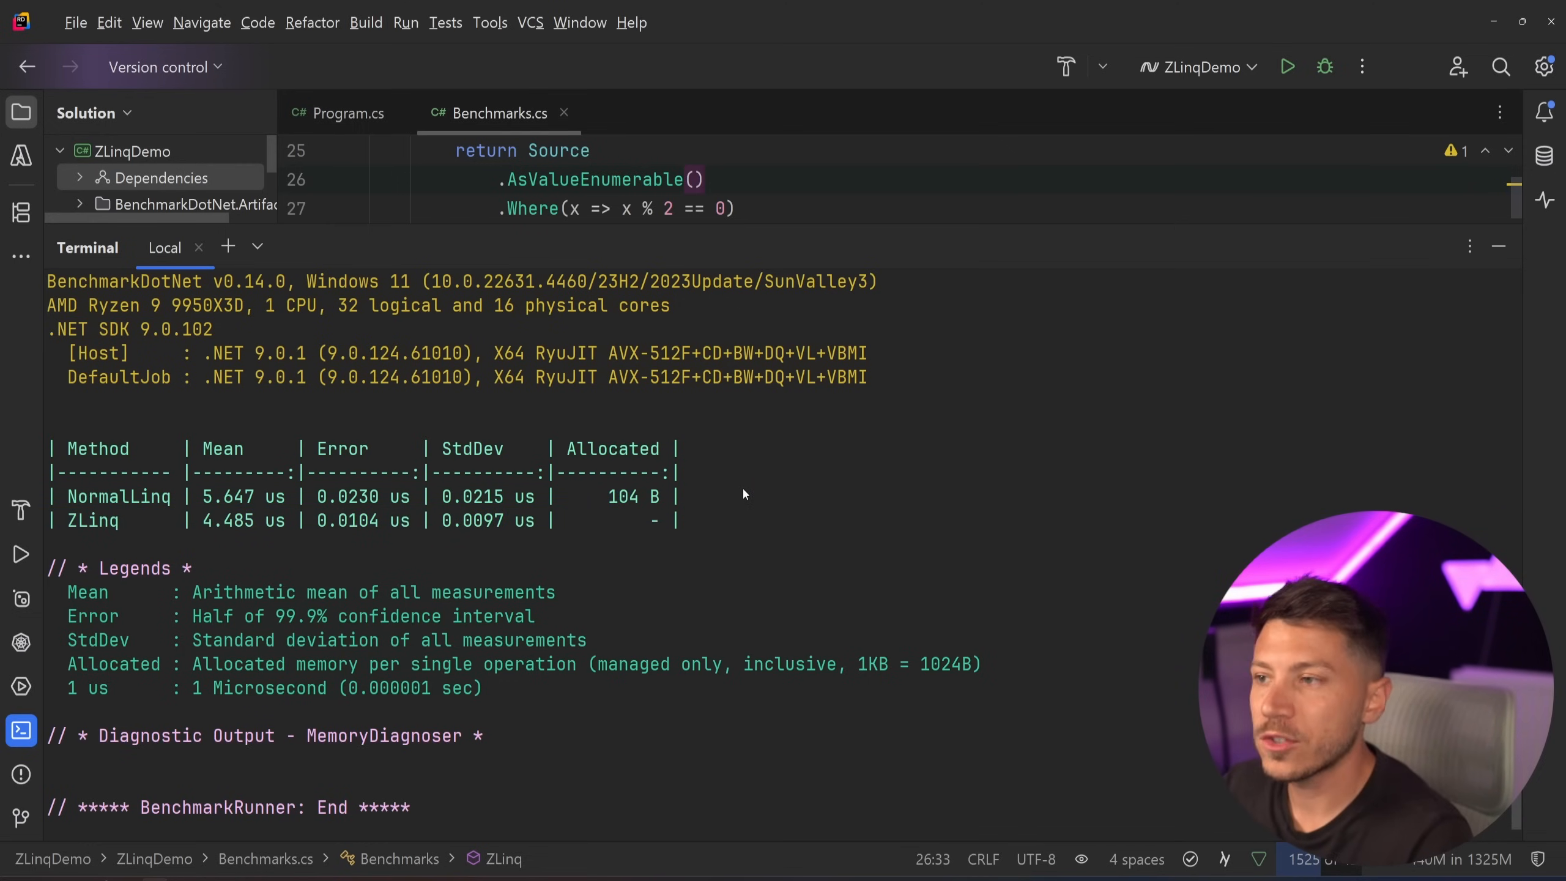
click(1497, 246)
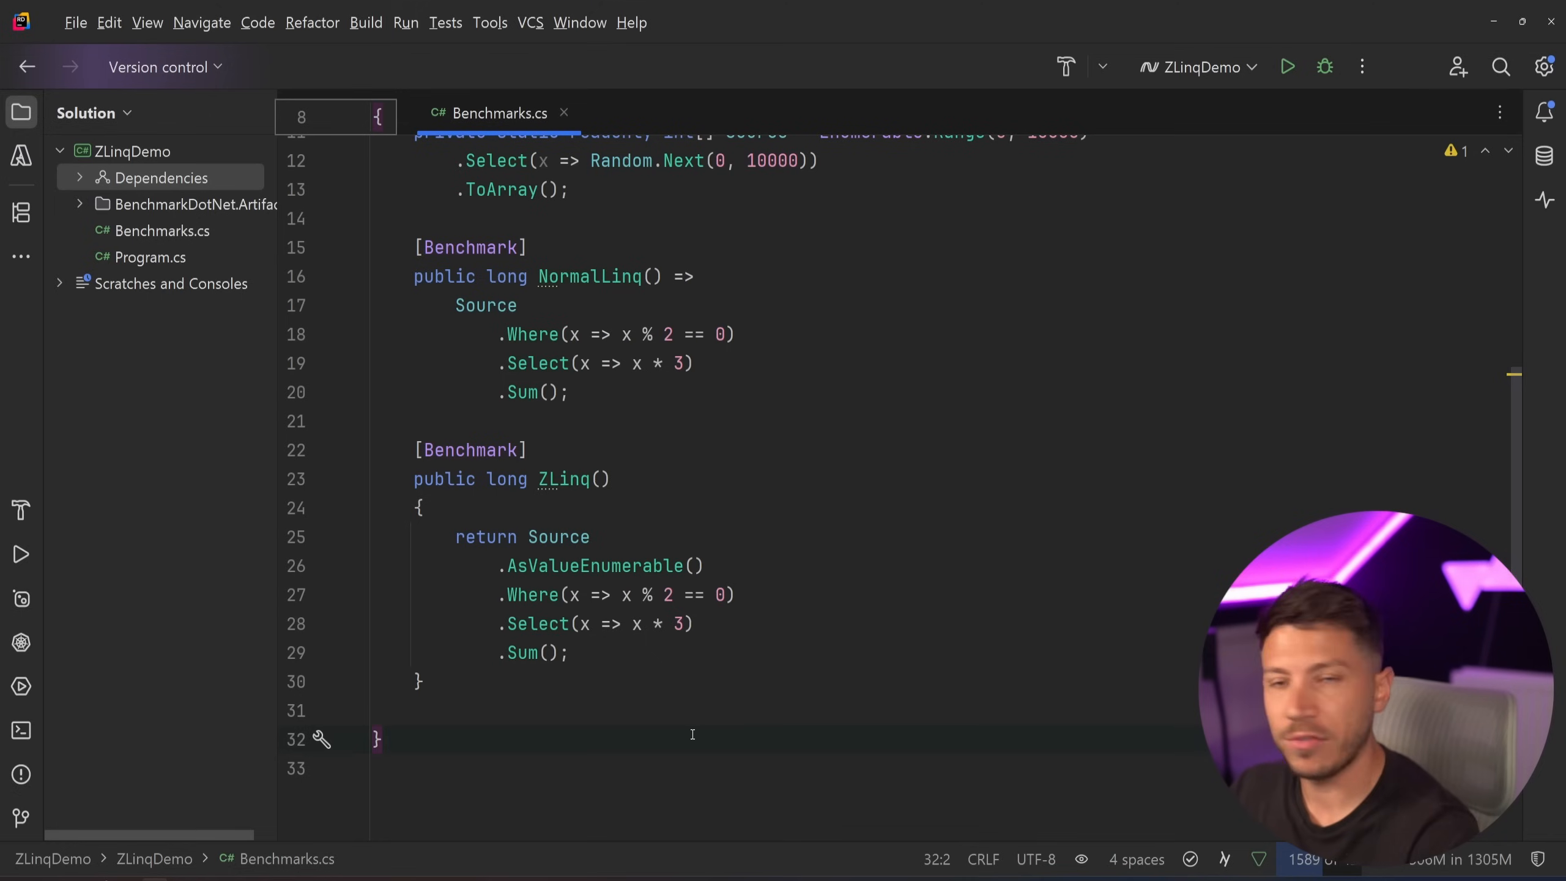
Step: Replace both methods with SystemLinq and ZLinq foreach-loop versions summing into result, then rerun
click(378, 739)
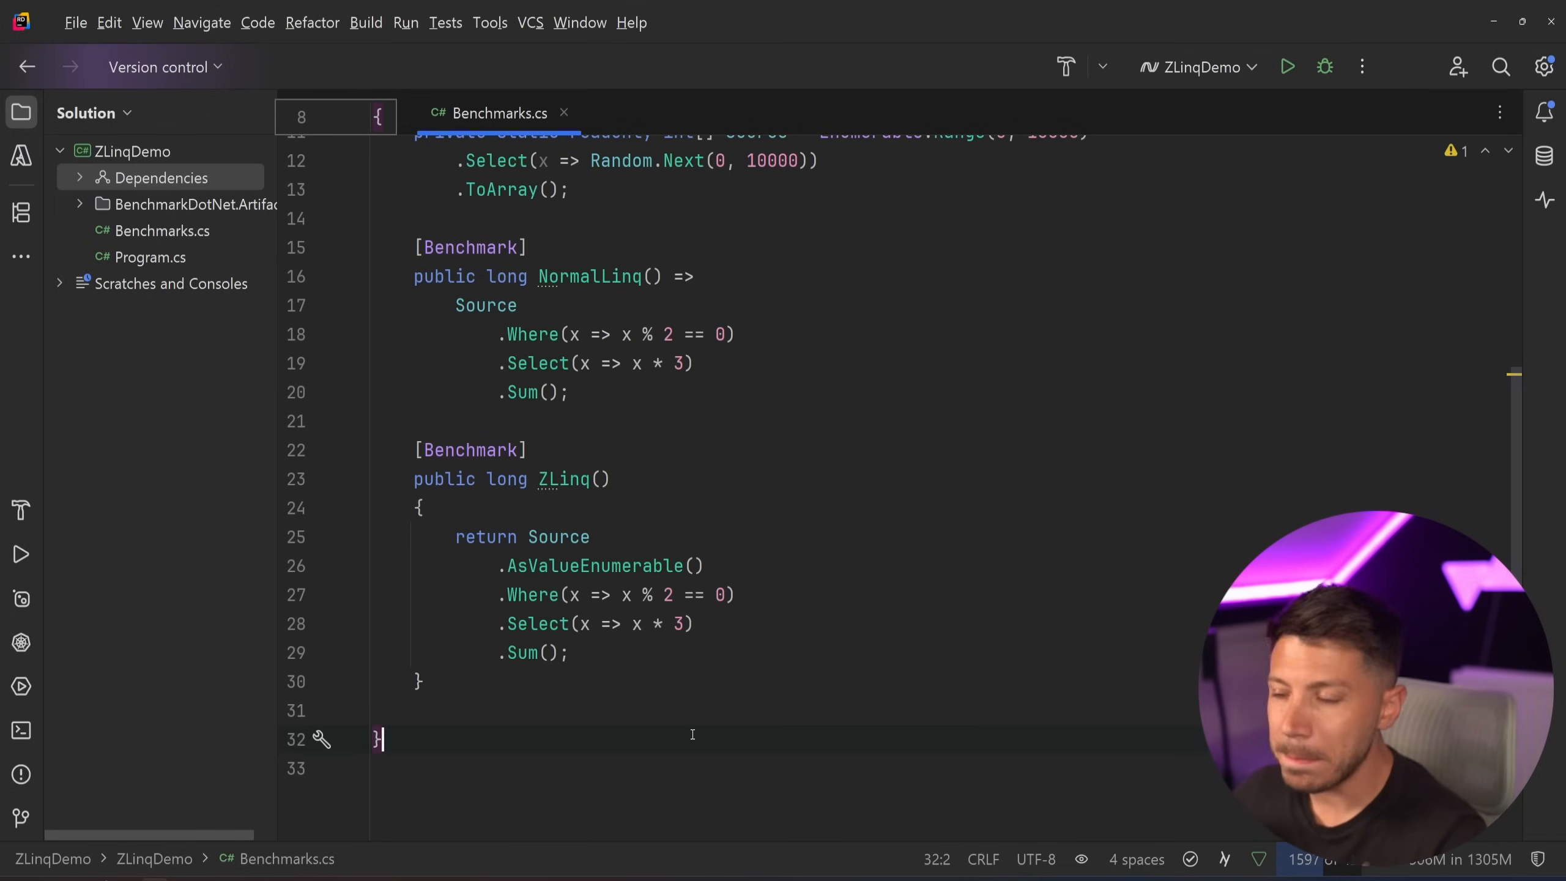
mouse_move(470, 505)
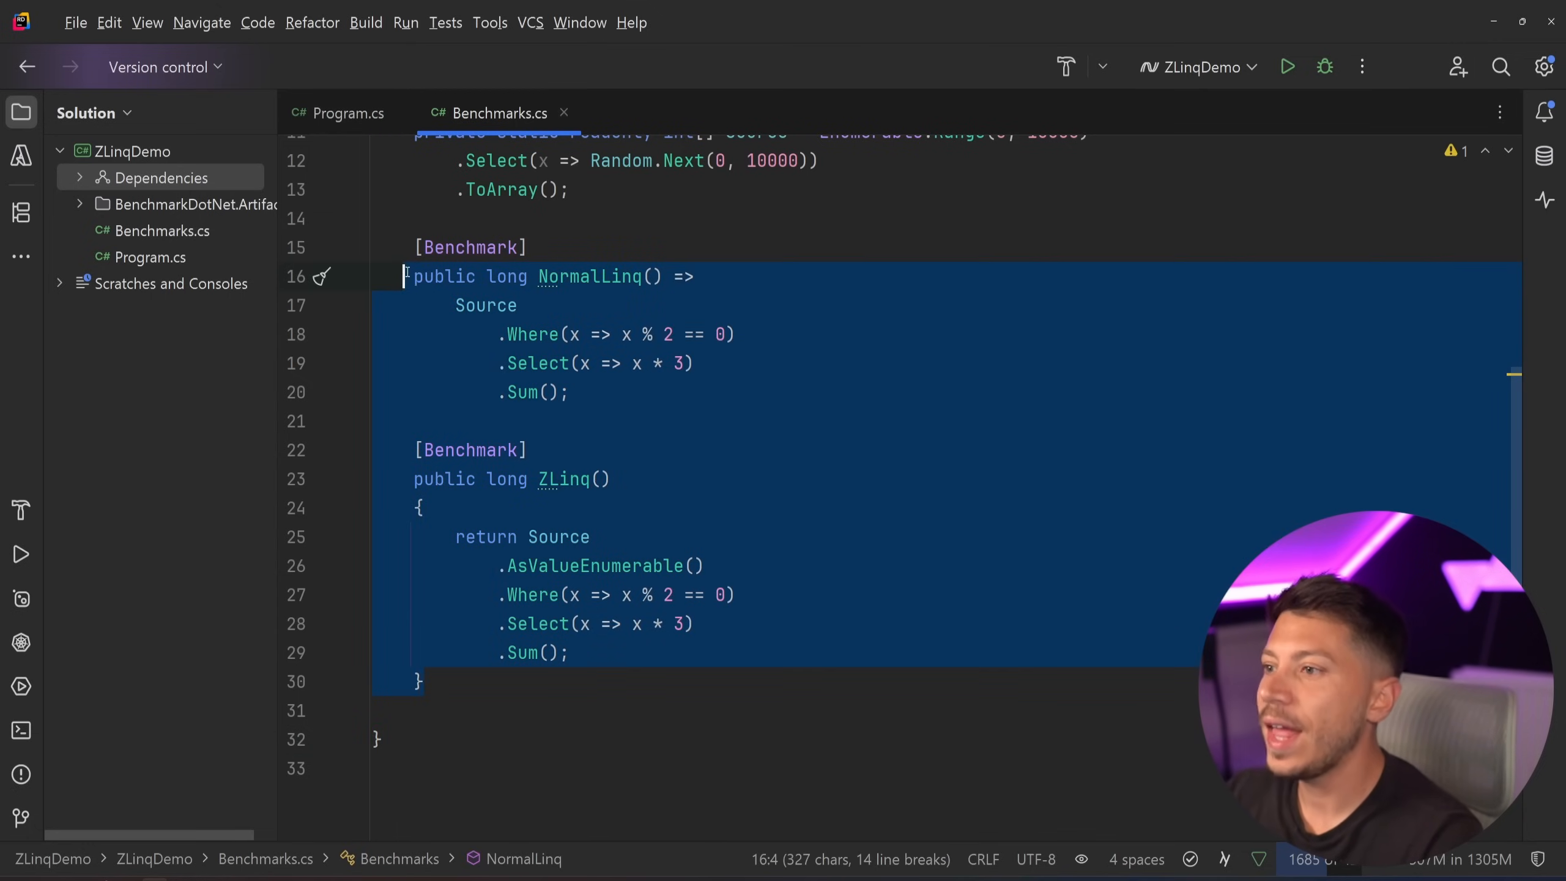
key(Delete)
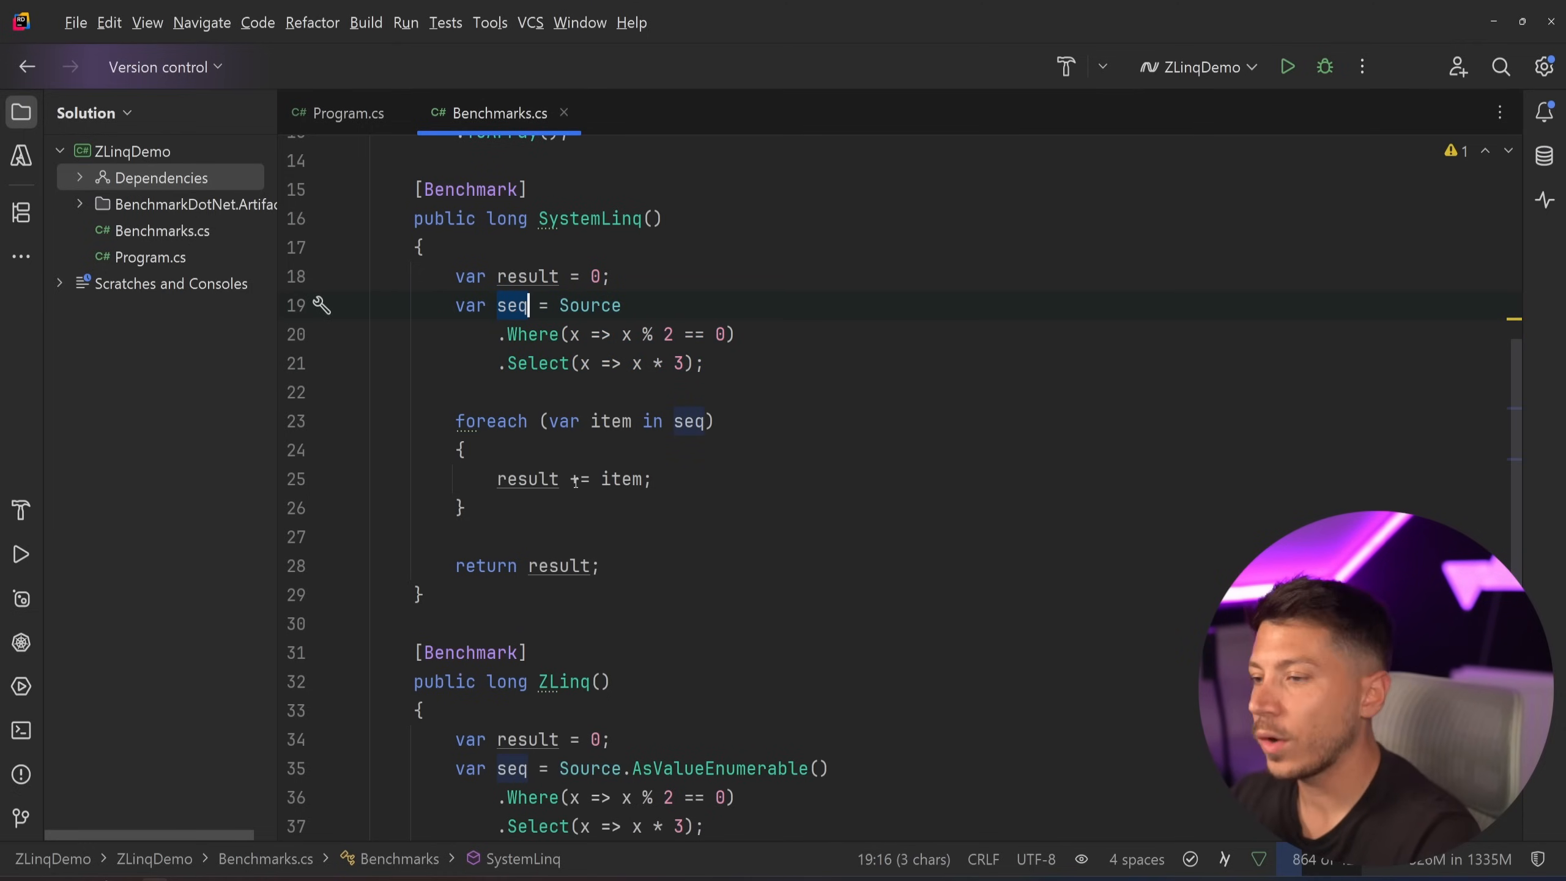
scroll(up, 3)
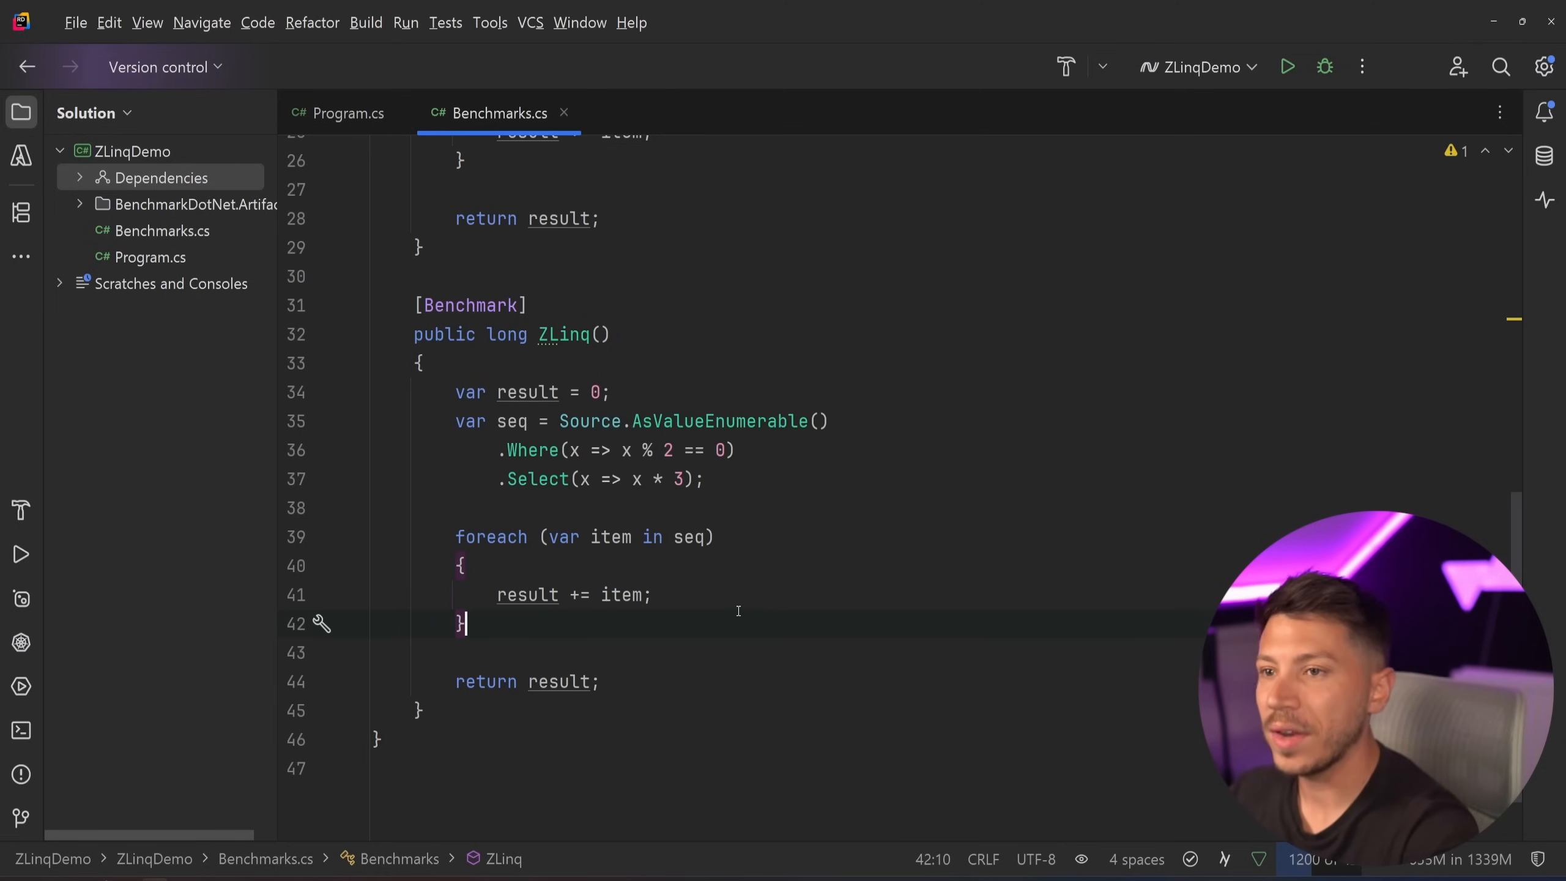
click(20, 730)
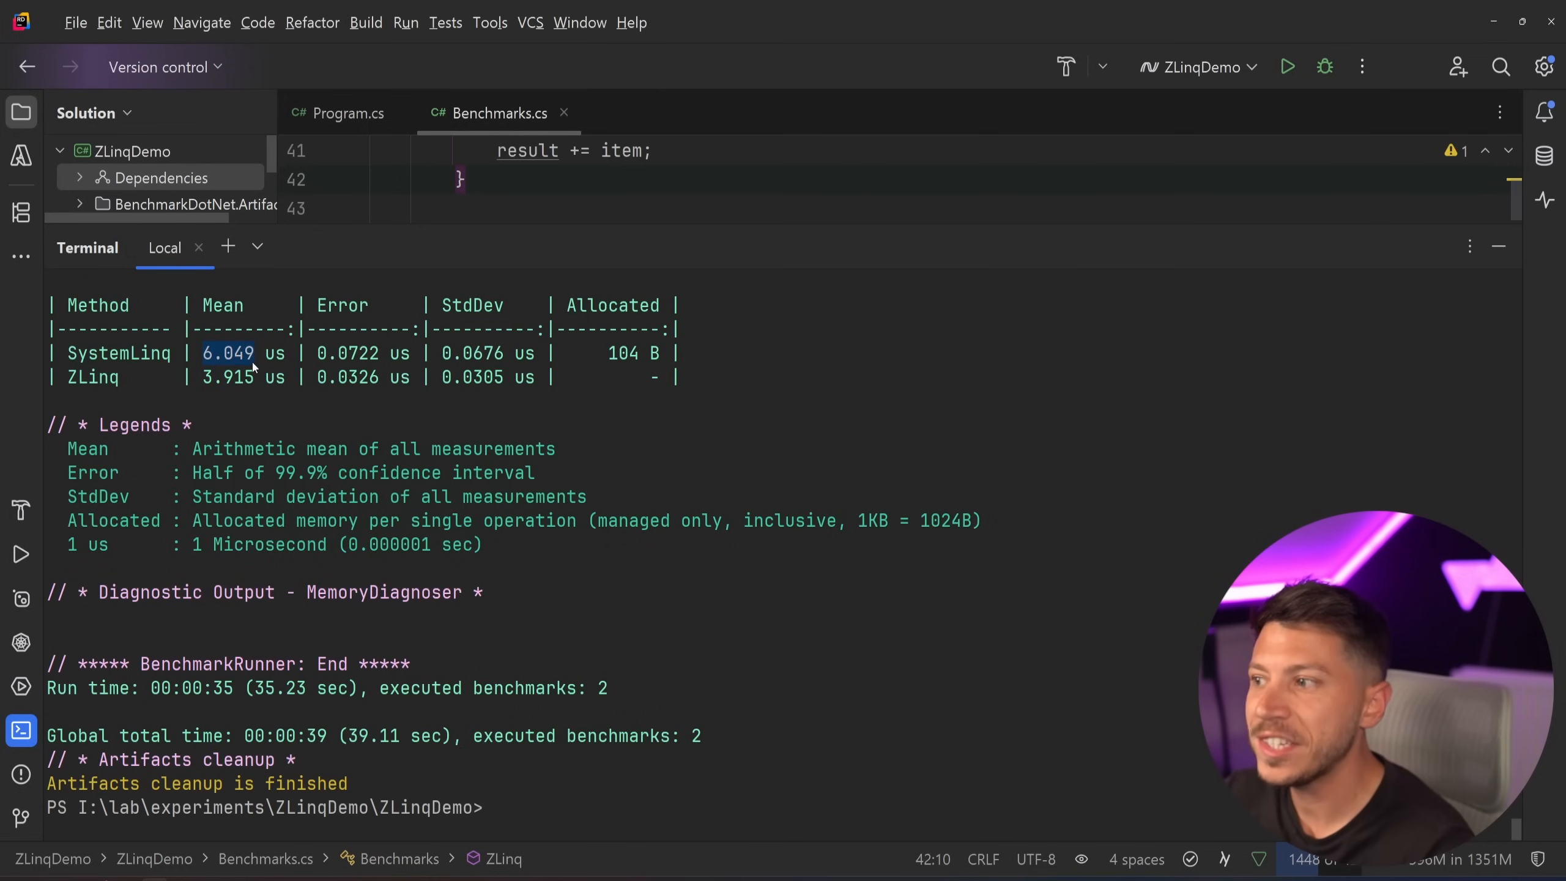
mouse_move(379, 403)
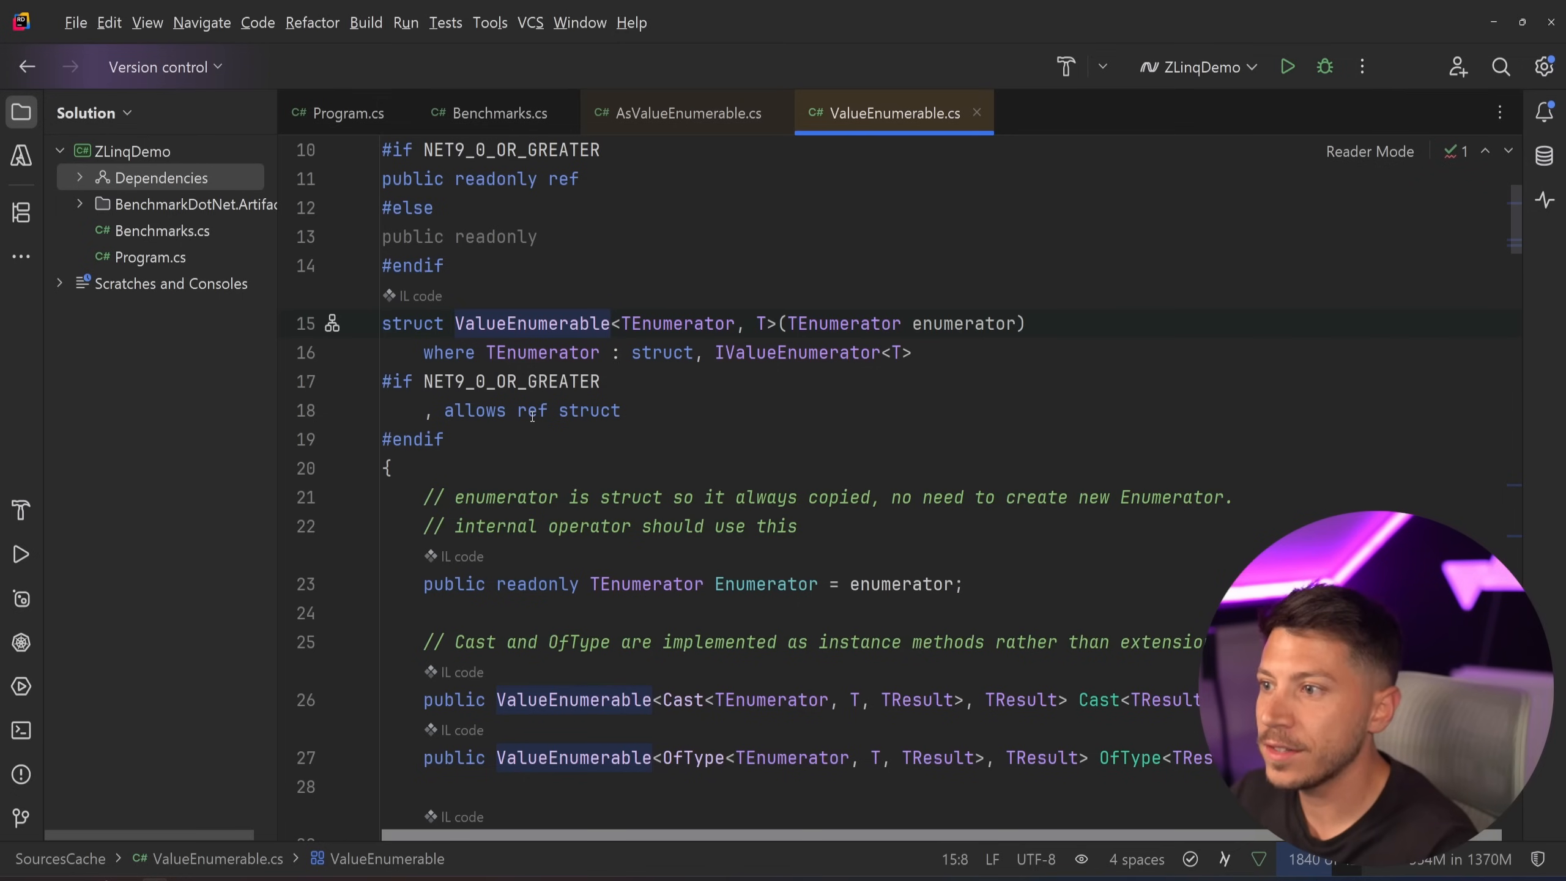
scroll(up, 3)
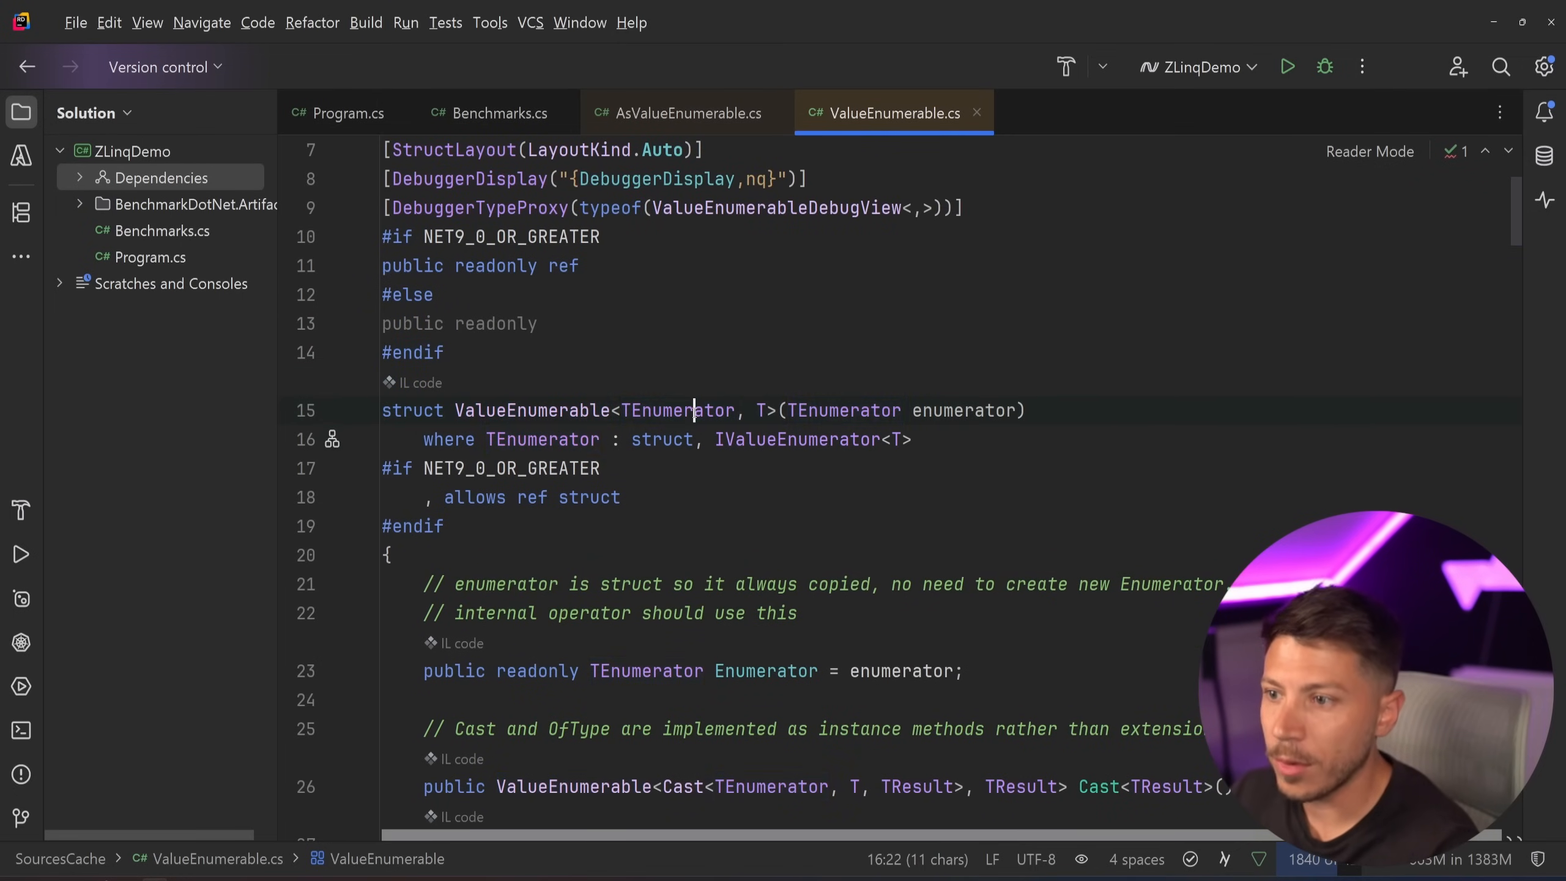
click(665, 439)
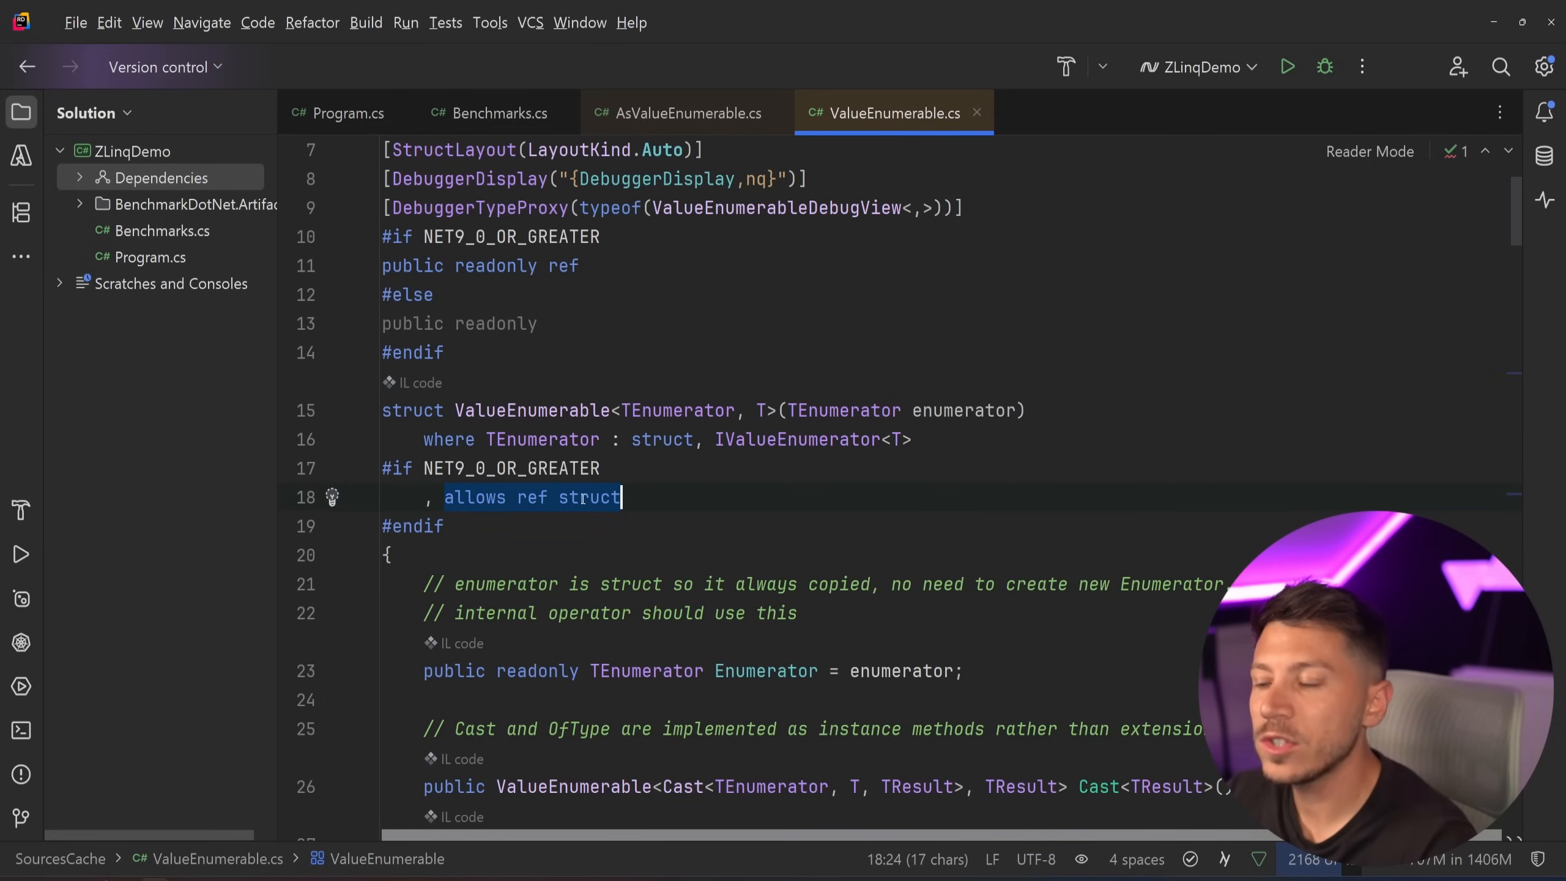
mouse_move(582, 513)
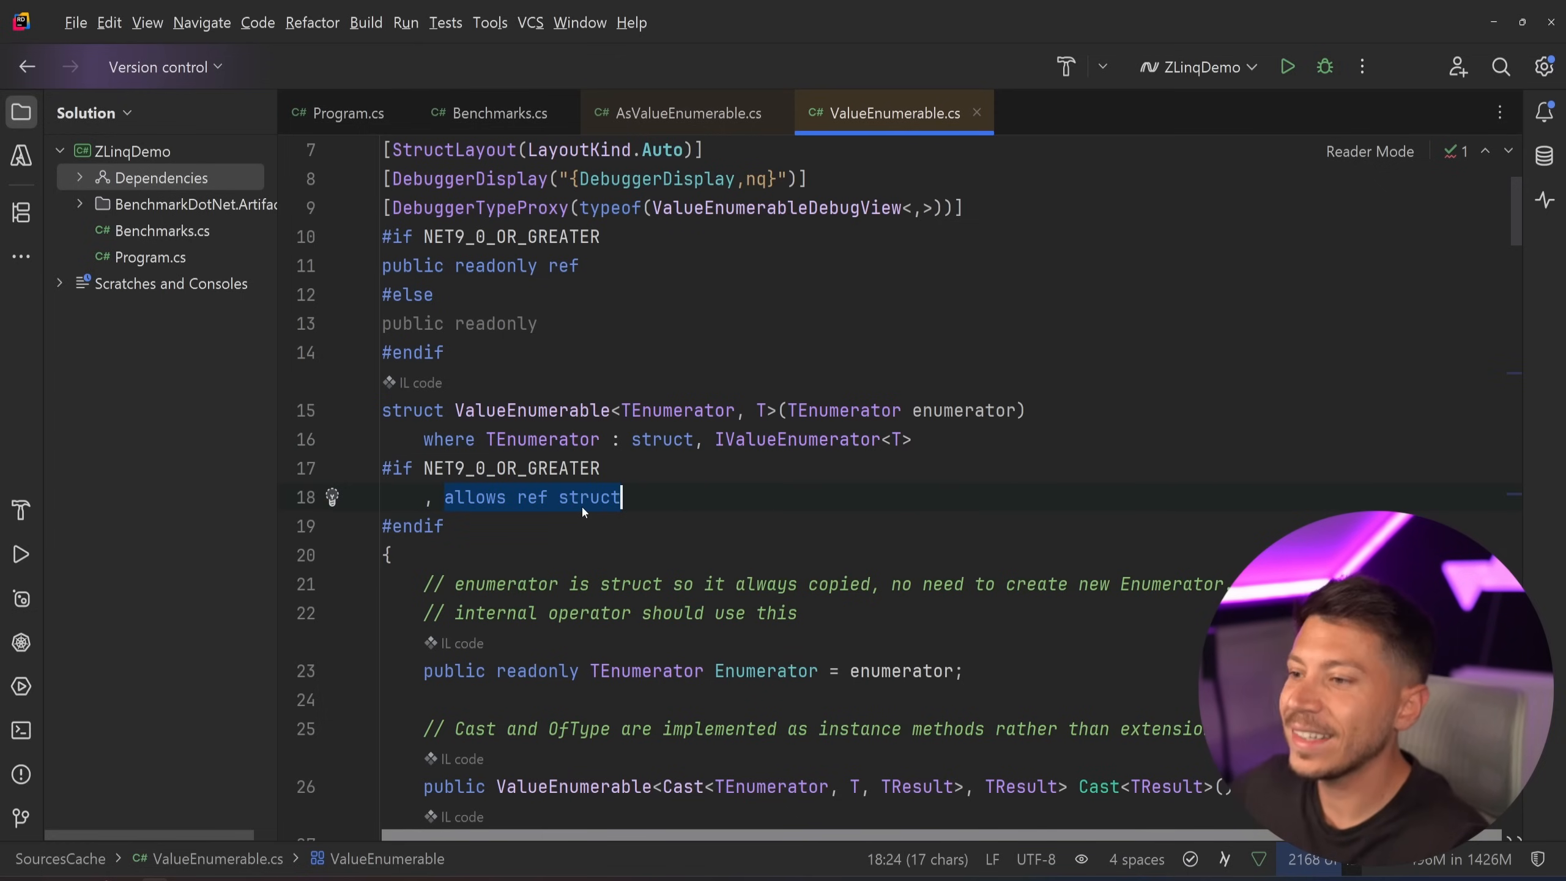
scroll(down, 3)
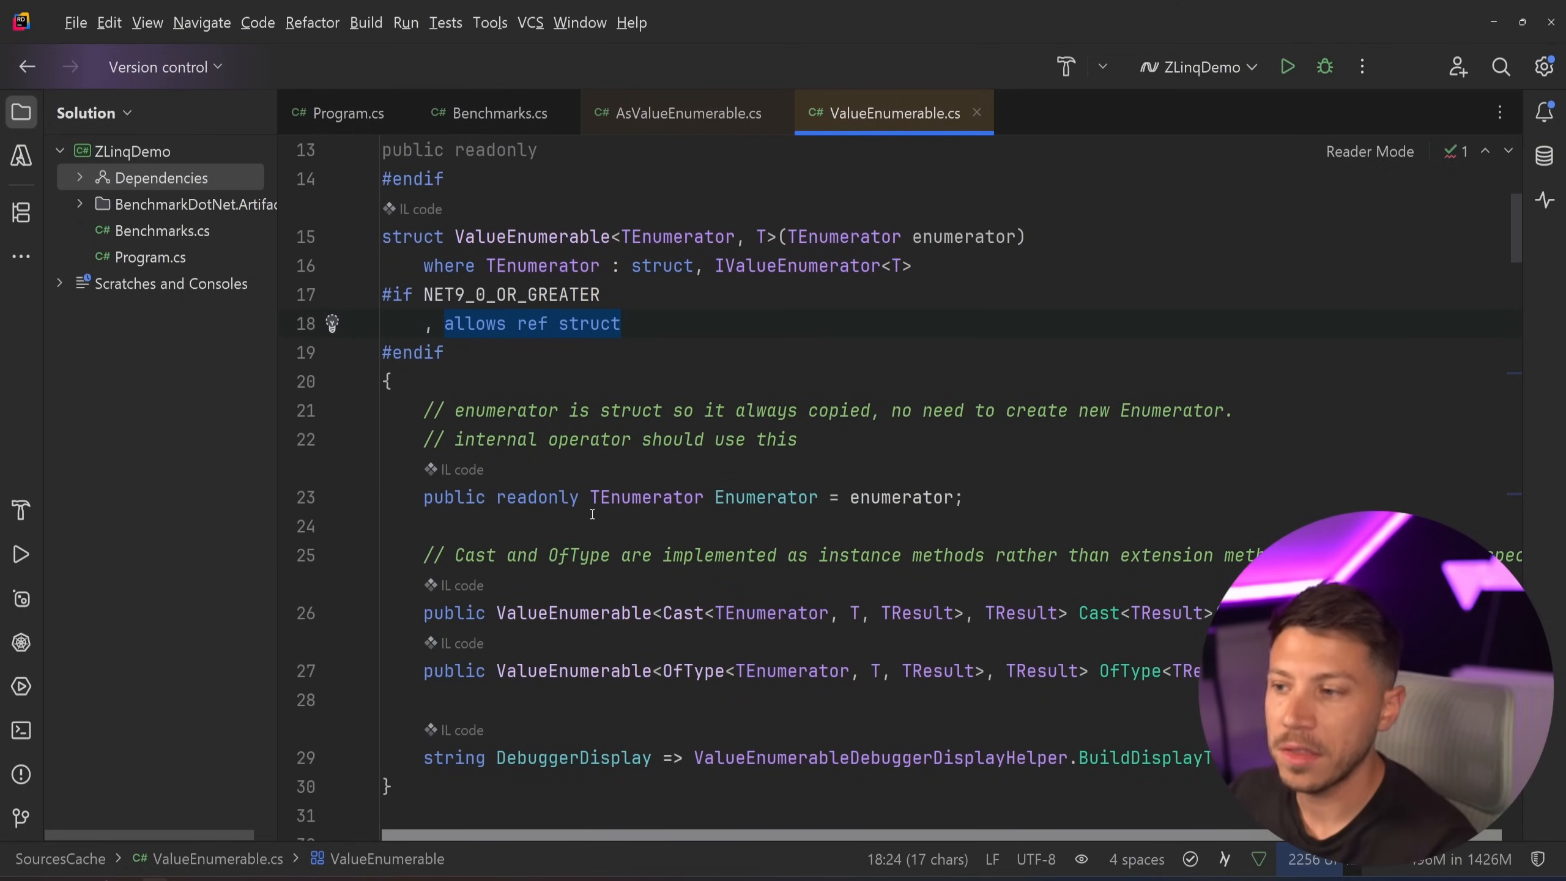
mouse_move(693, 335)
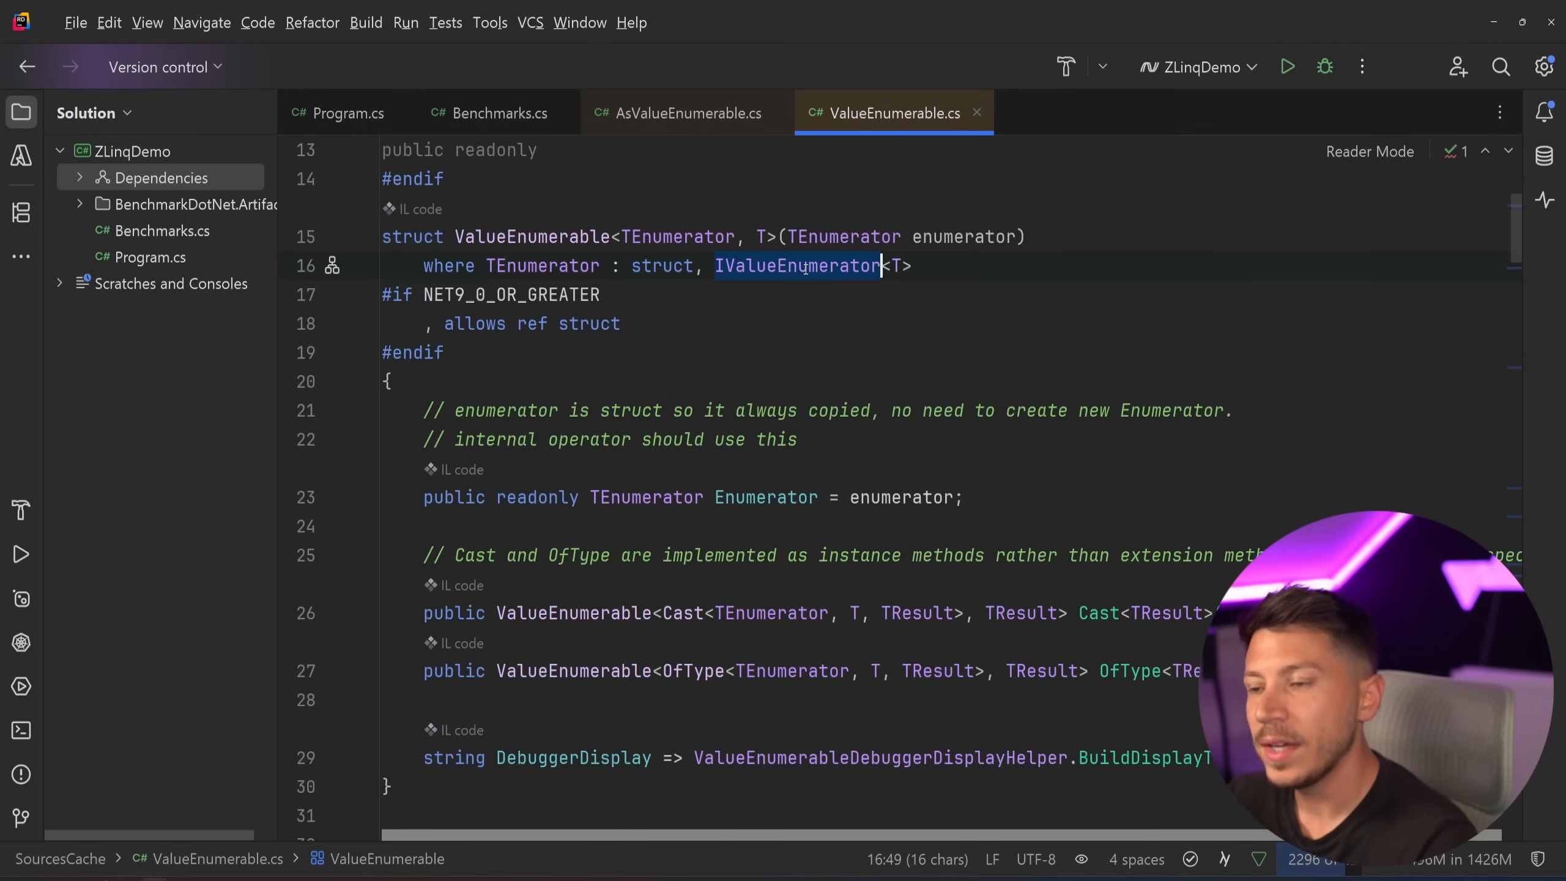
mouse_move(797, 265)
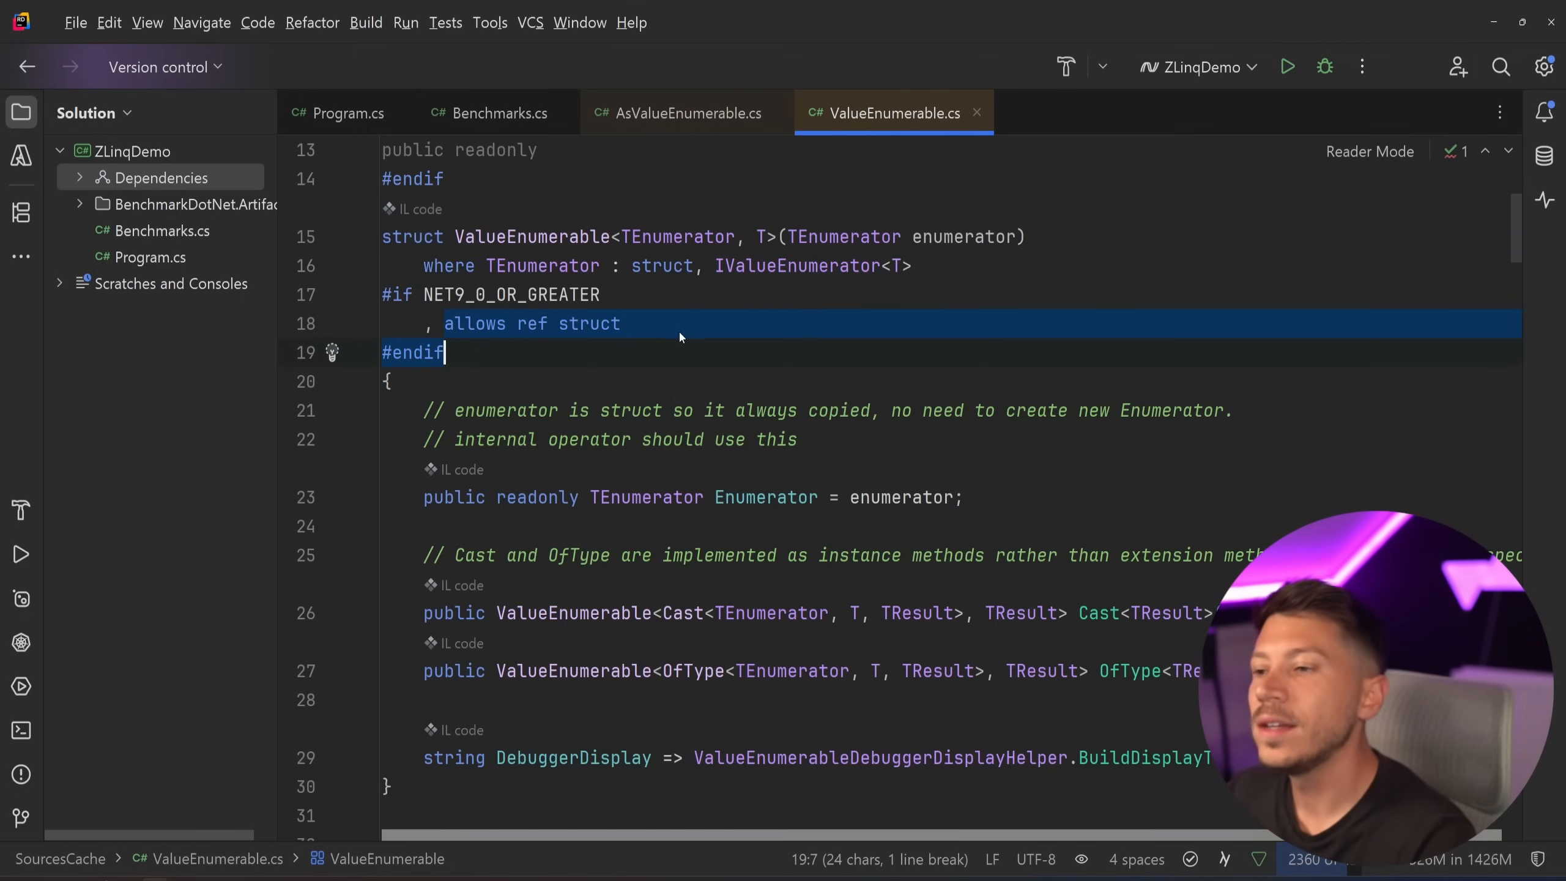
click(621, 322)
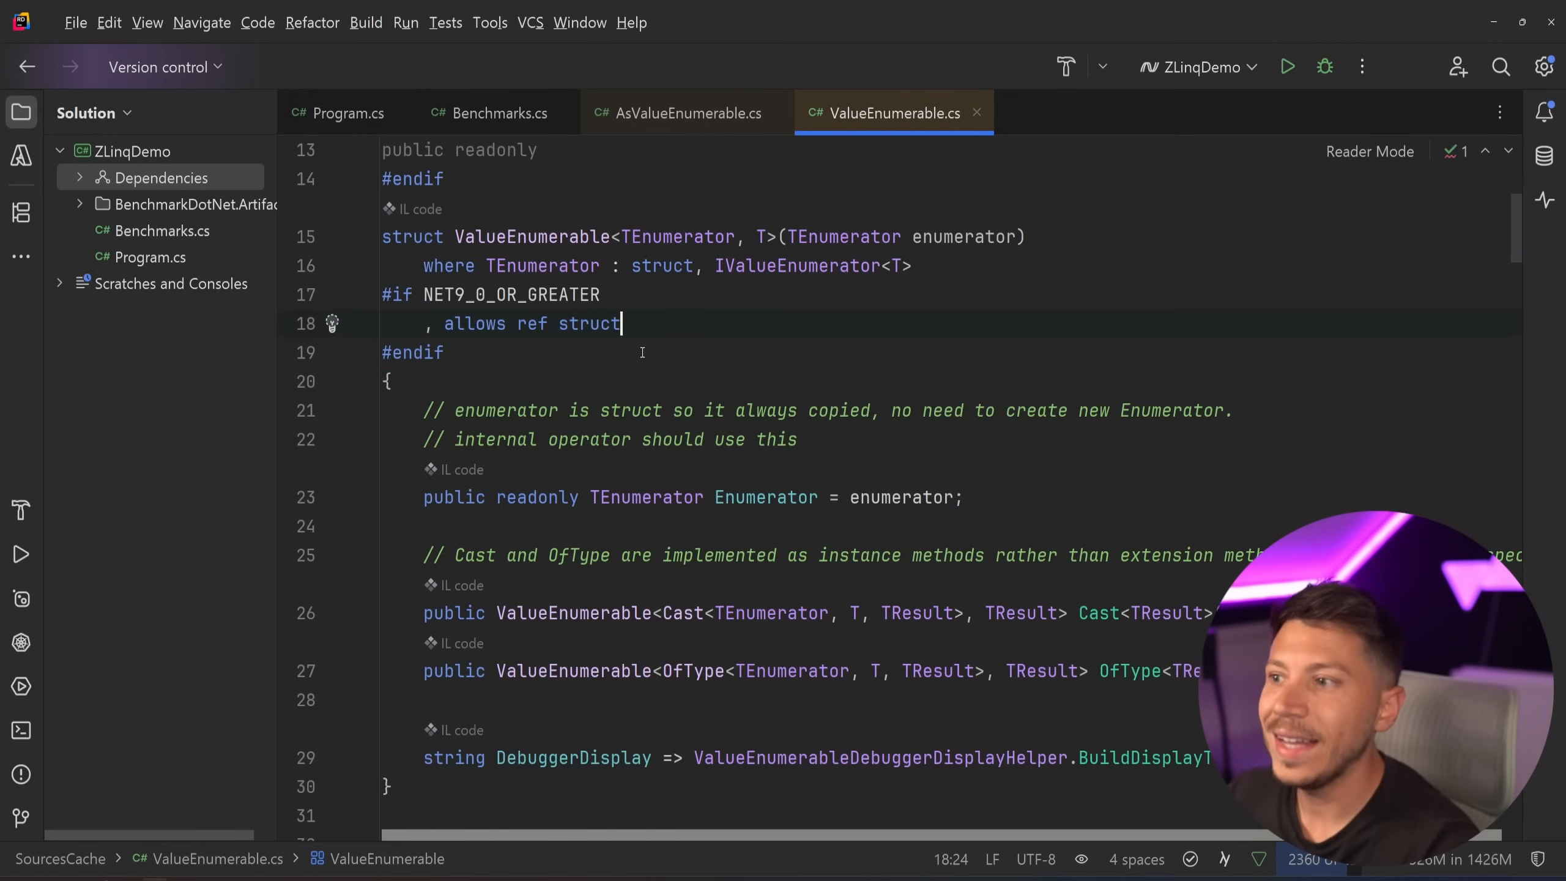
scroll(down, 3)
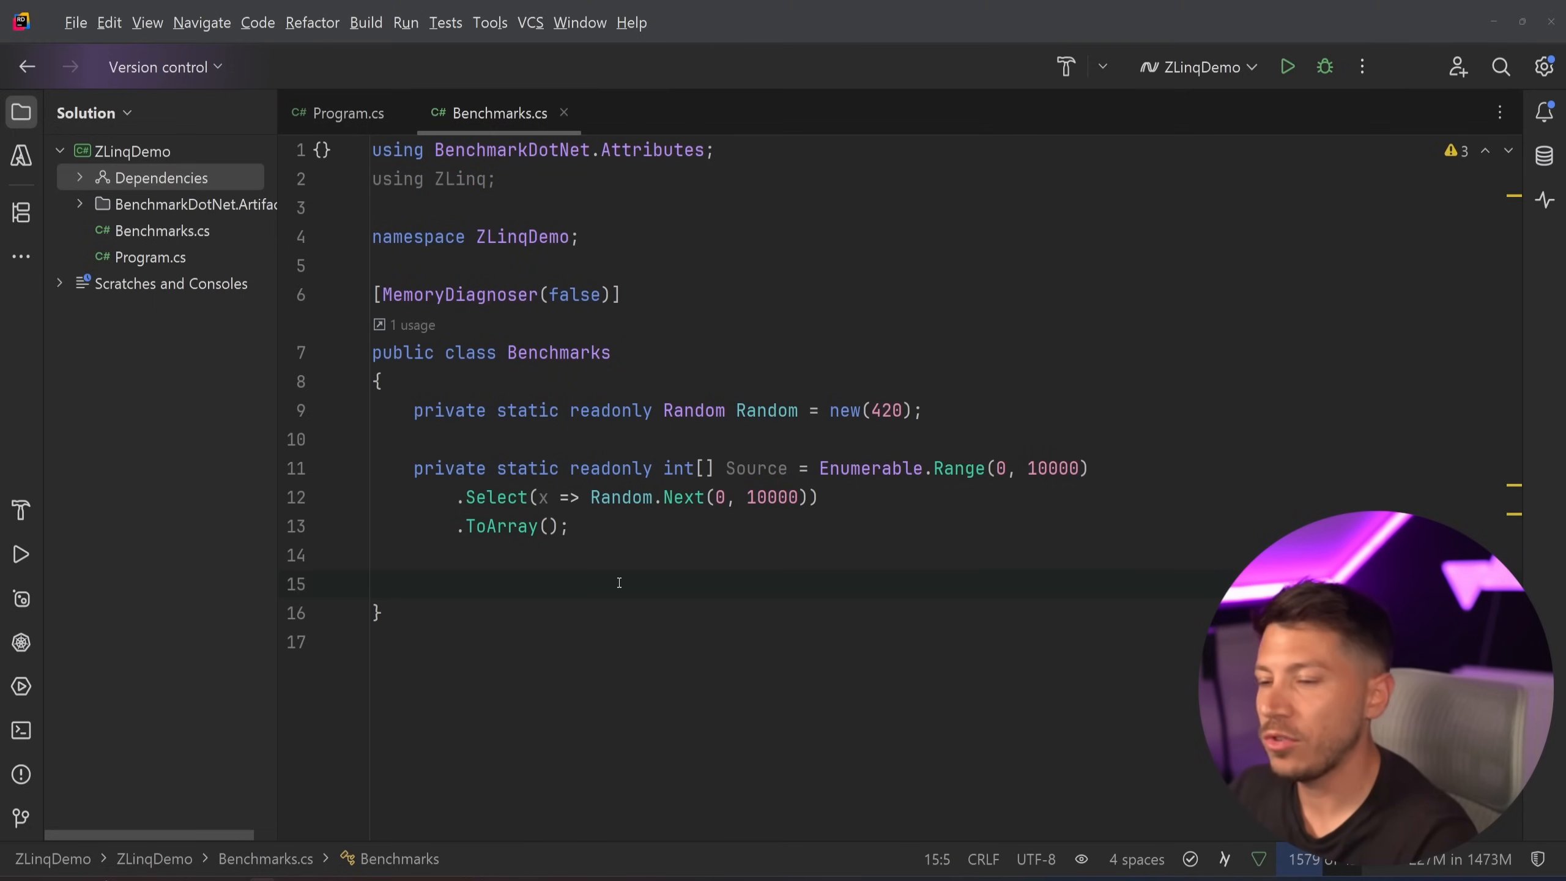
Step: Inspect the BigLinq and BigZLinq methods and their long Select/Where chains over Source
scroll(down, 3)
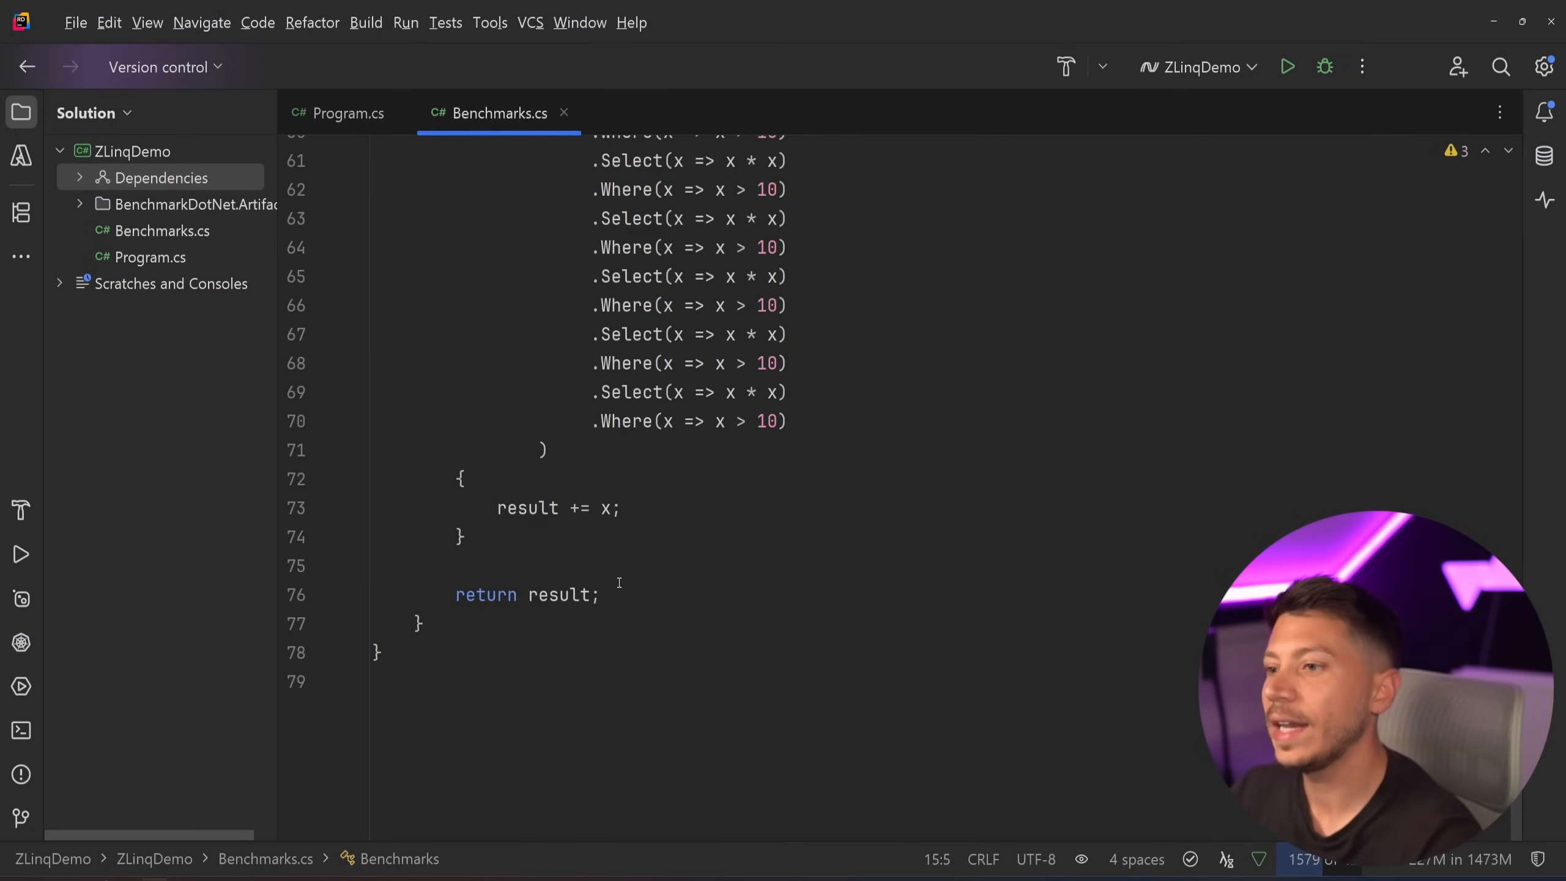
scroll(up, 3)
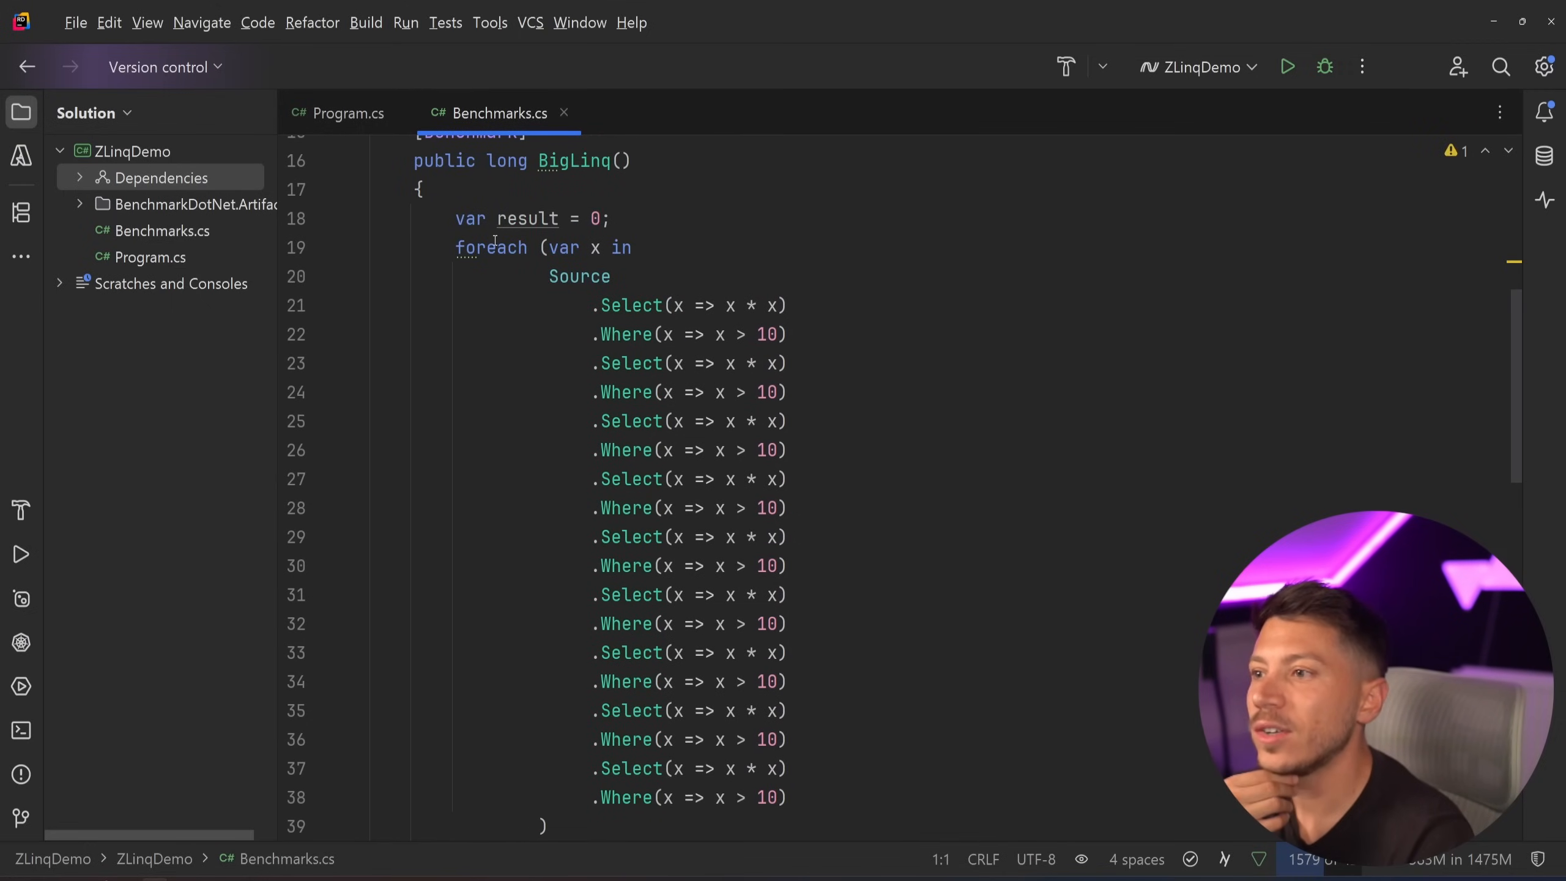
drag(455, 246, 635, 363)
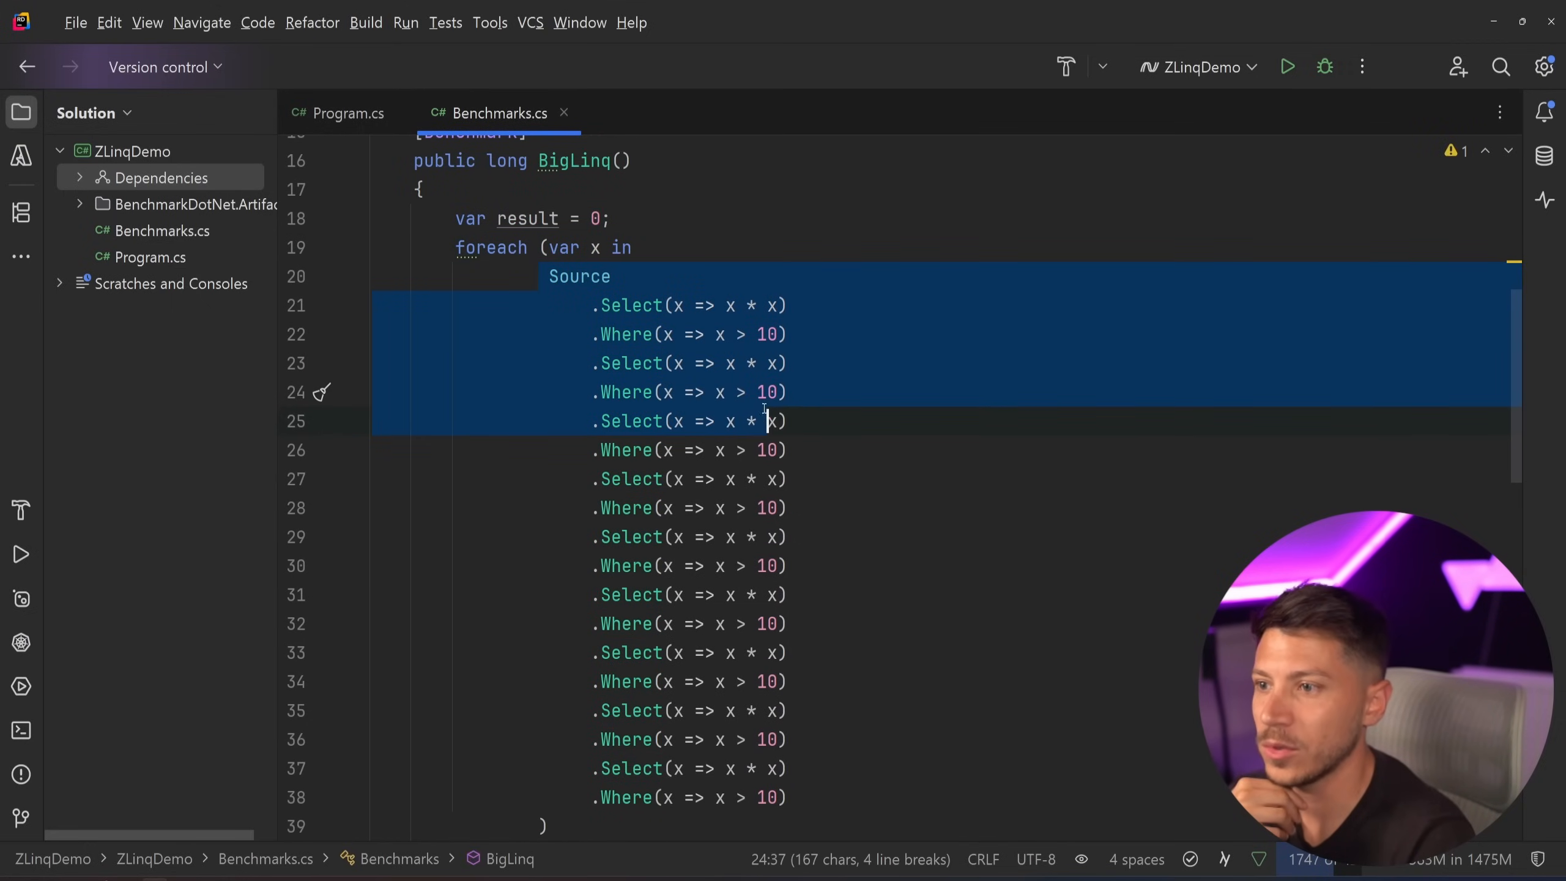
click(737, 391)
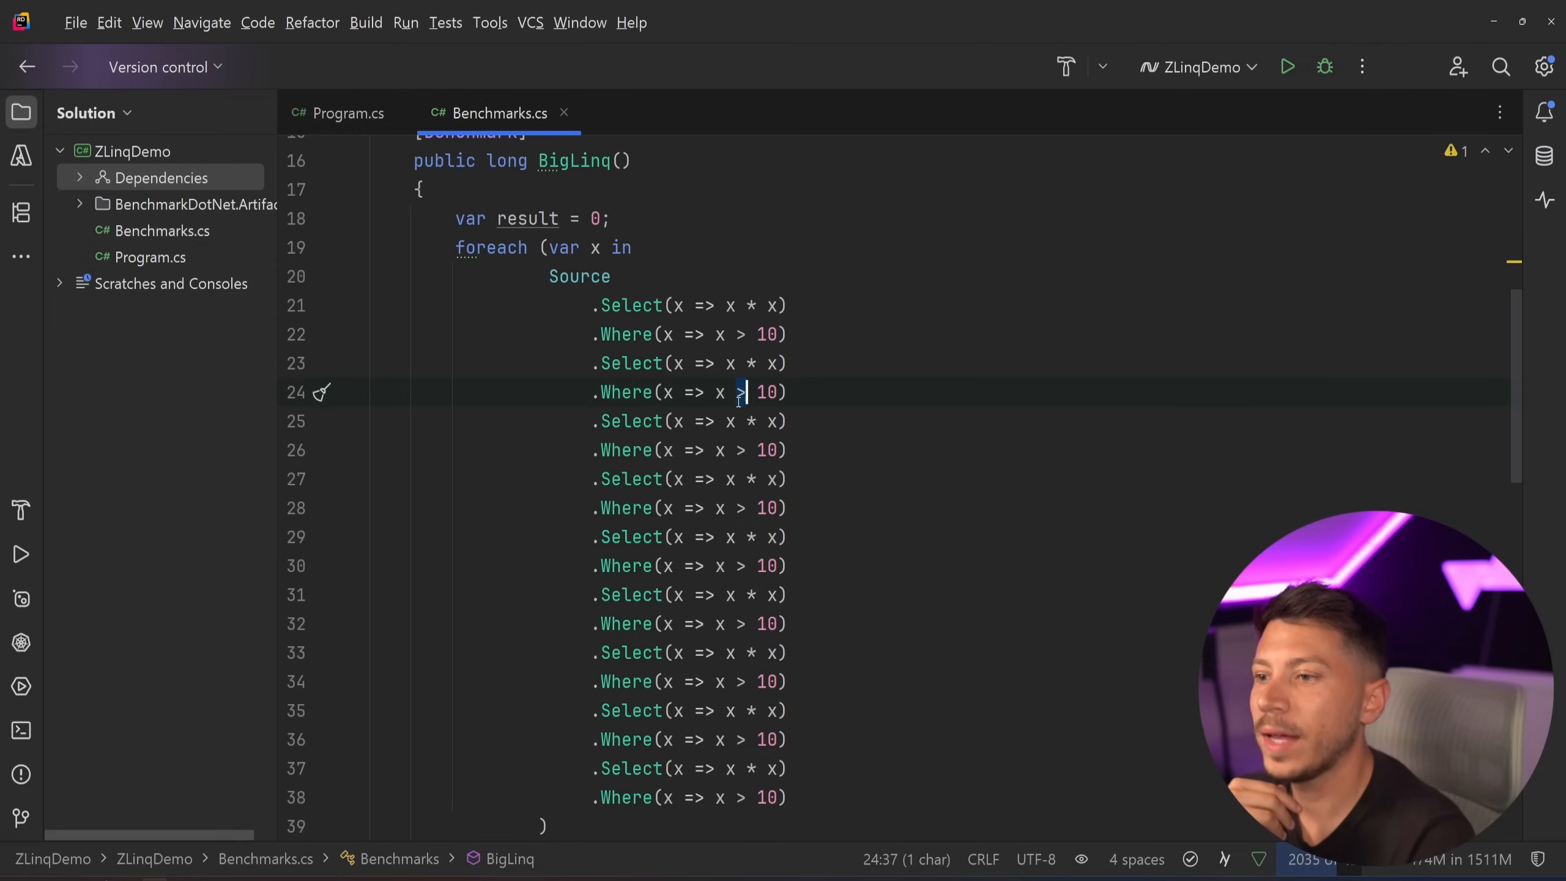
scroll(down, 3)
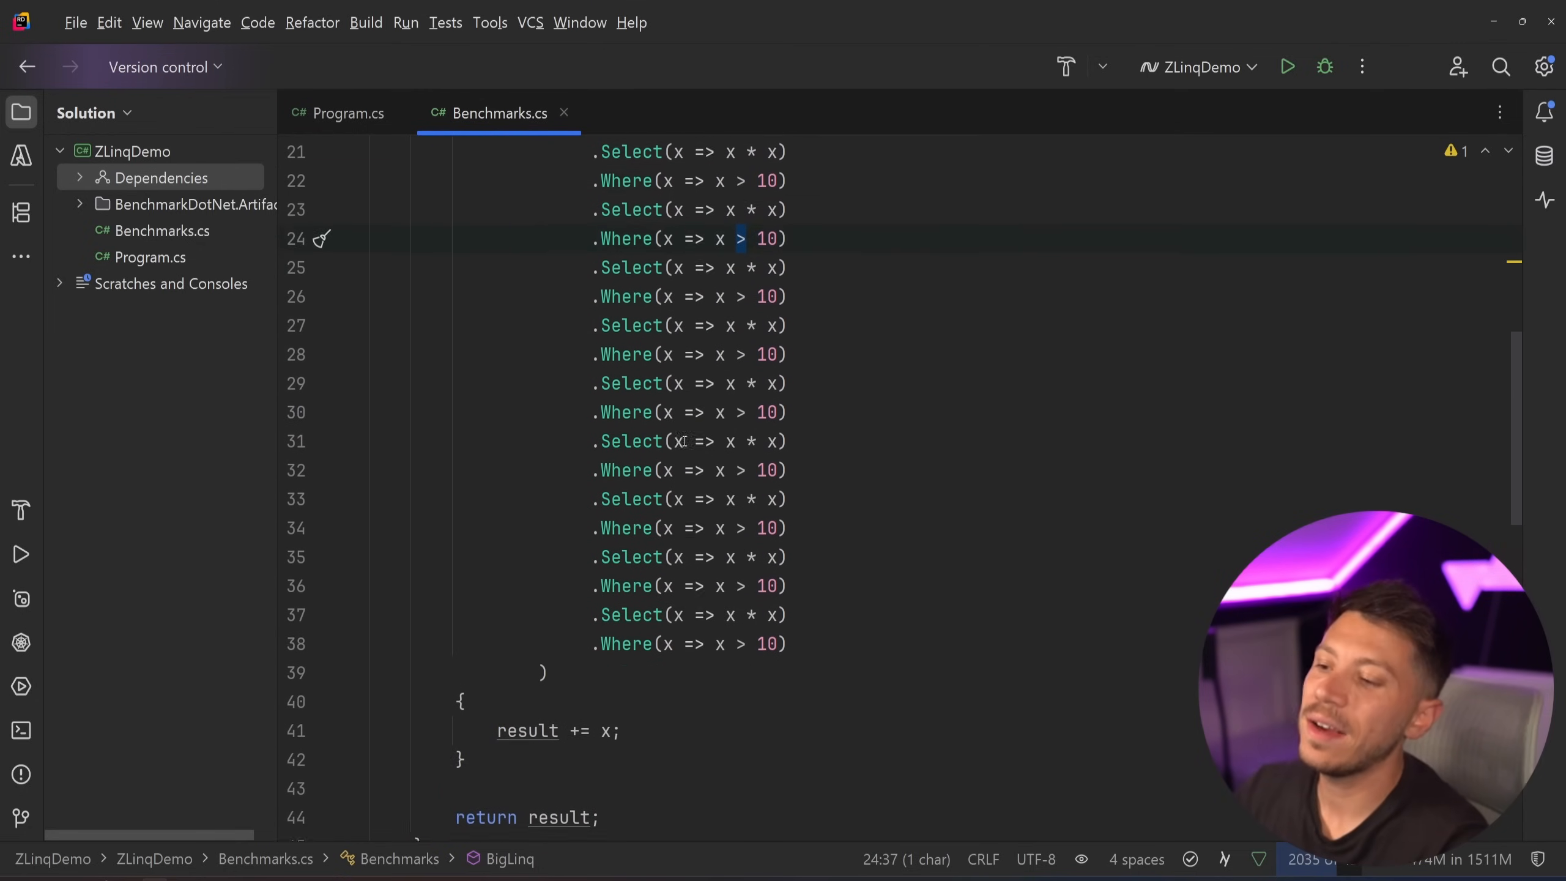
scroll(up, 3)
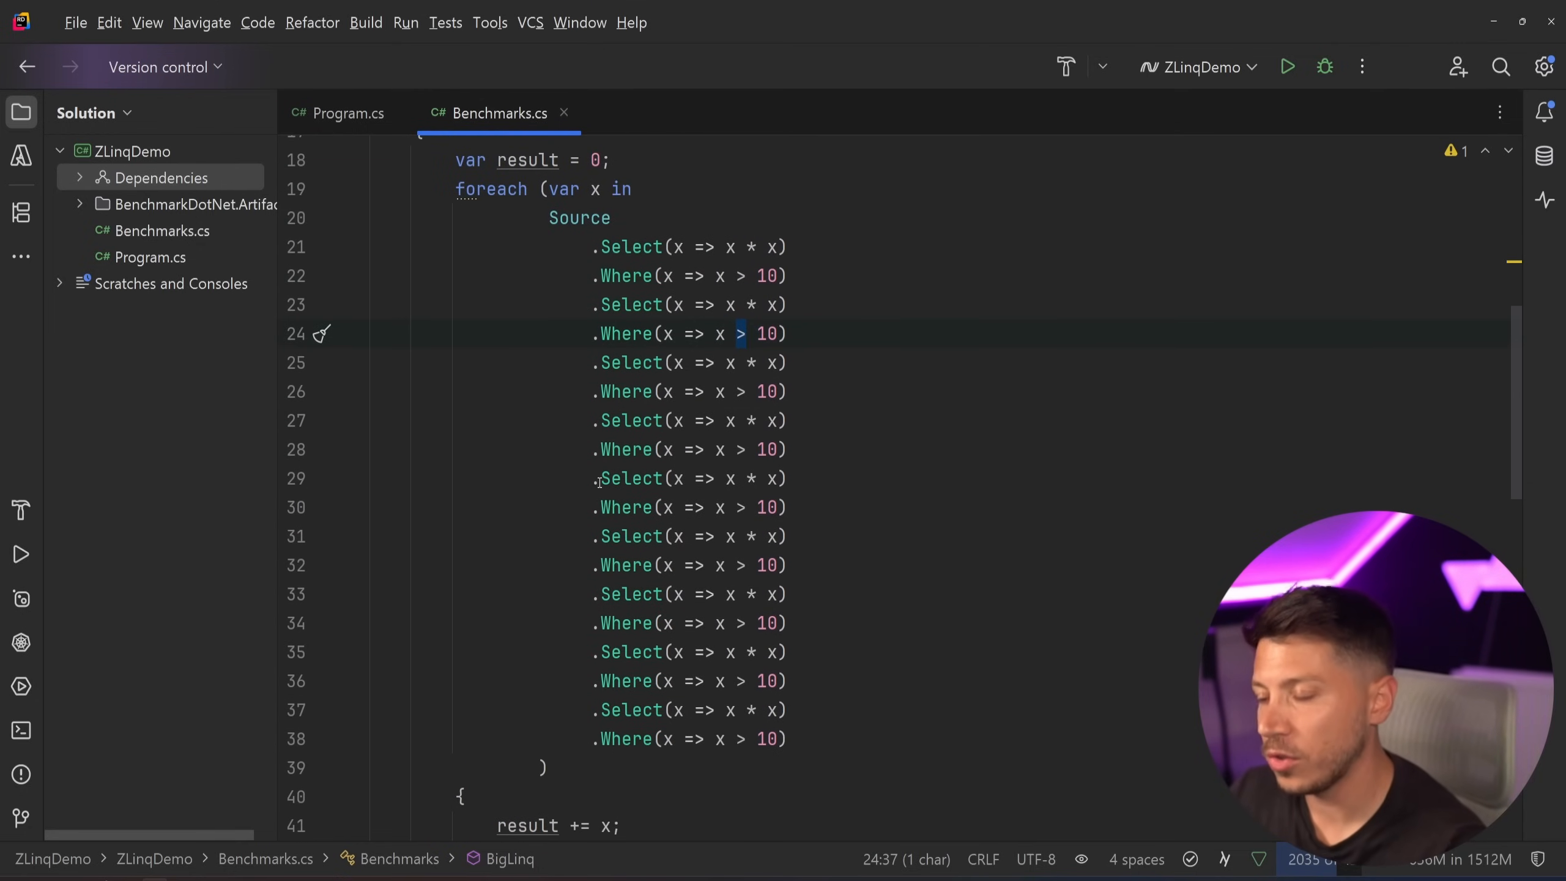
scroll(down, 3)
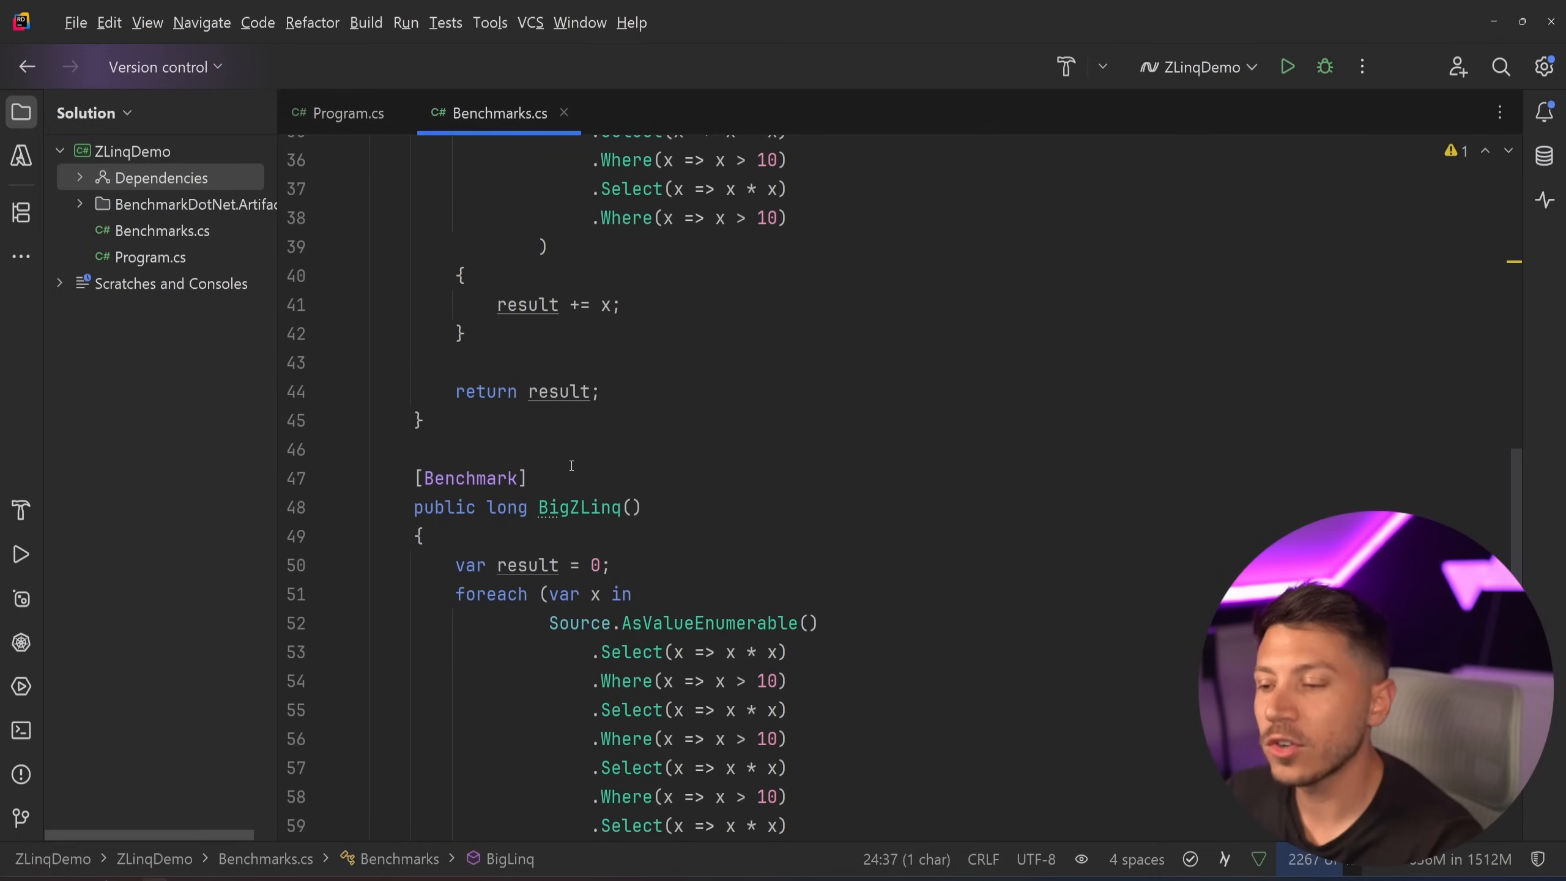
scroll(down, 3)
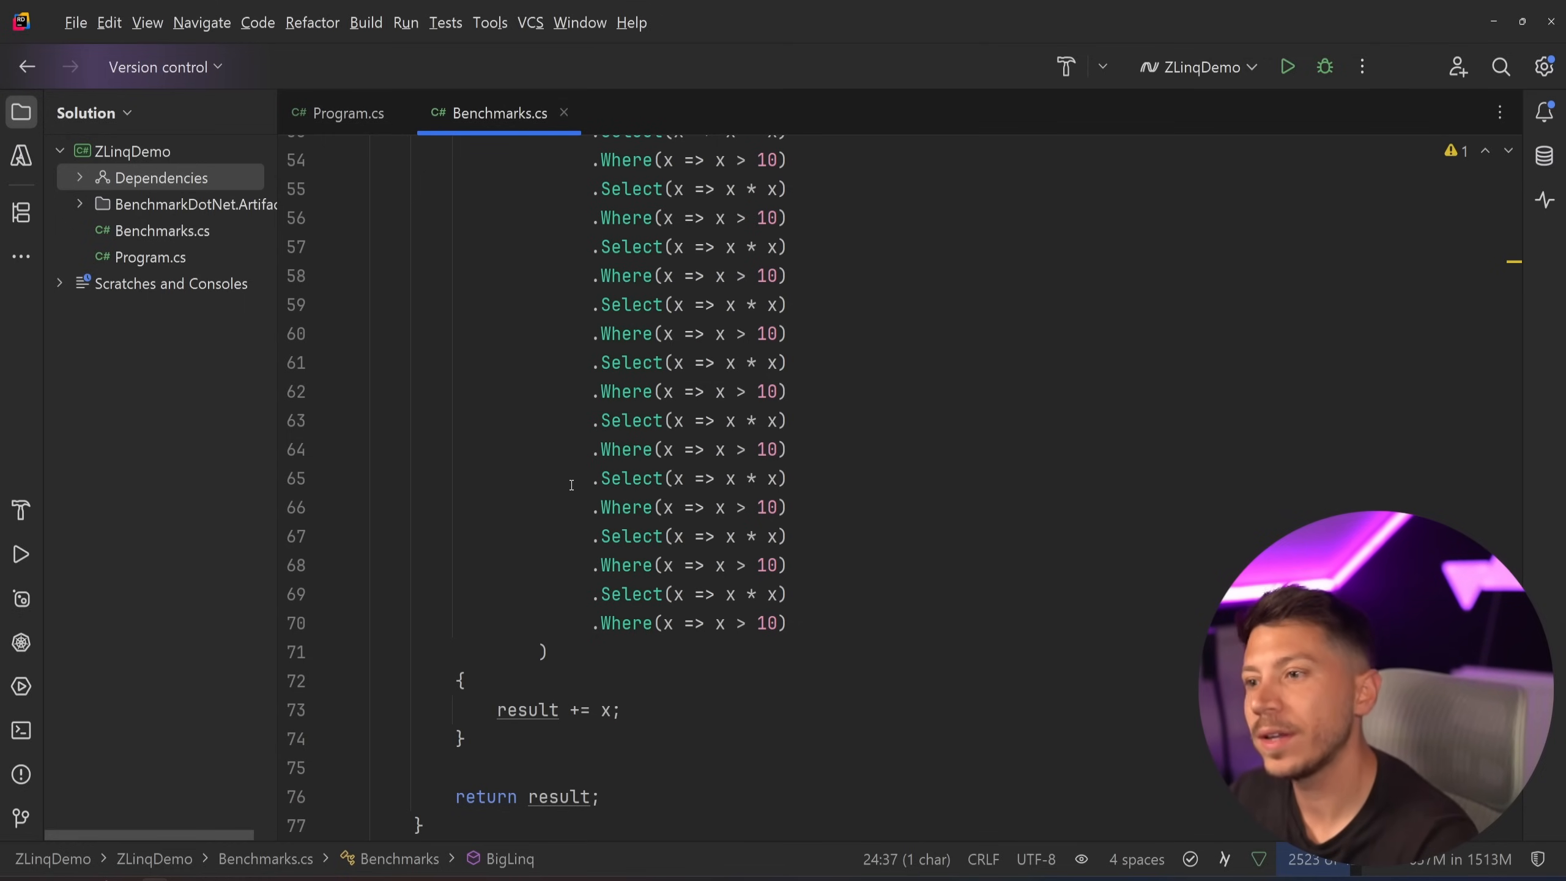
scroll(down, 3)
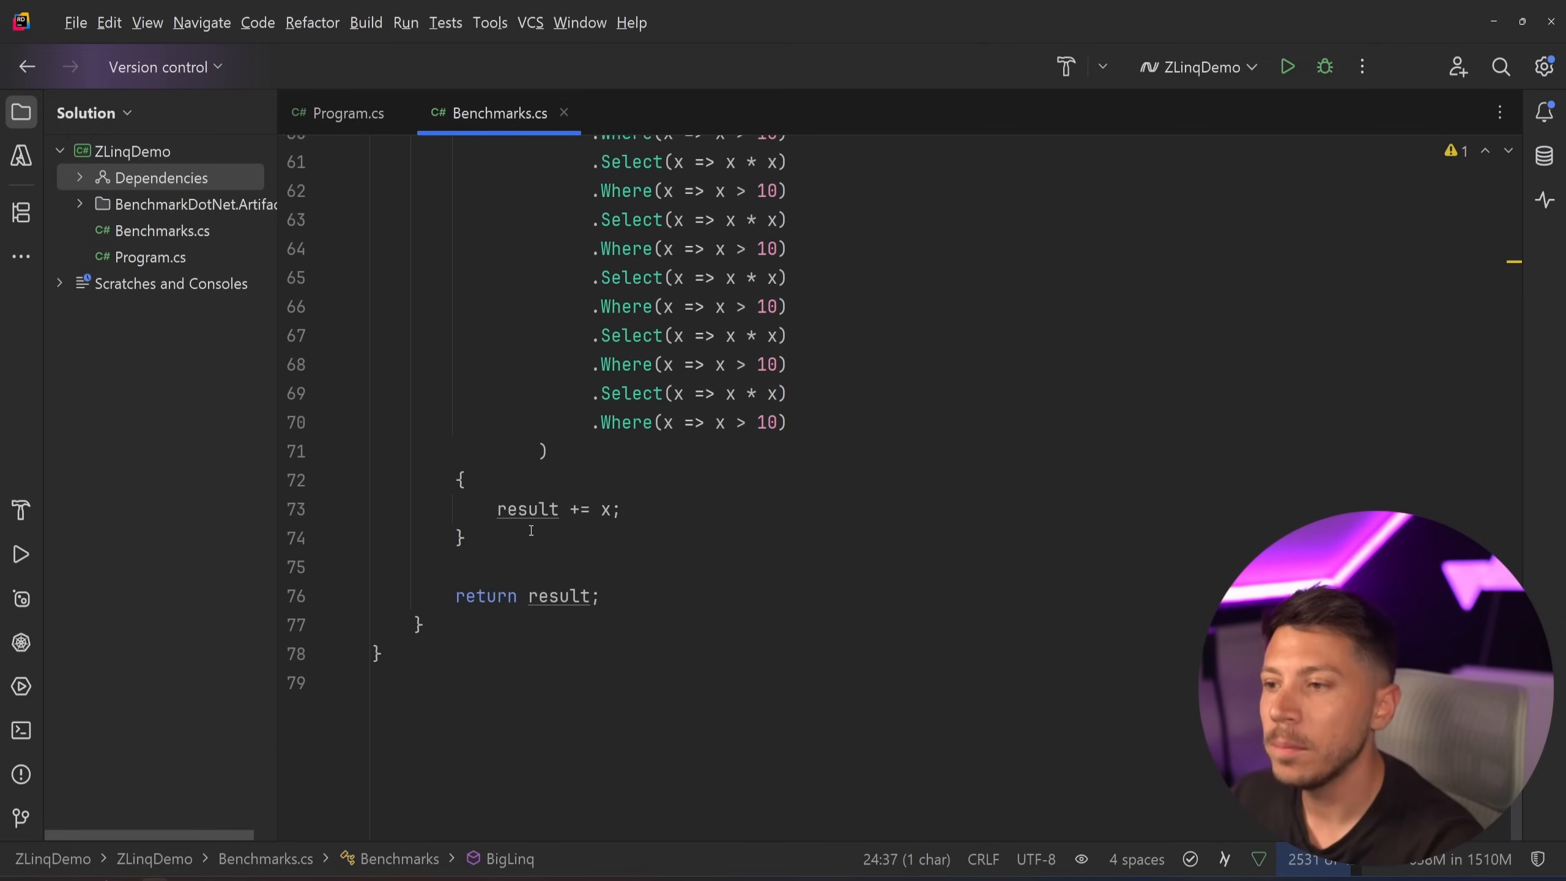
scroll(up, 3)
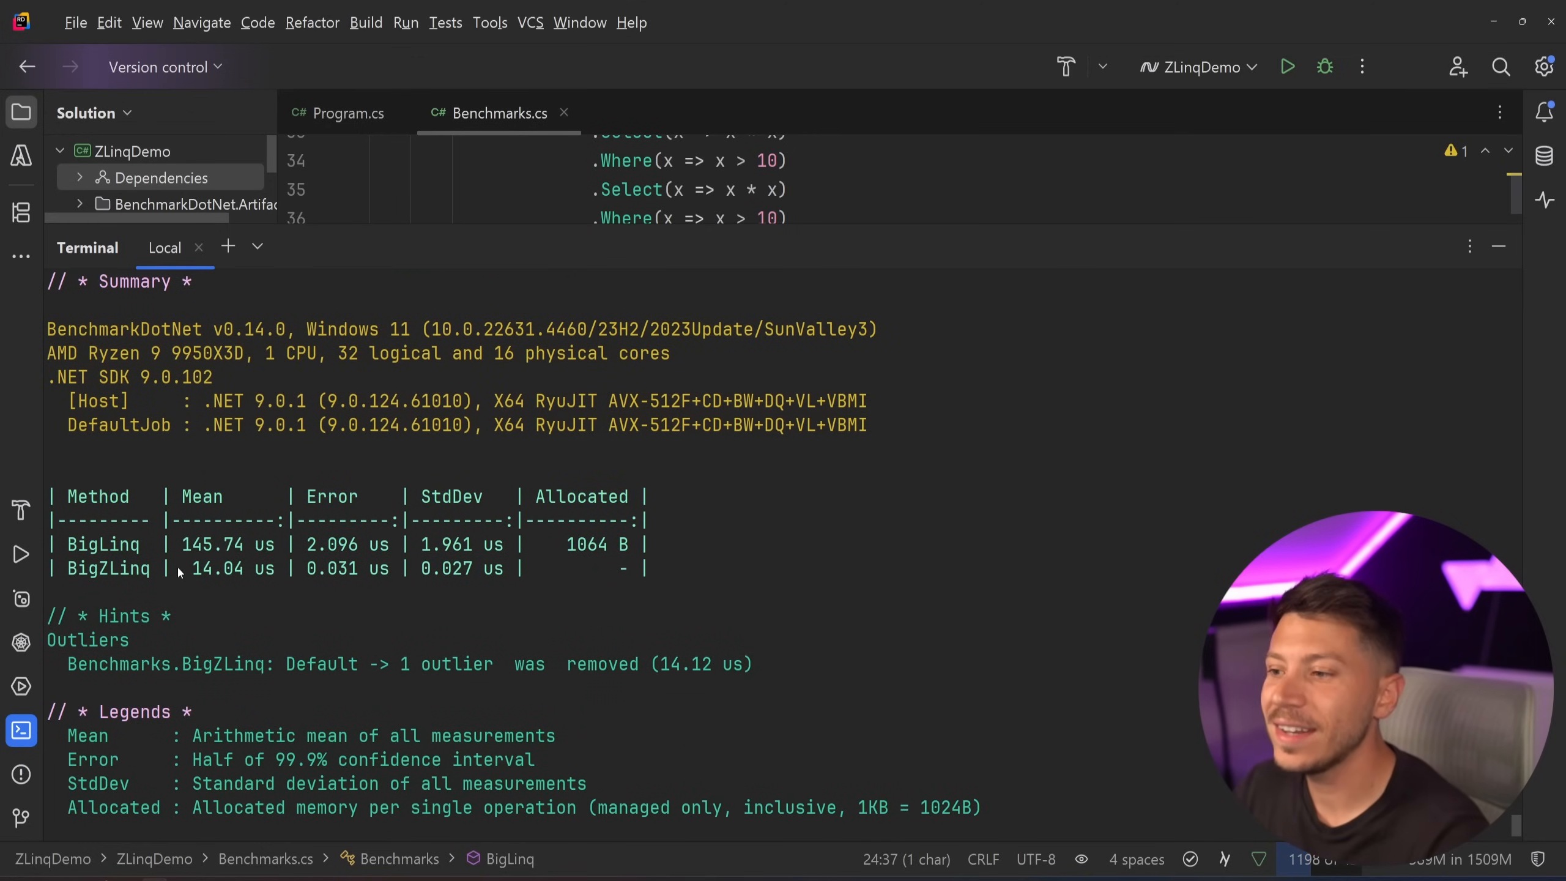
Step: Confirm BigZLinq 14.04 µs allocation-free versus BigLinq 145.74 µs, then hide the Terminal
double_click(587, 544)
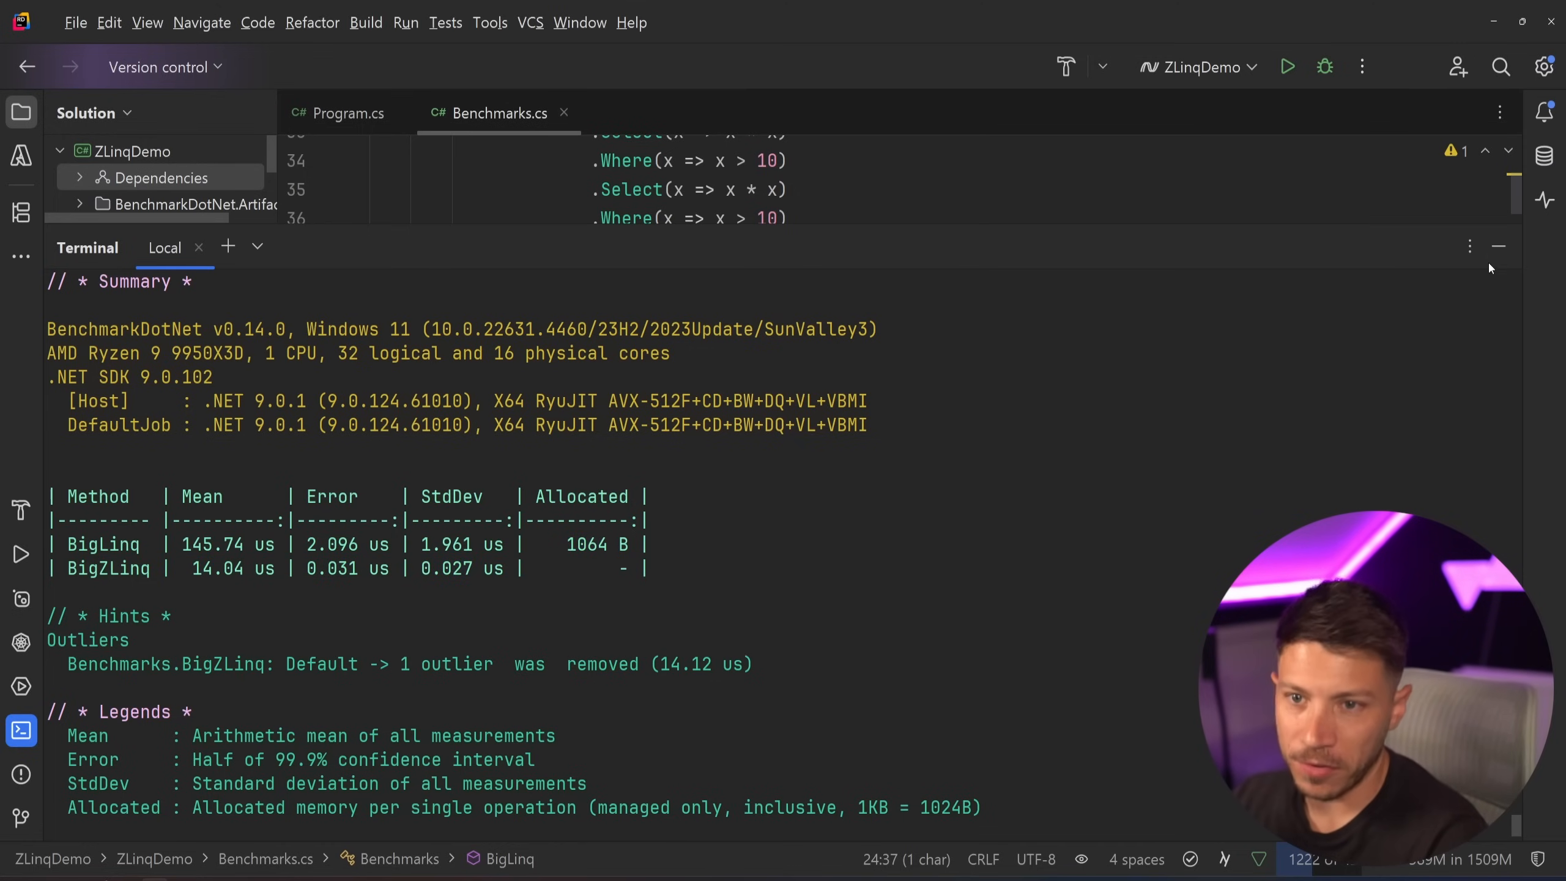
click(1496, 246)
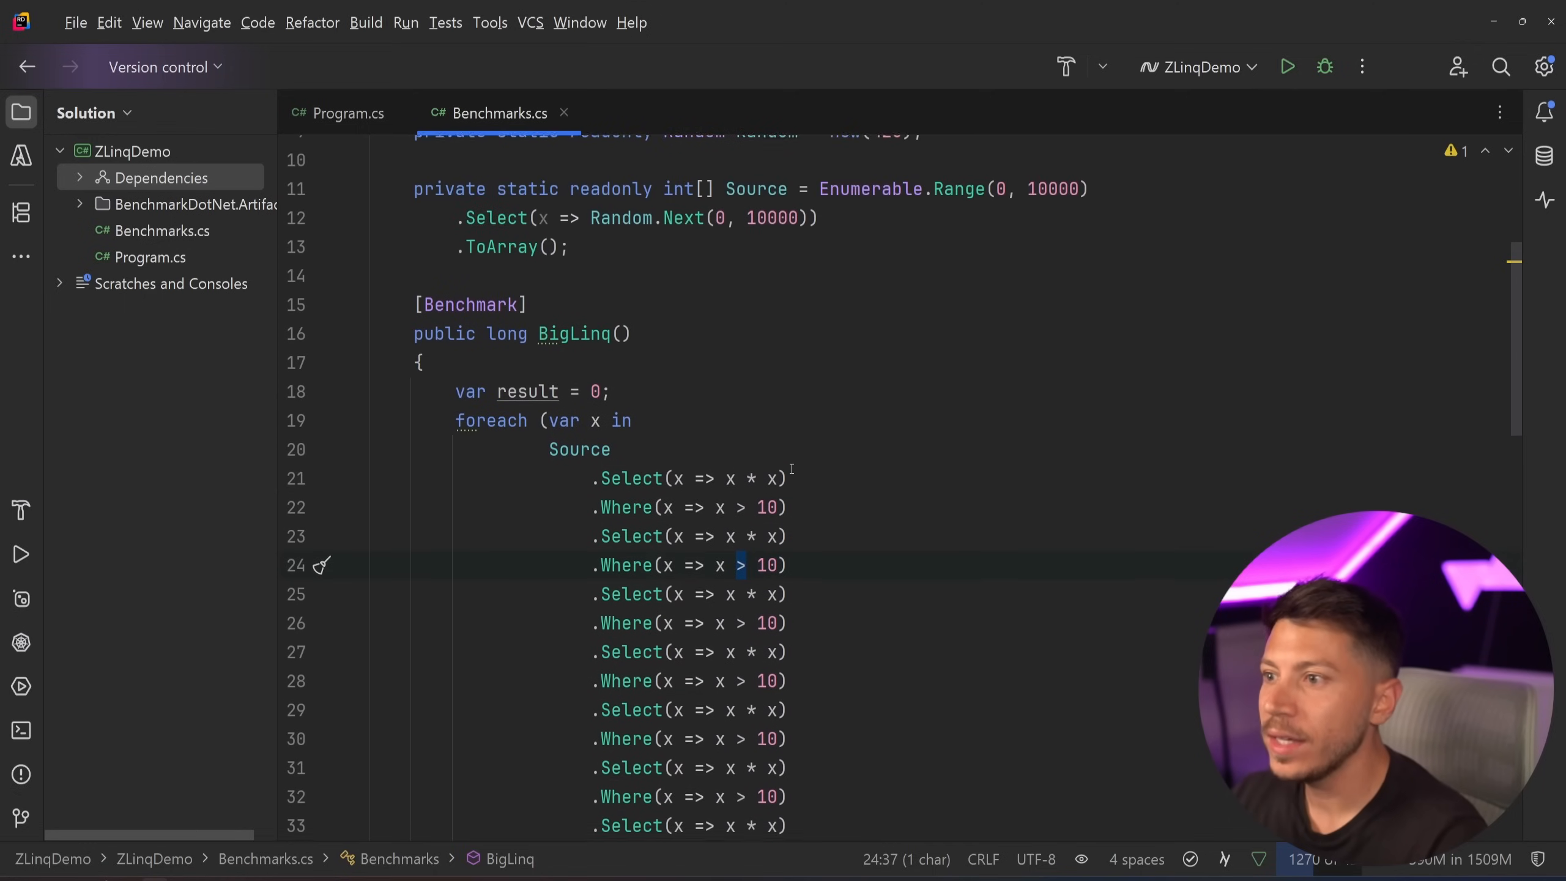
scroll(up, 3)
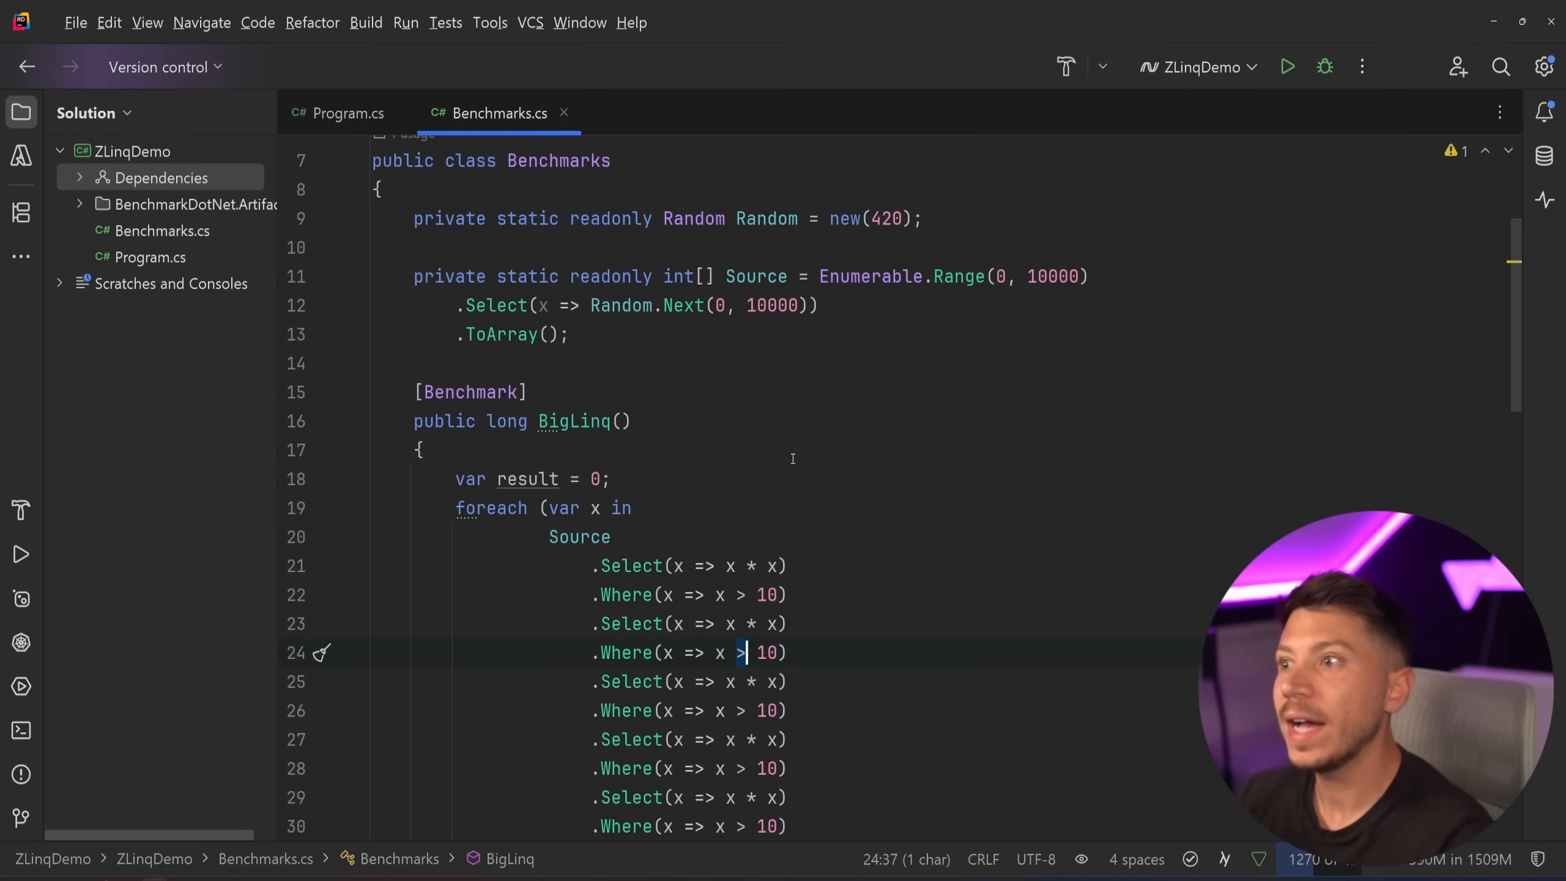
scroll(down, 3)
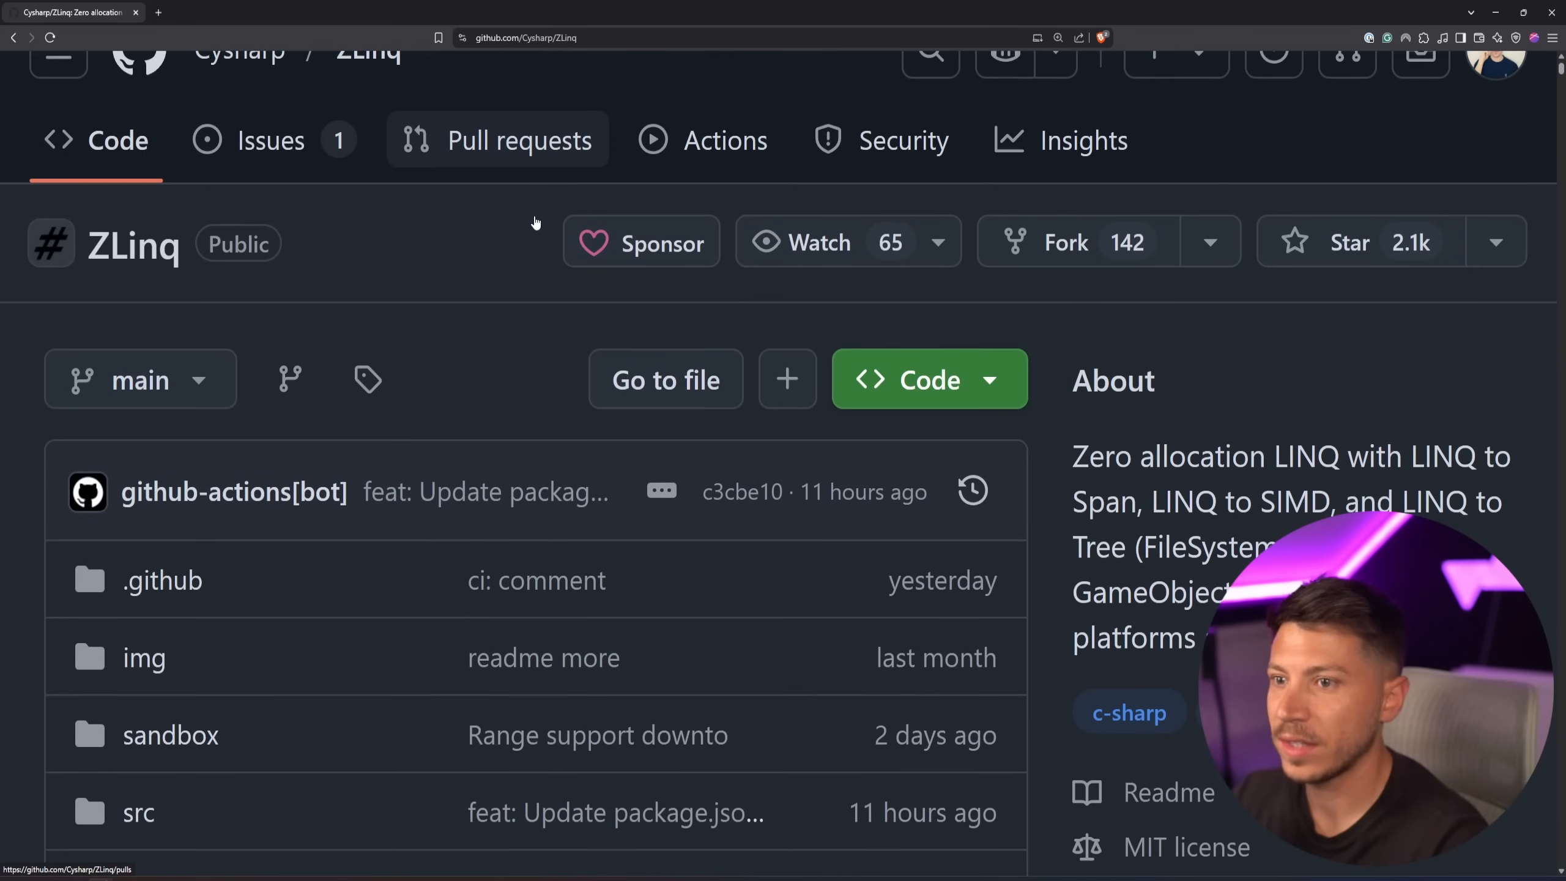
click(1350, 242)
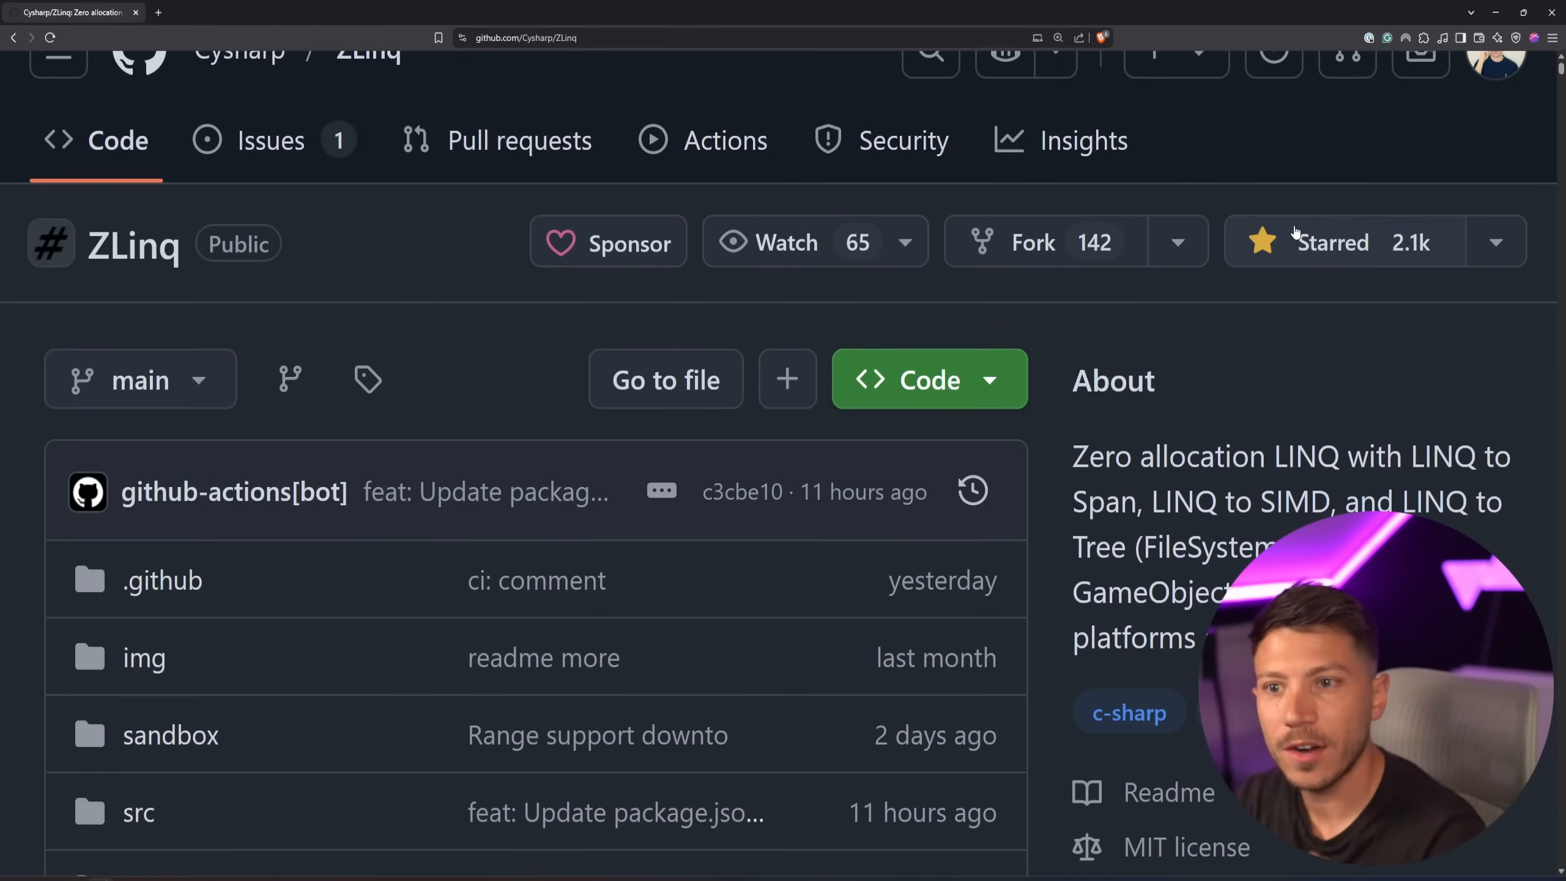
scroll(down, 3)
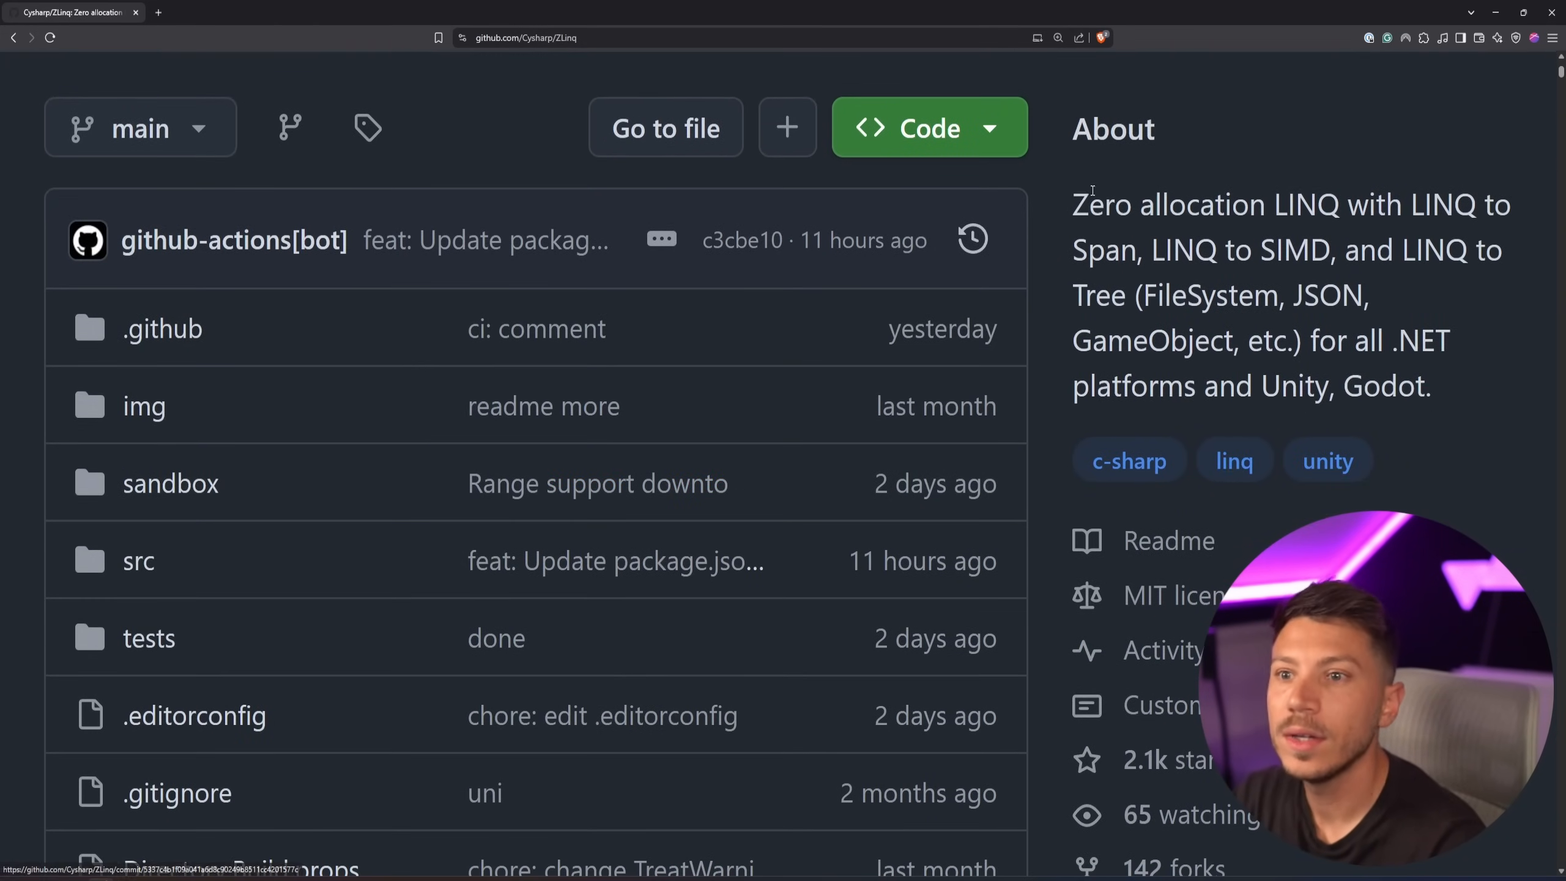
mouse_move(1213, 278)
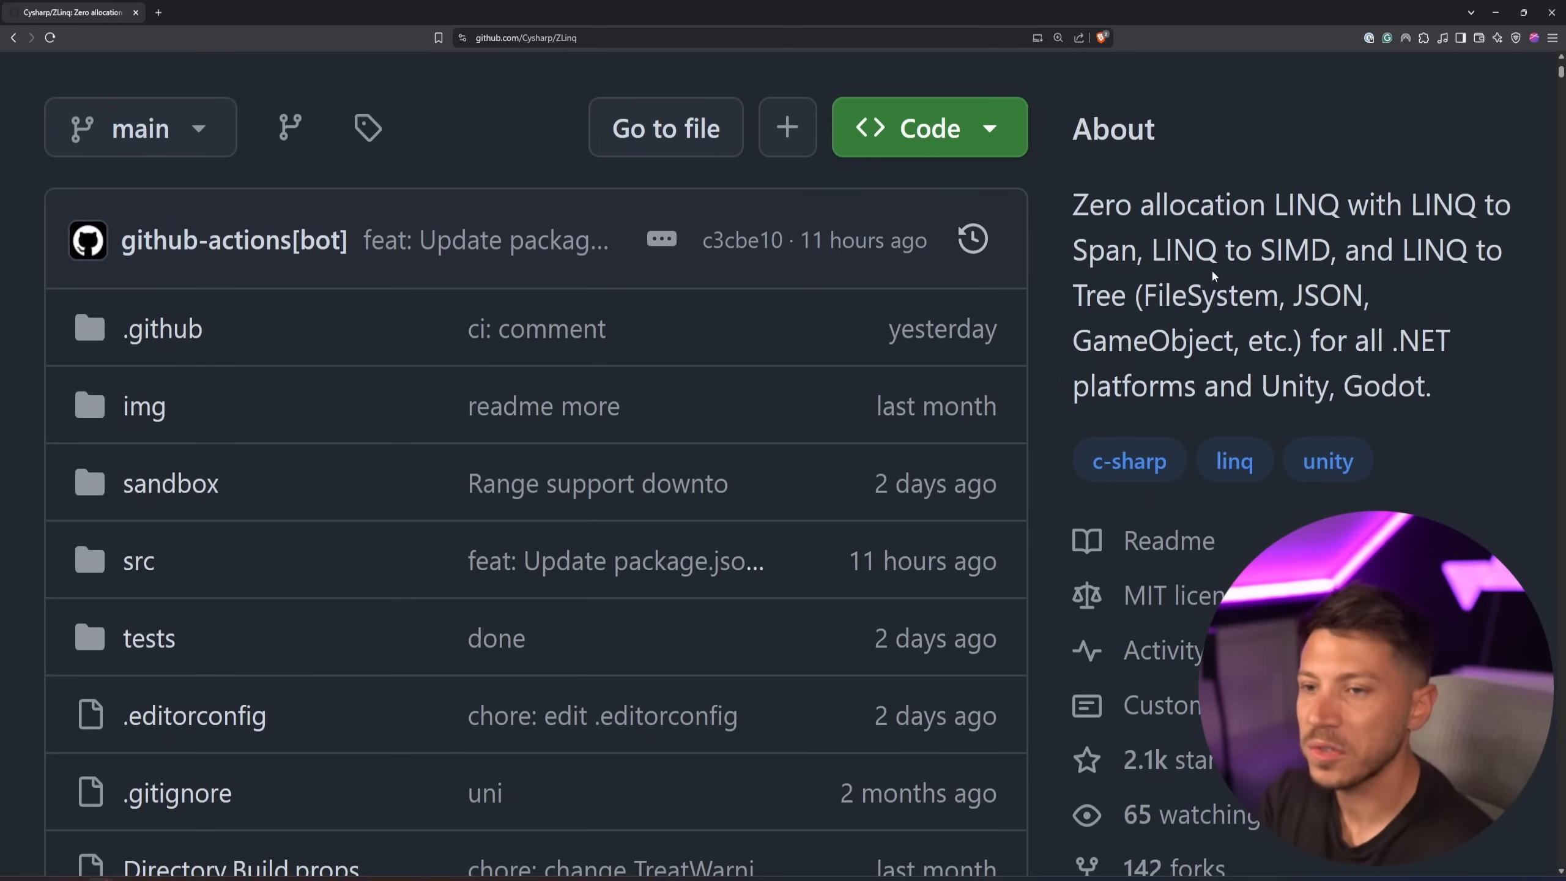
double_click(1294, 250)
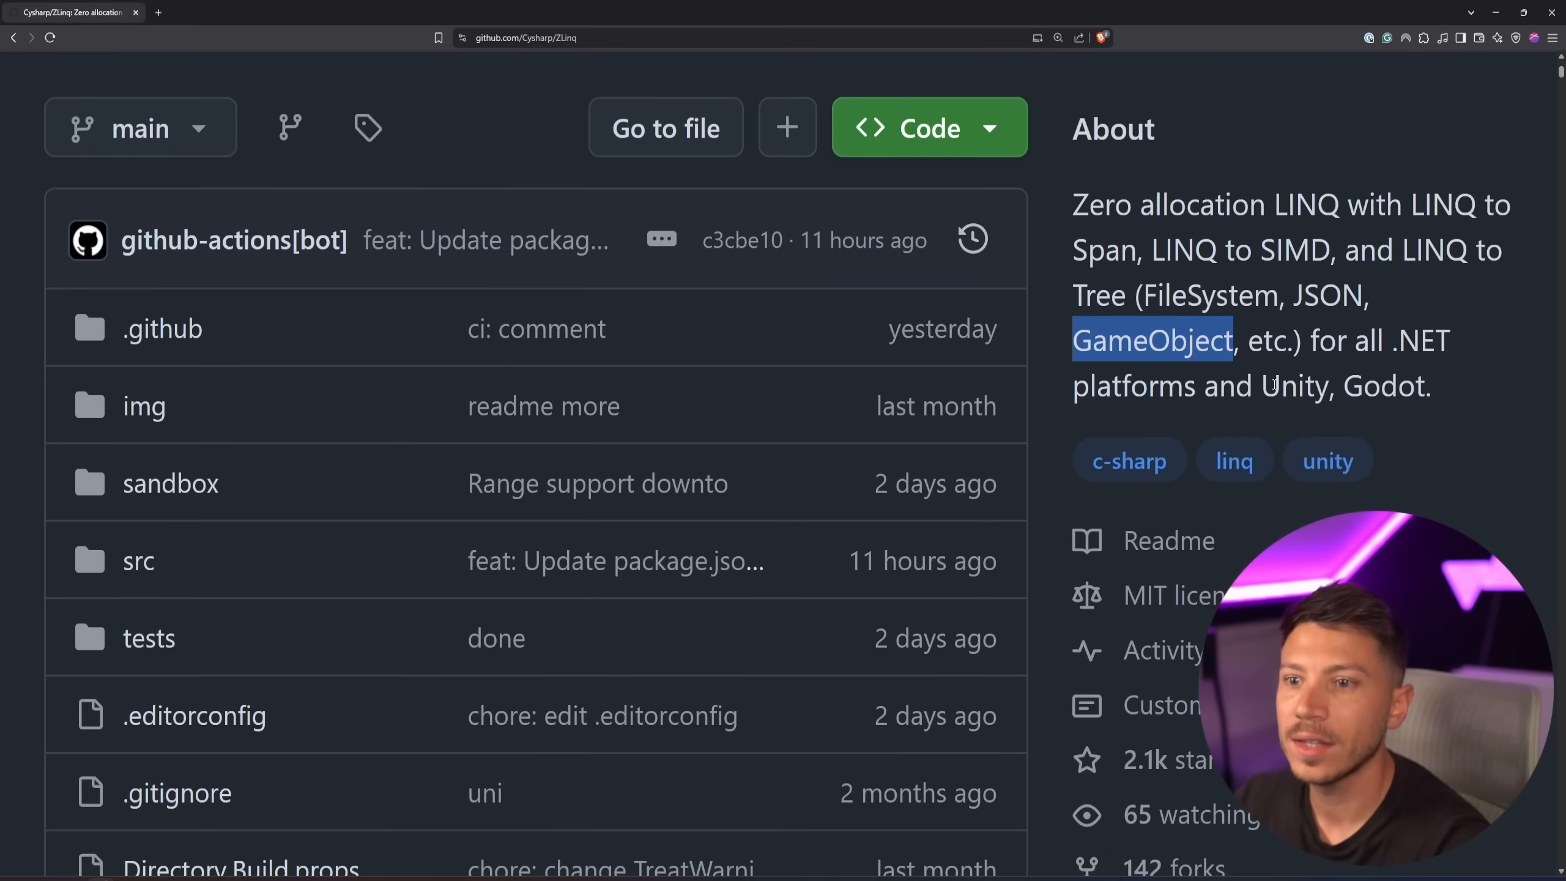
scroll(down, 3)
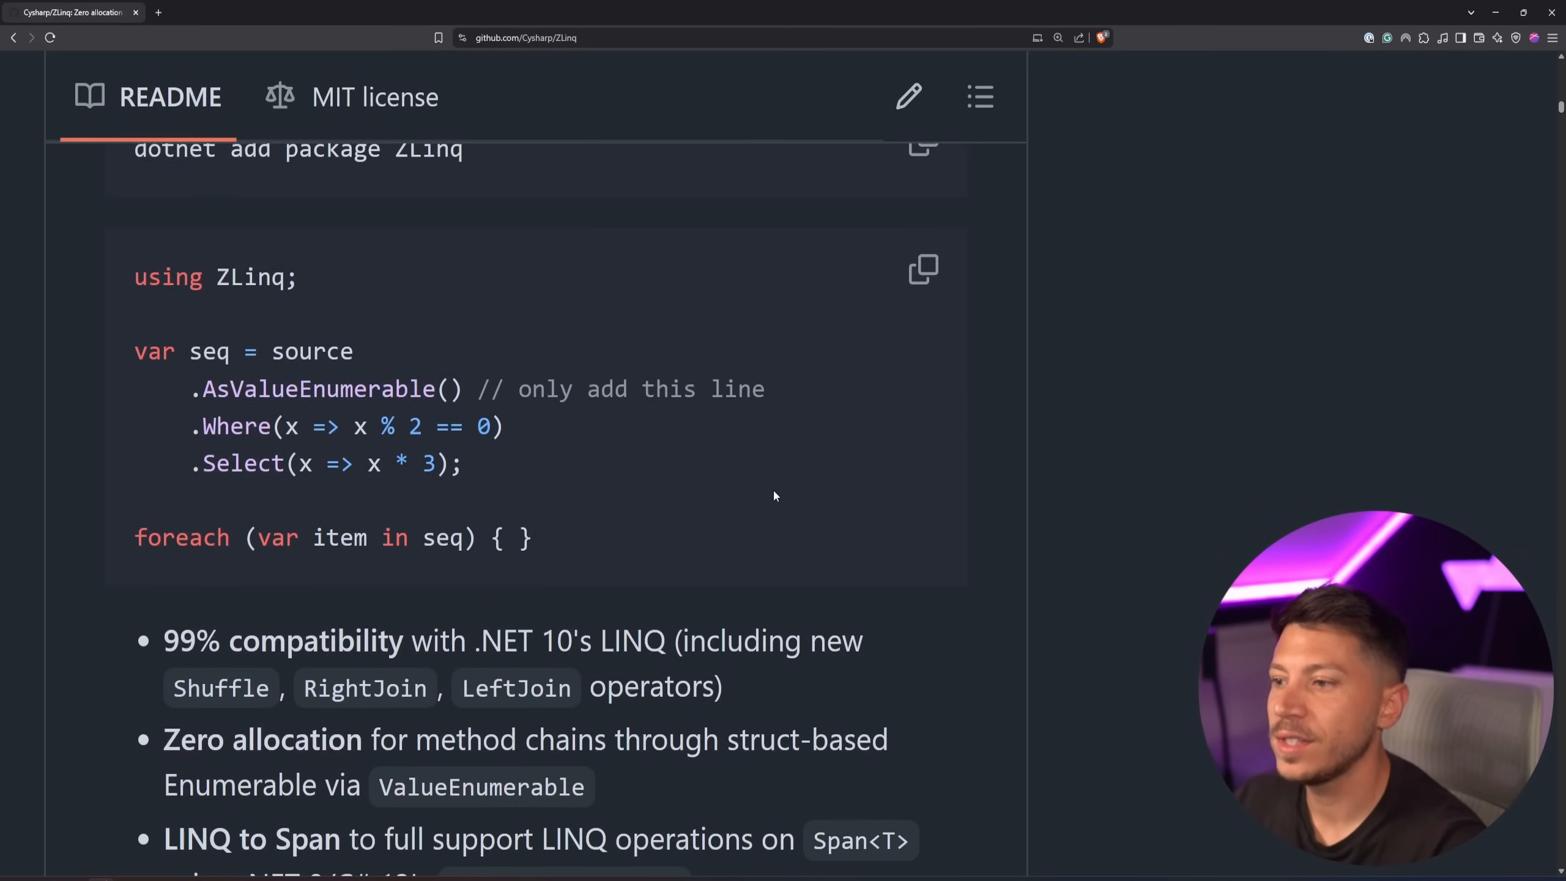
scroll(down, 3)
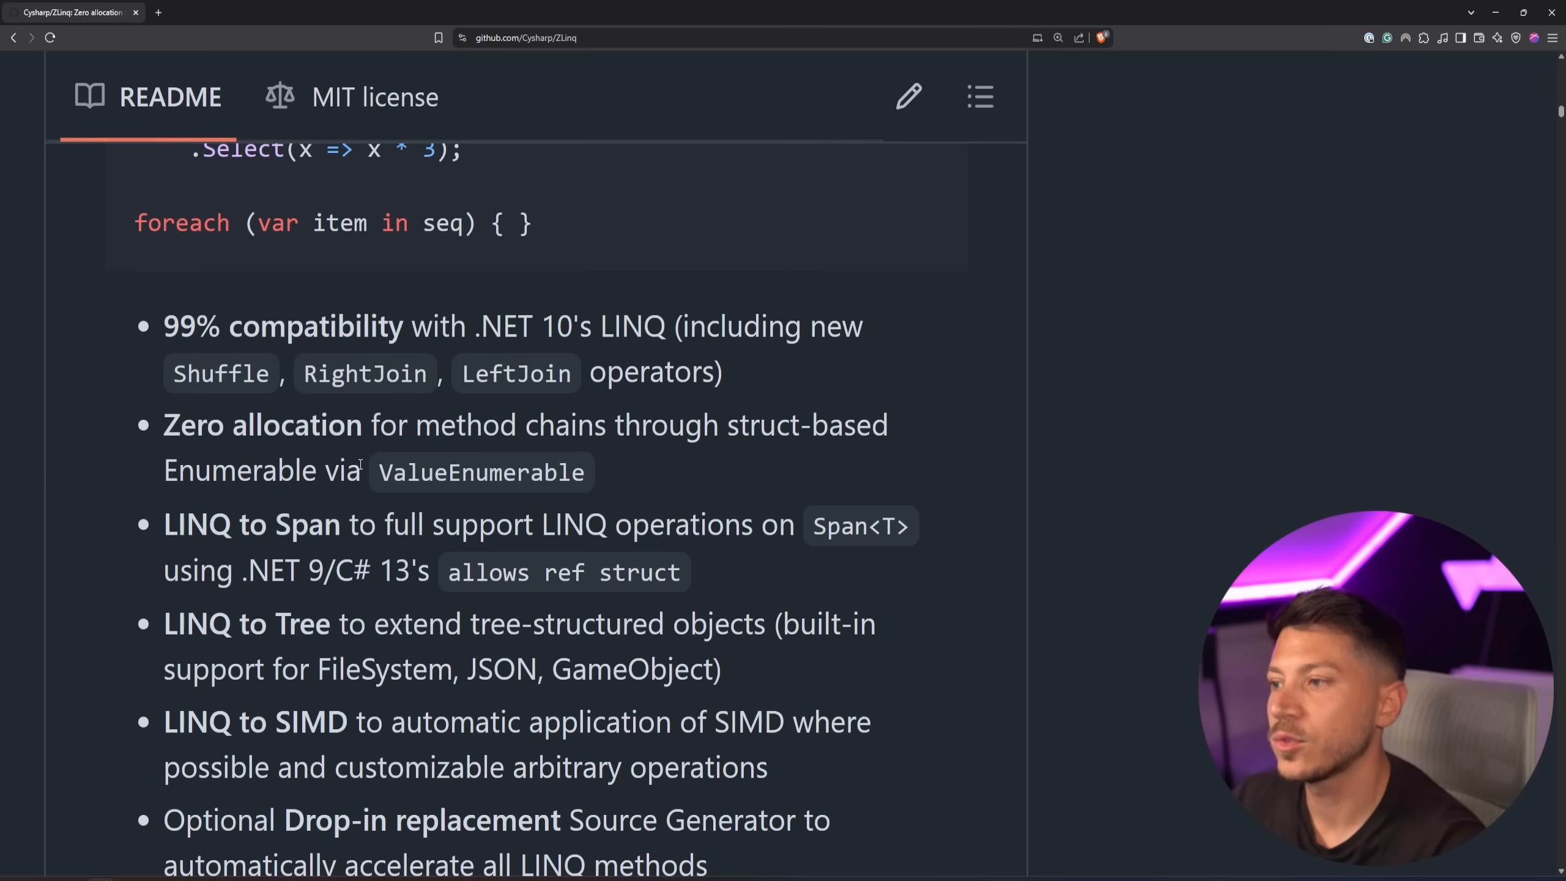
scroll(down, 3)
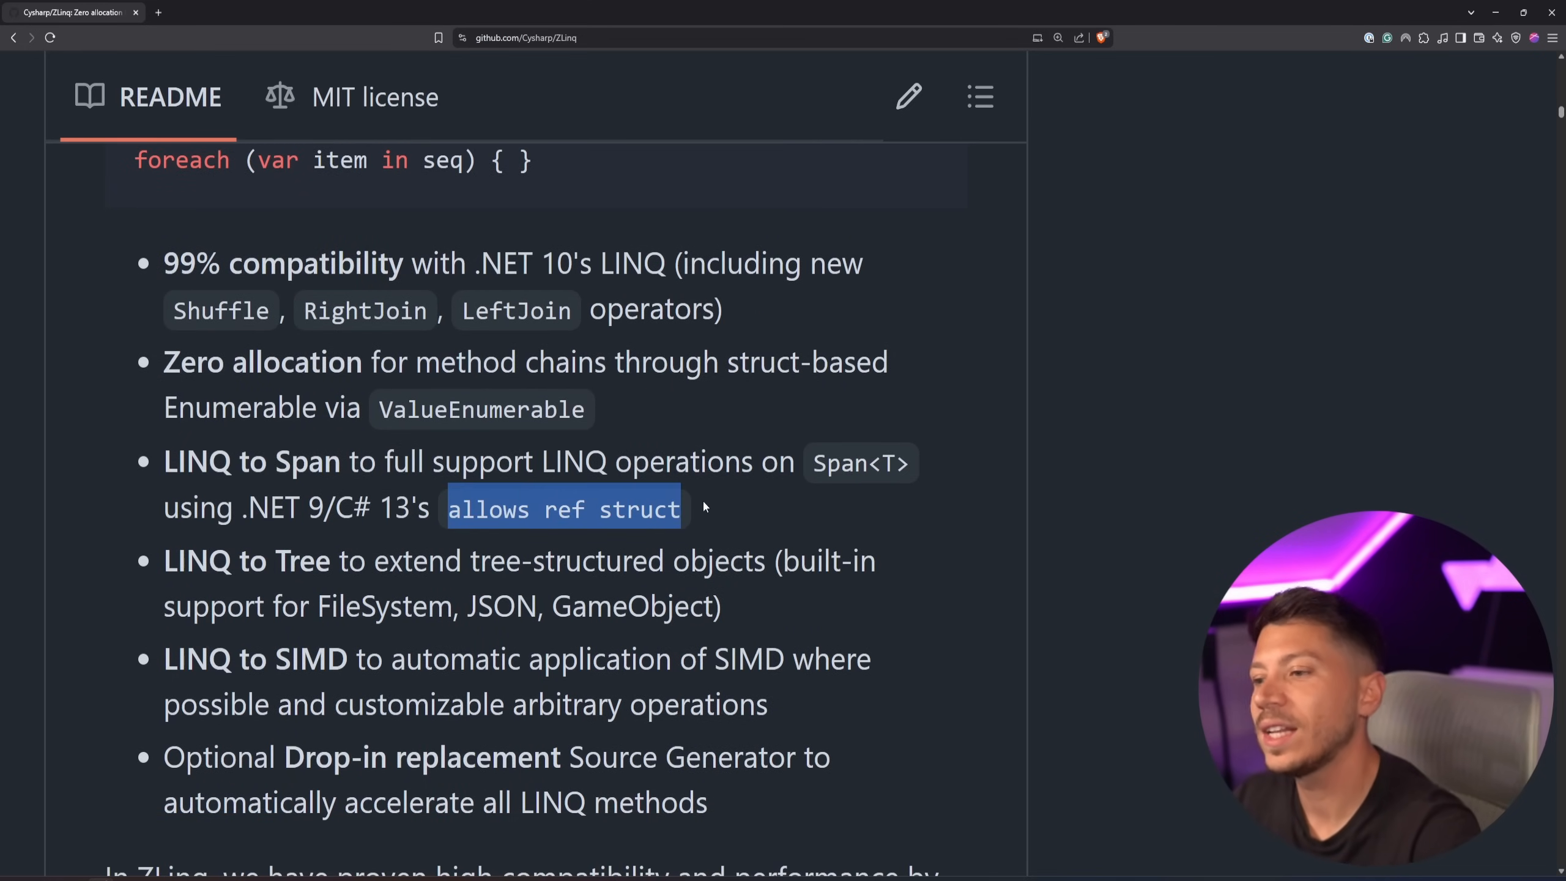
scroll(down, 3)
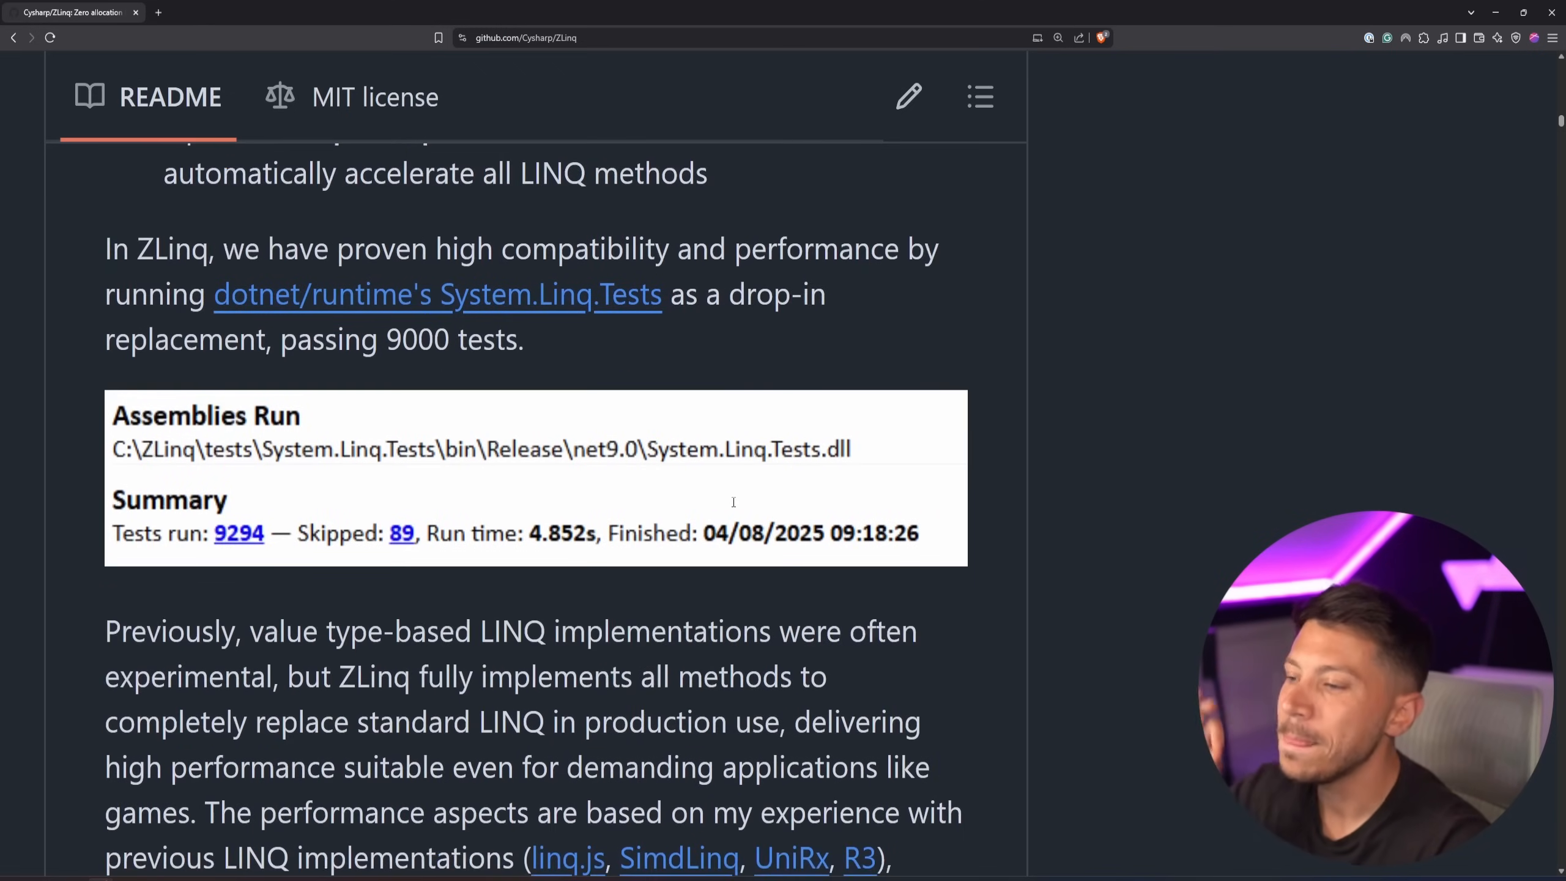
scroll(up, 3)
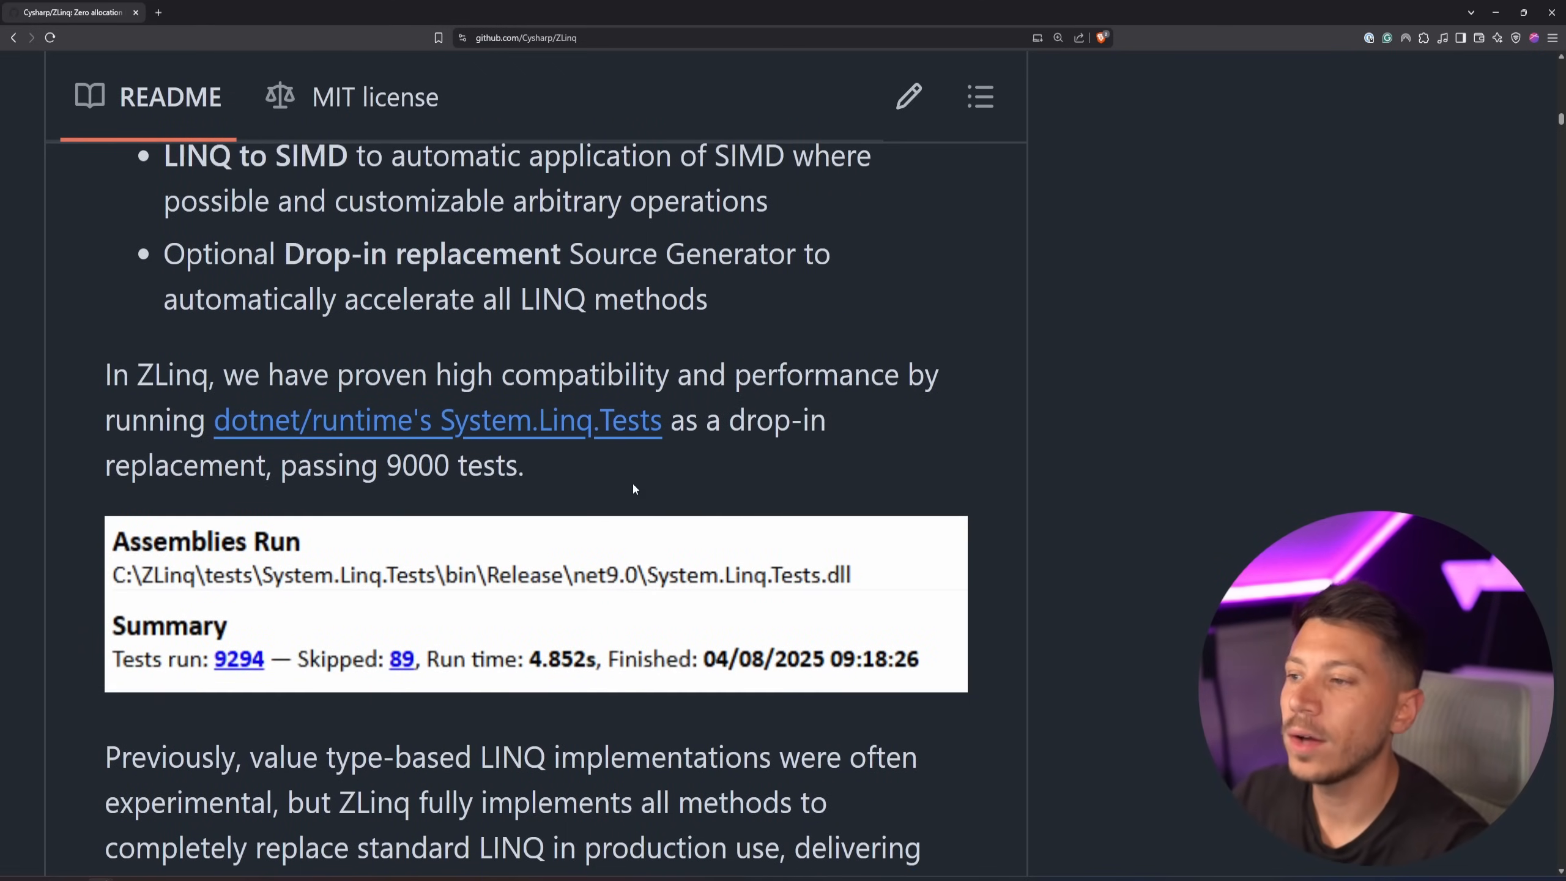
double_click(417, 466)
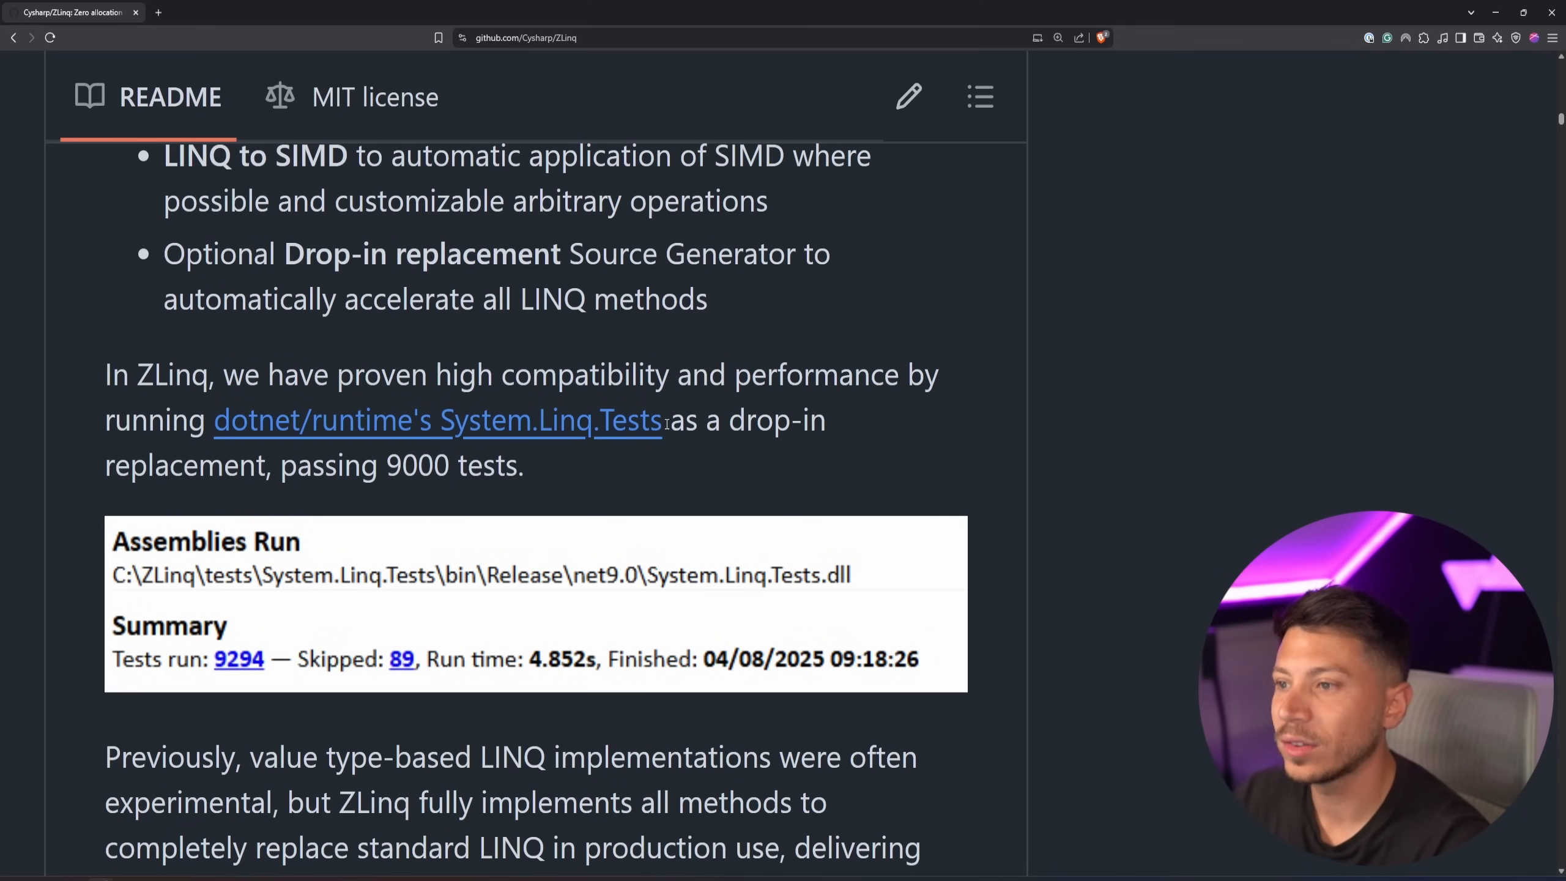
mouse_move(532, 420)
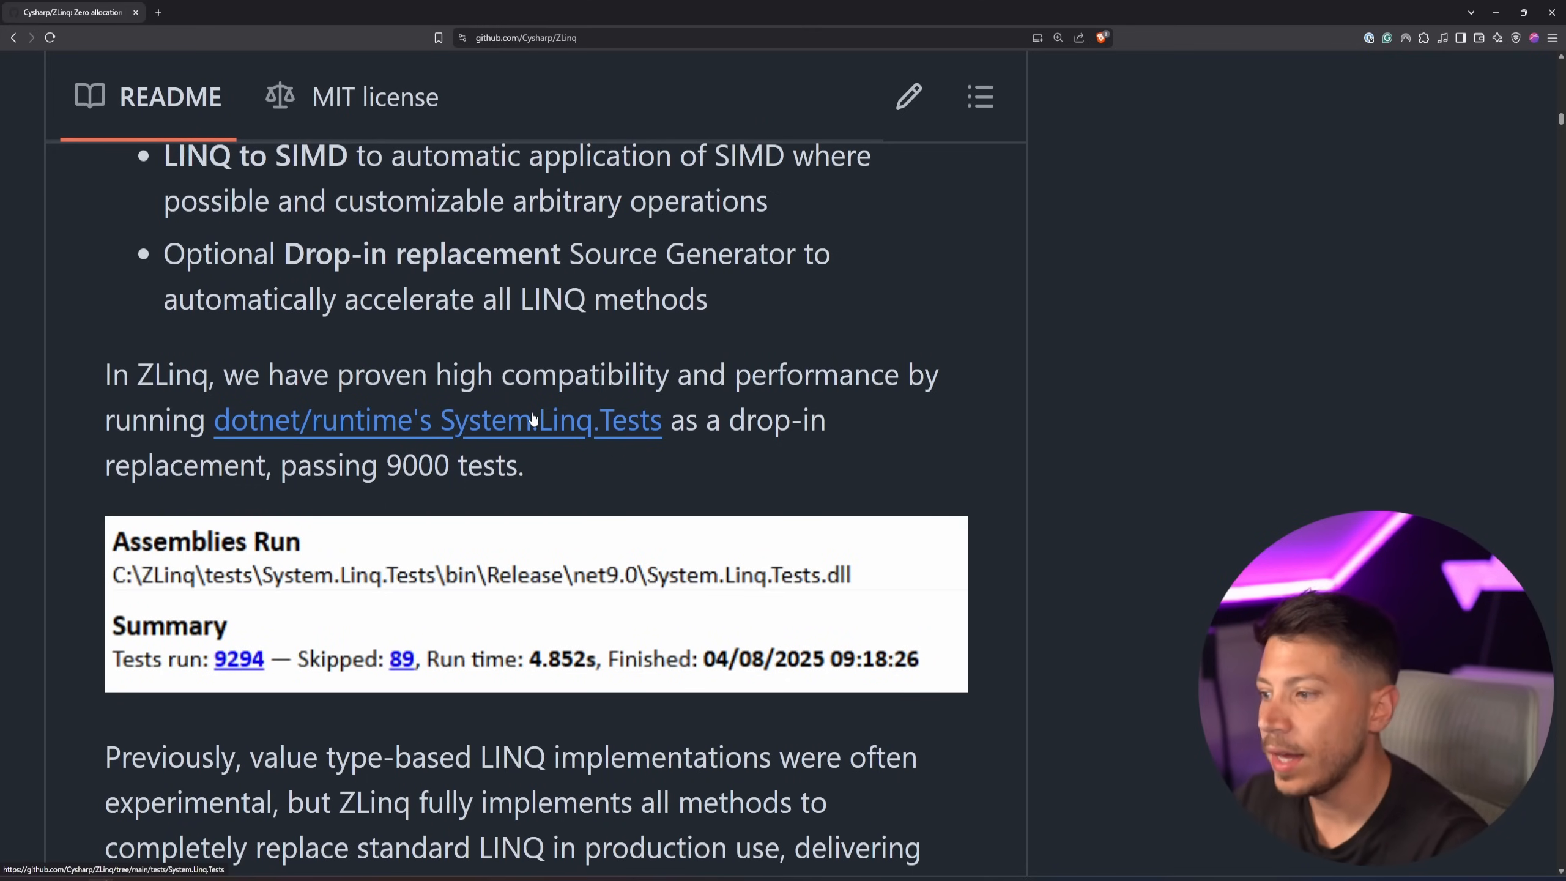
click(554, 420)
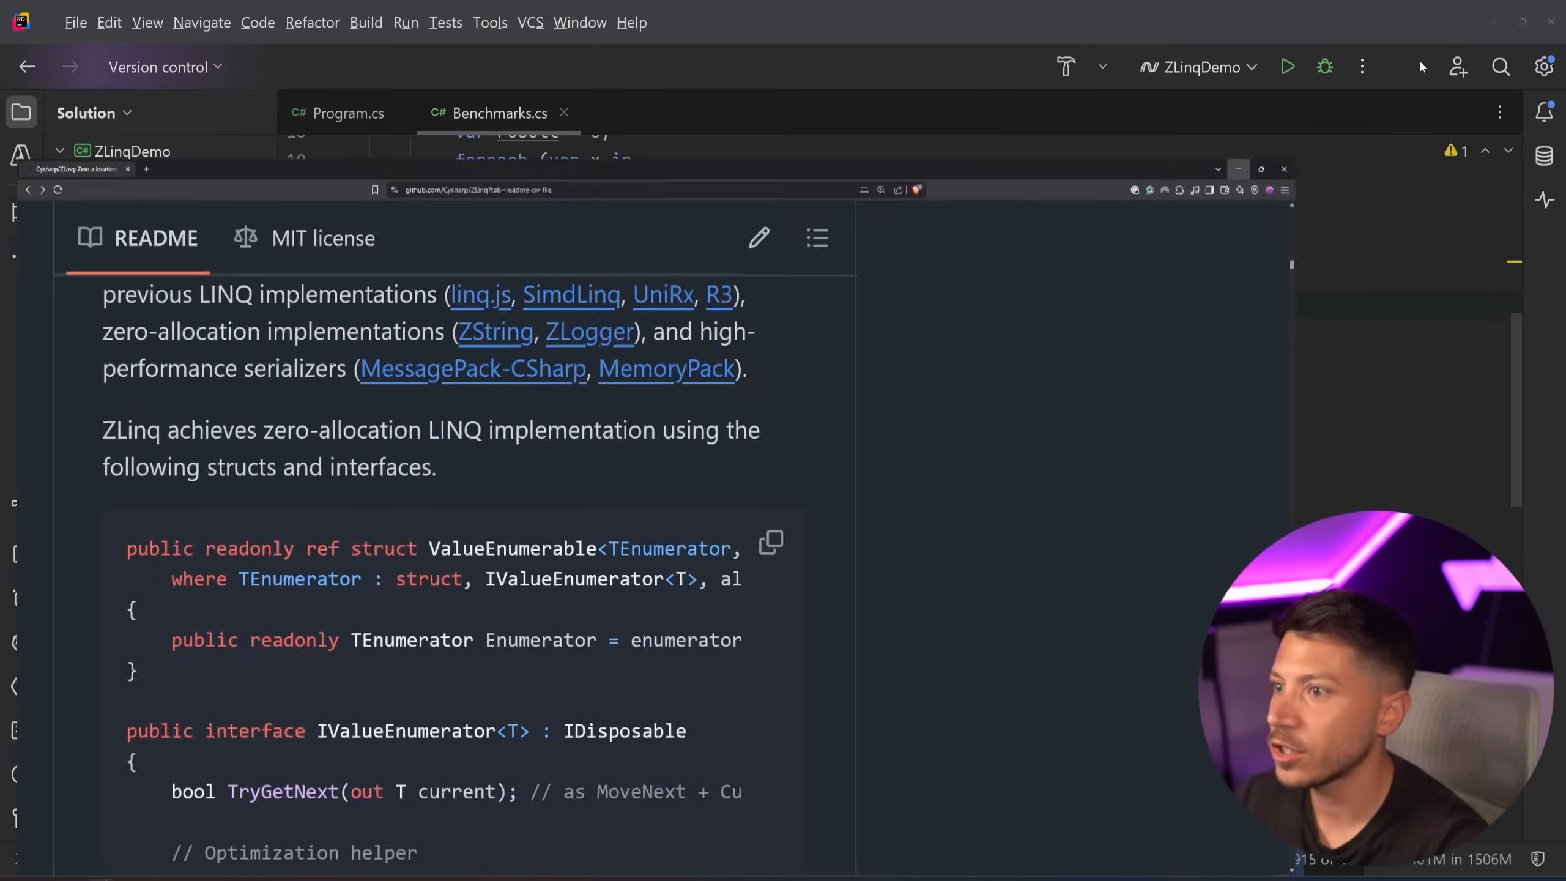
Step: Remove the stray slash and declare Span<int> span = stackalloc int[5] { 1, 2, 3, 4, 5 }
click(1283, 169)
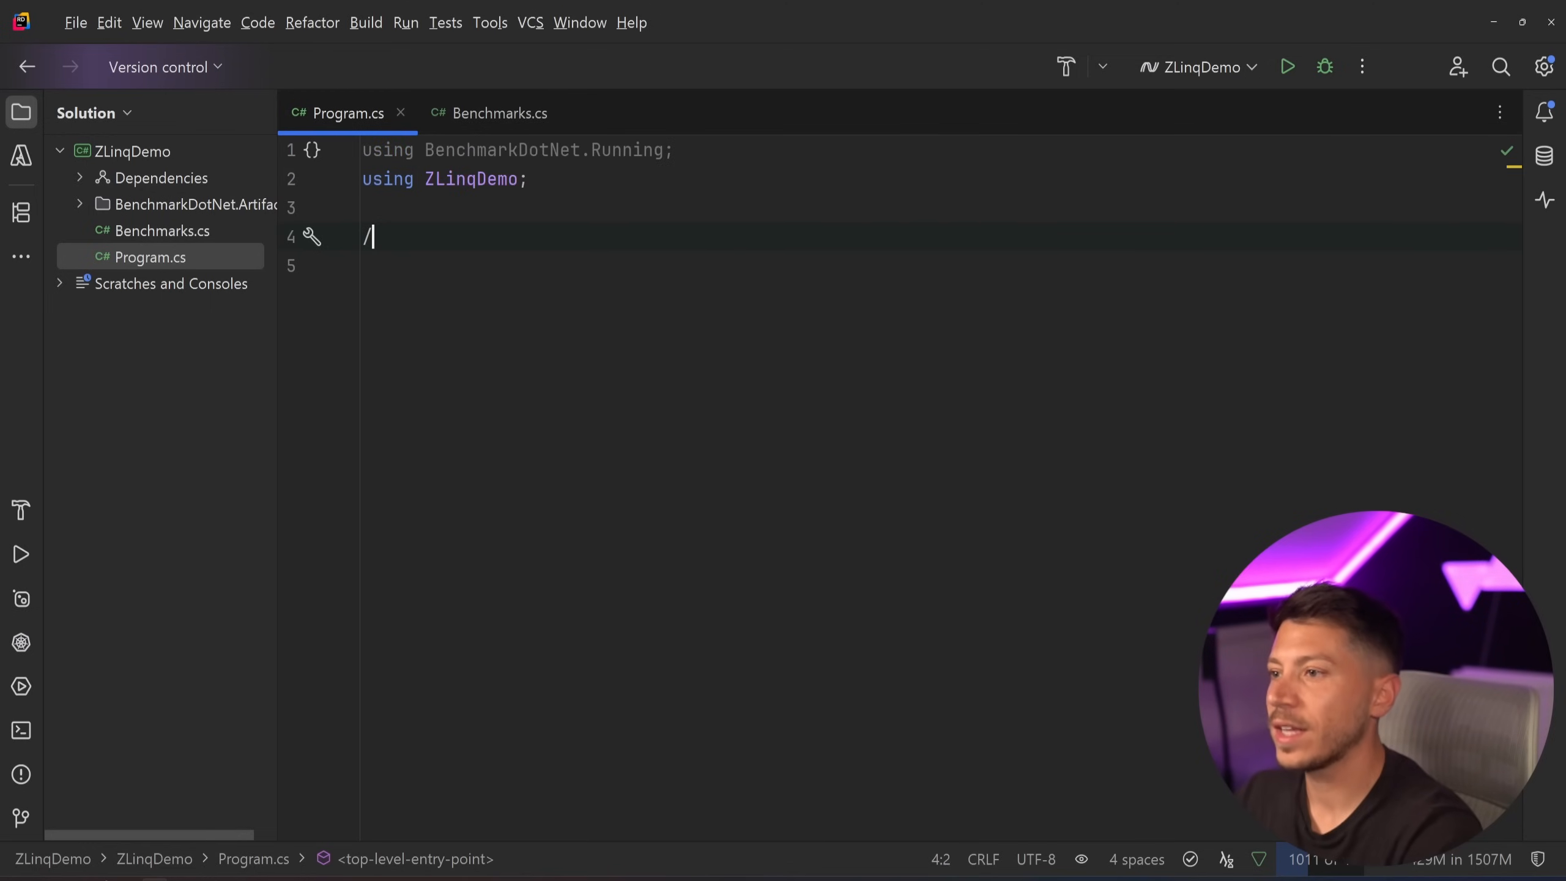
key(Backspace)
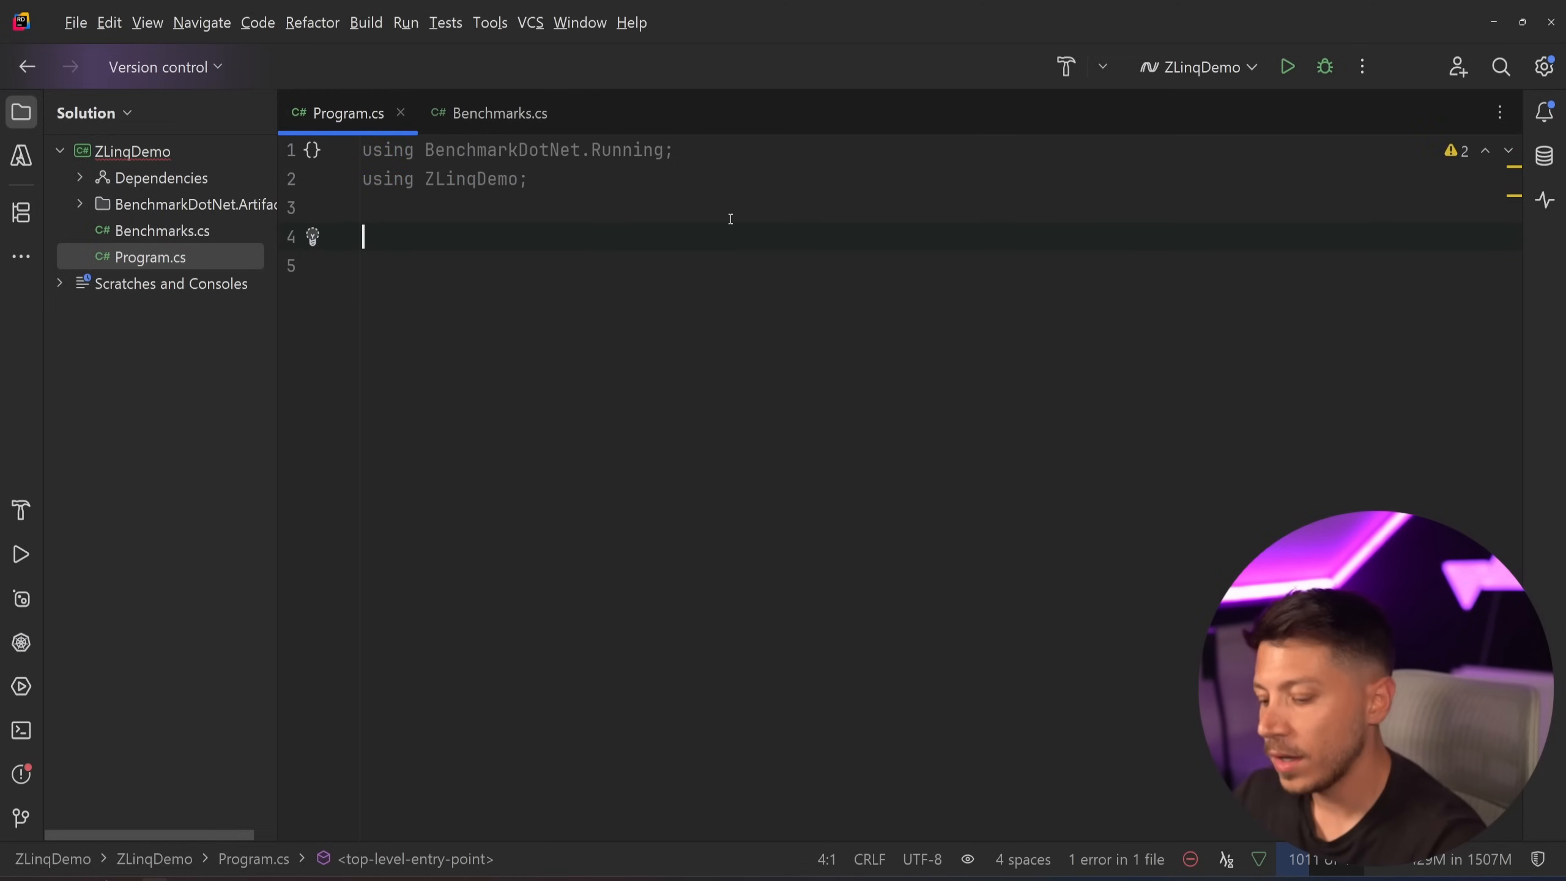
text(Span<int> span = stackalloc int[5] { 1, 2, 3, 4, 5 };)
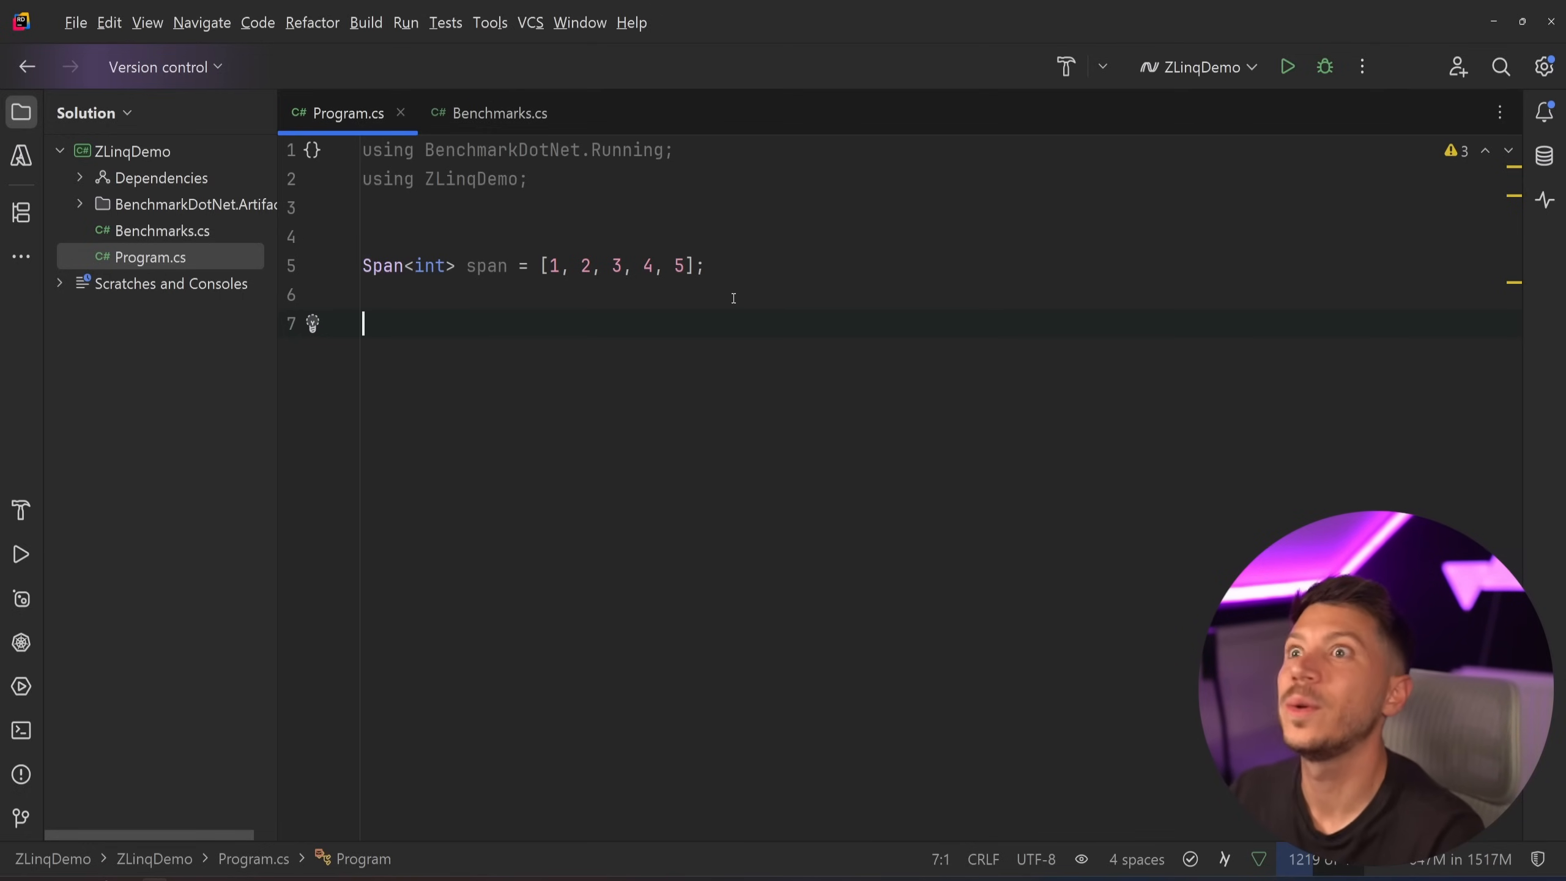
Step: Write span.AsValueEnumerable() with a using ZLinq import, then begin typing .wh
text(span.)
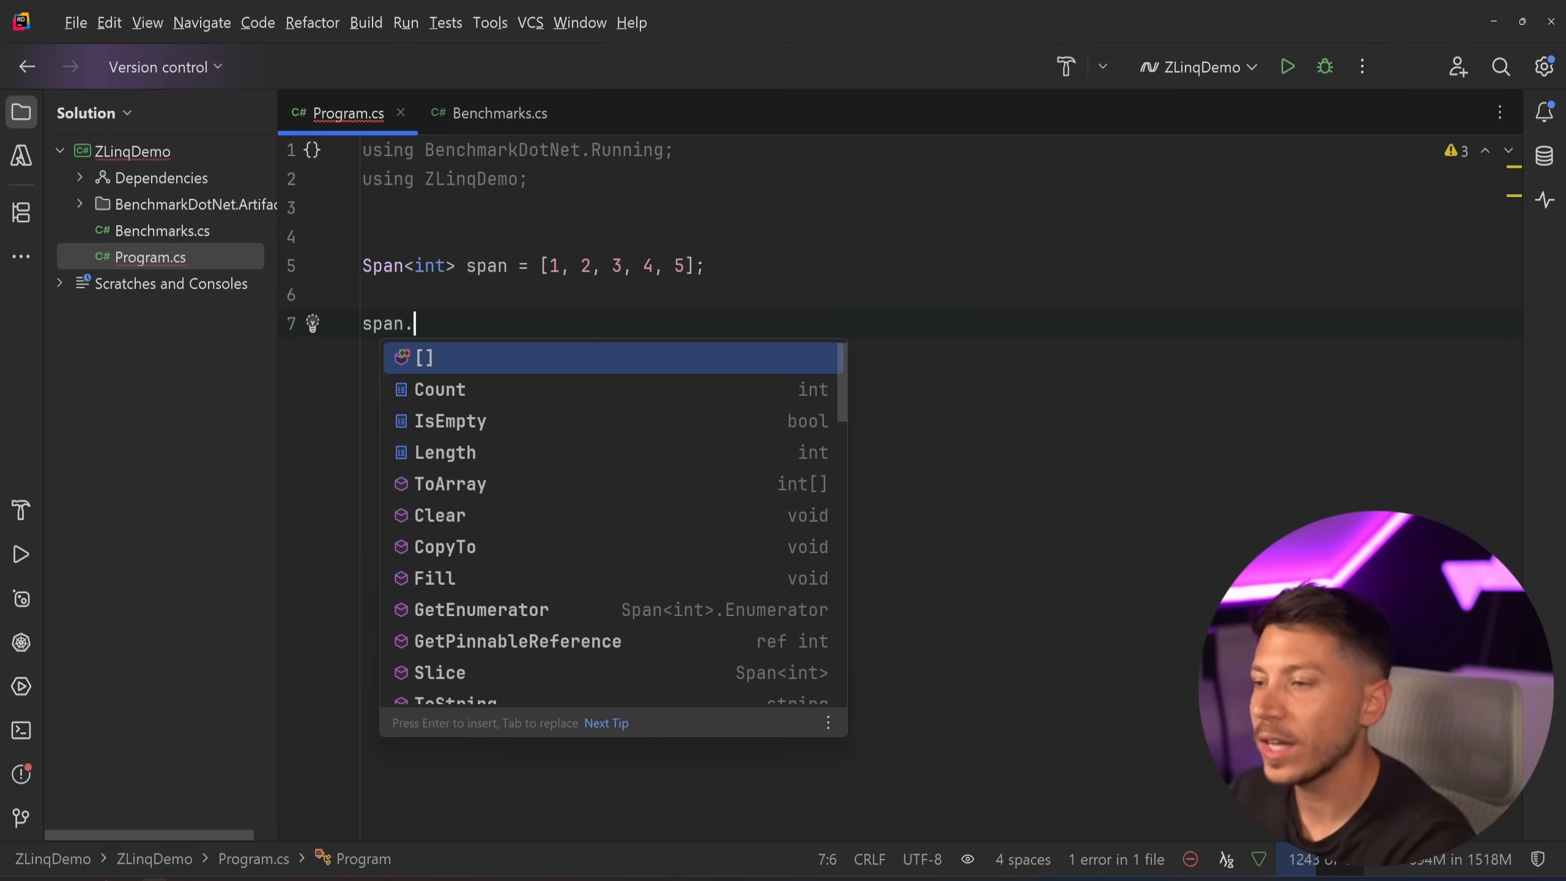
key(Escape)
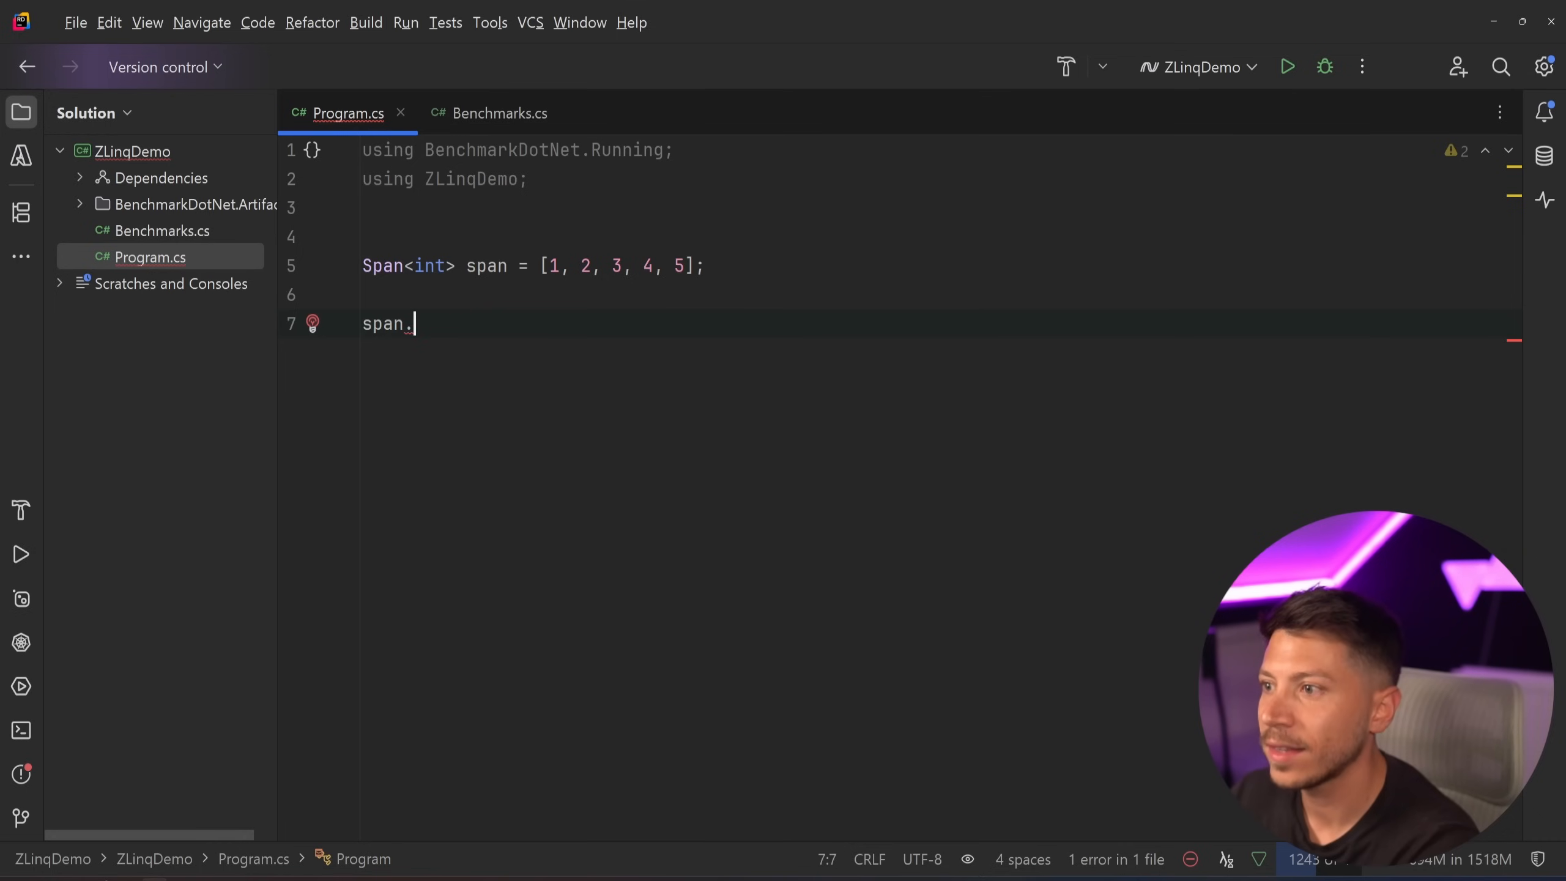
text(Enum)
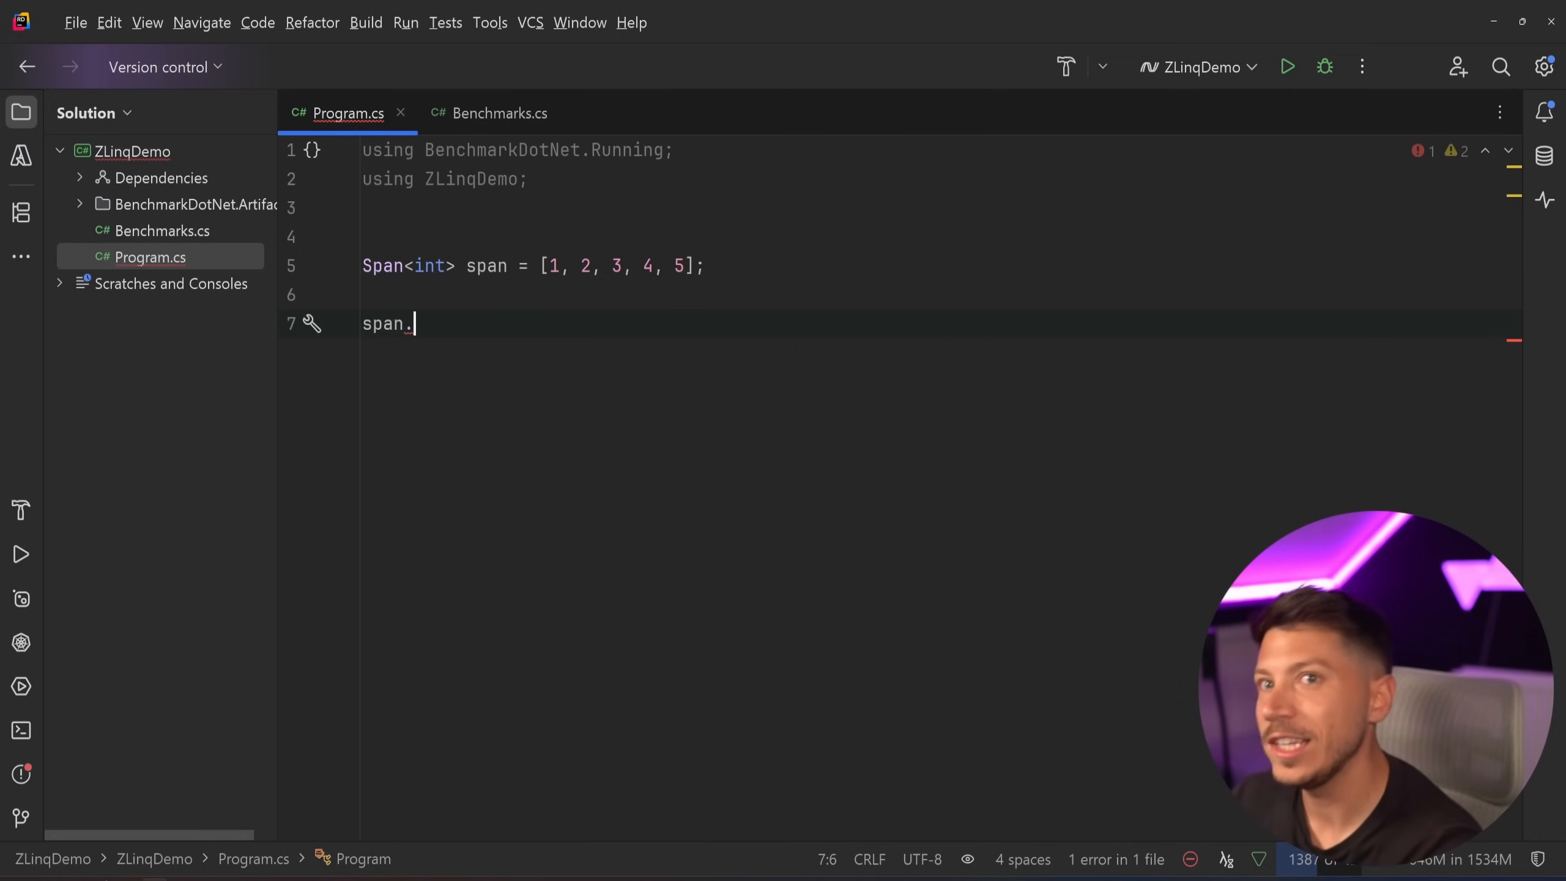
text(Where)
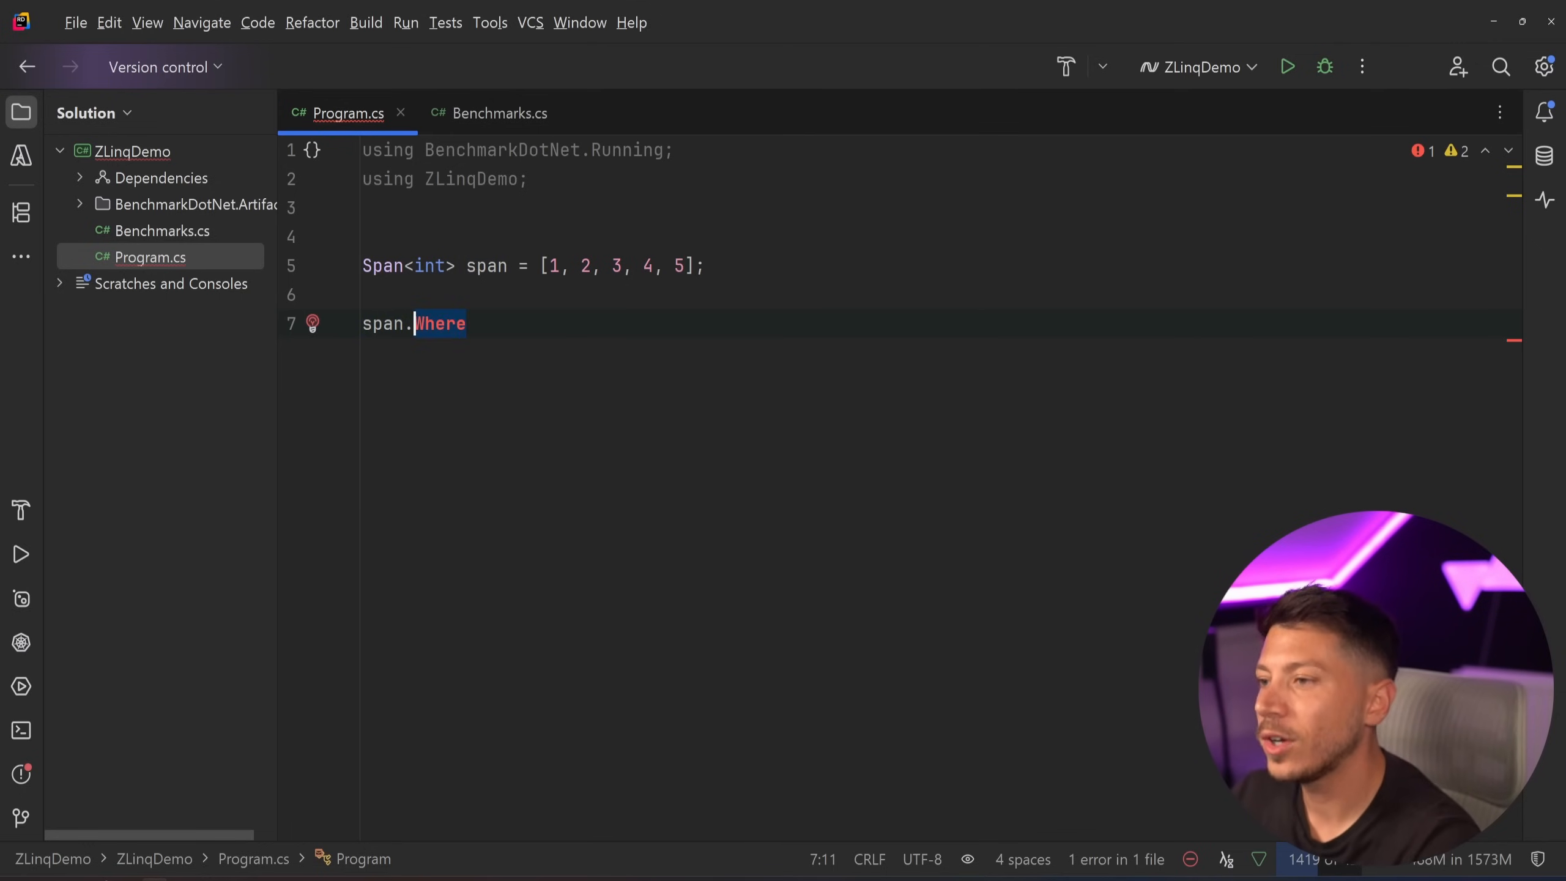
key(Backspace)
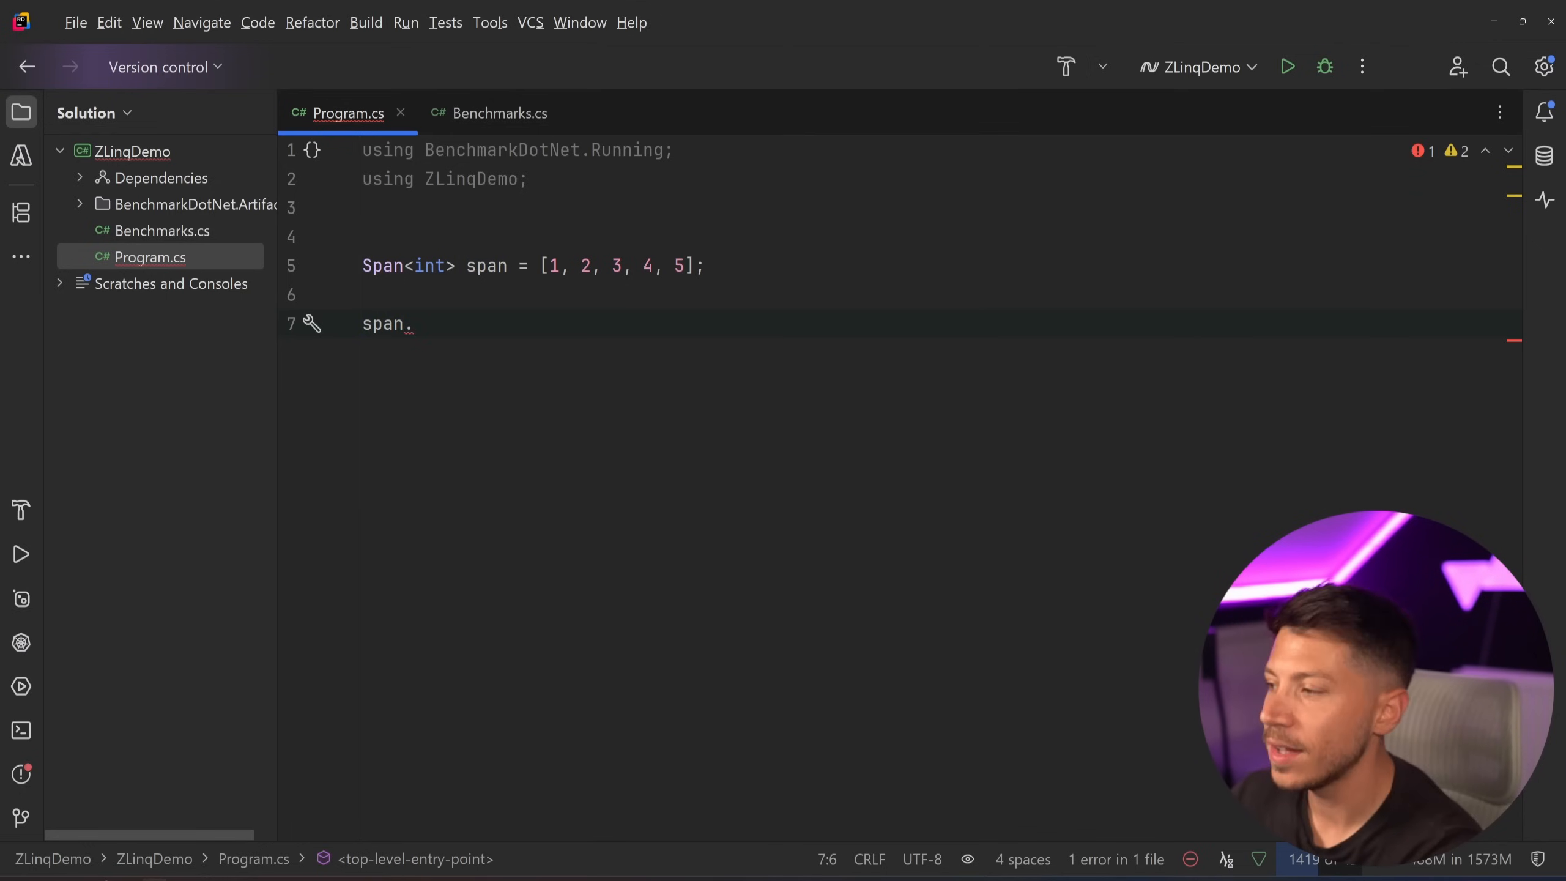
text(As)
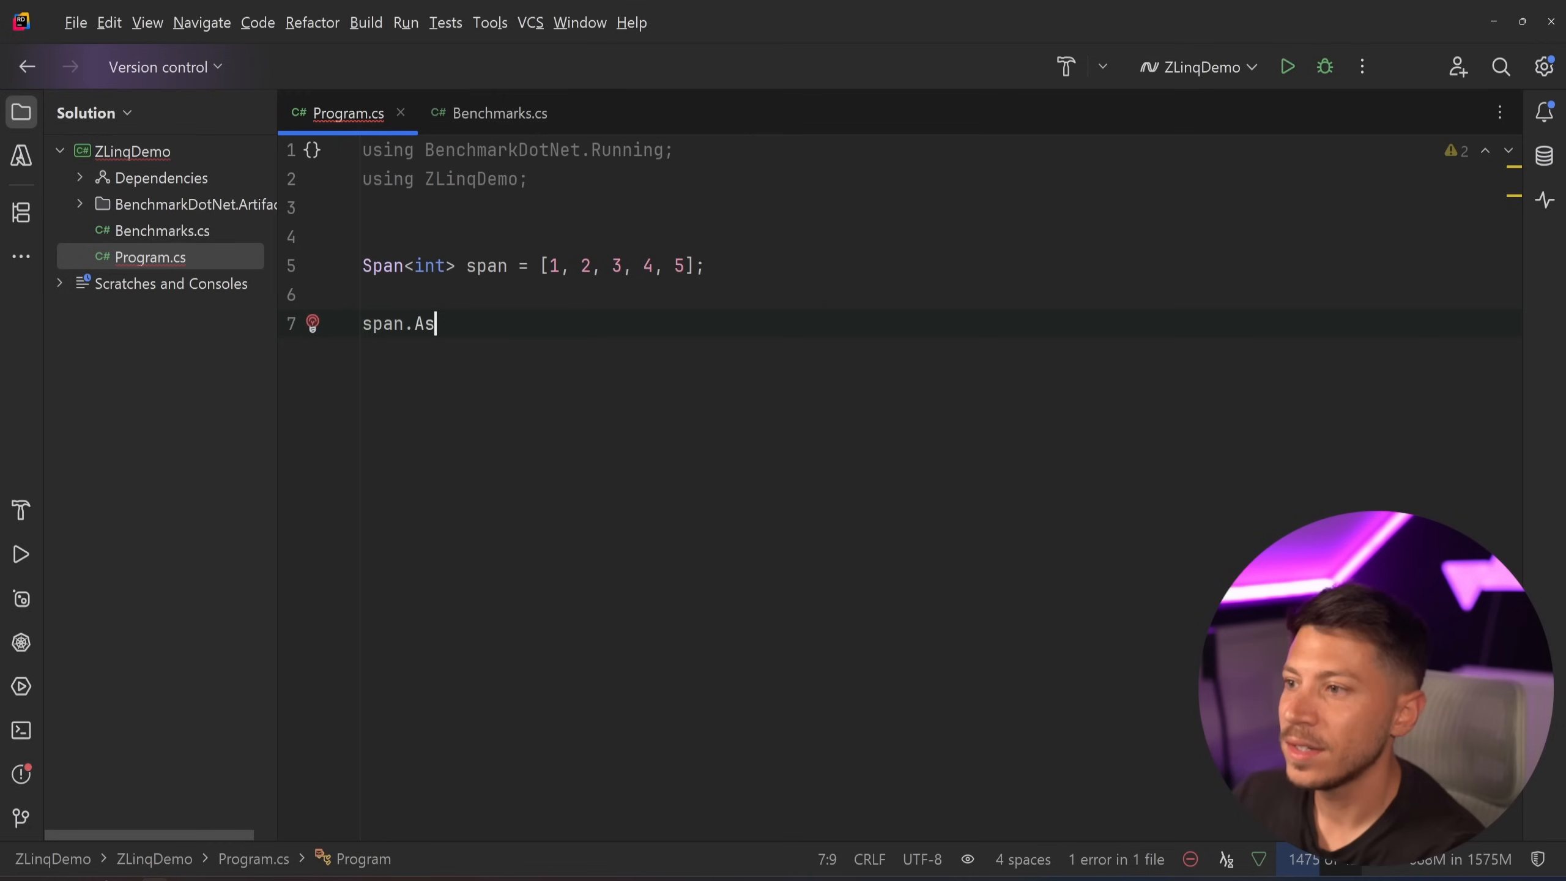
text(ValueEnumerable())
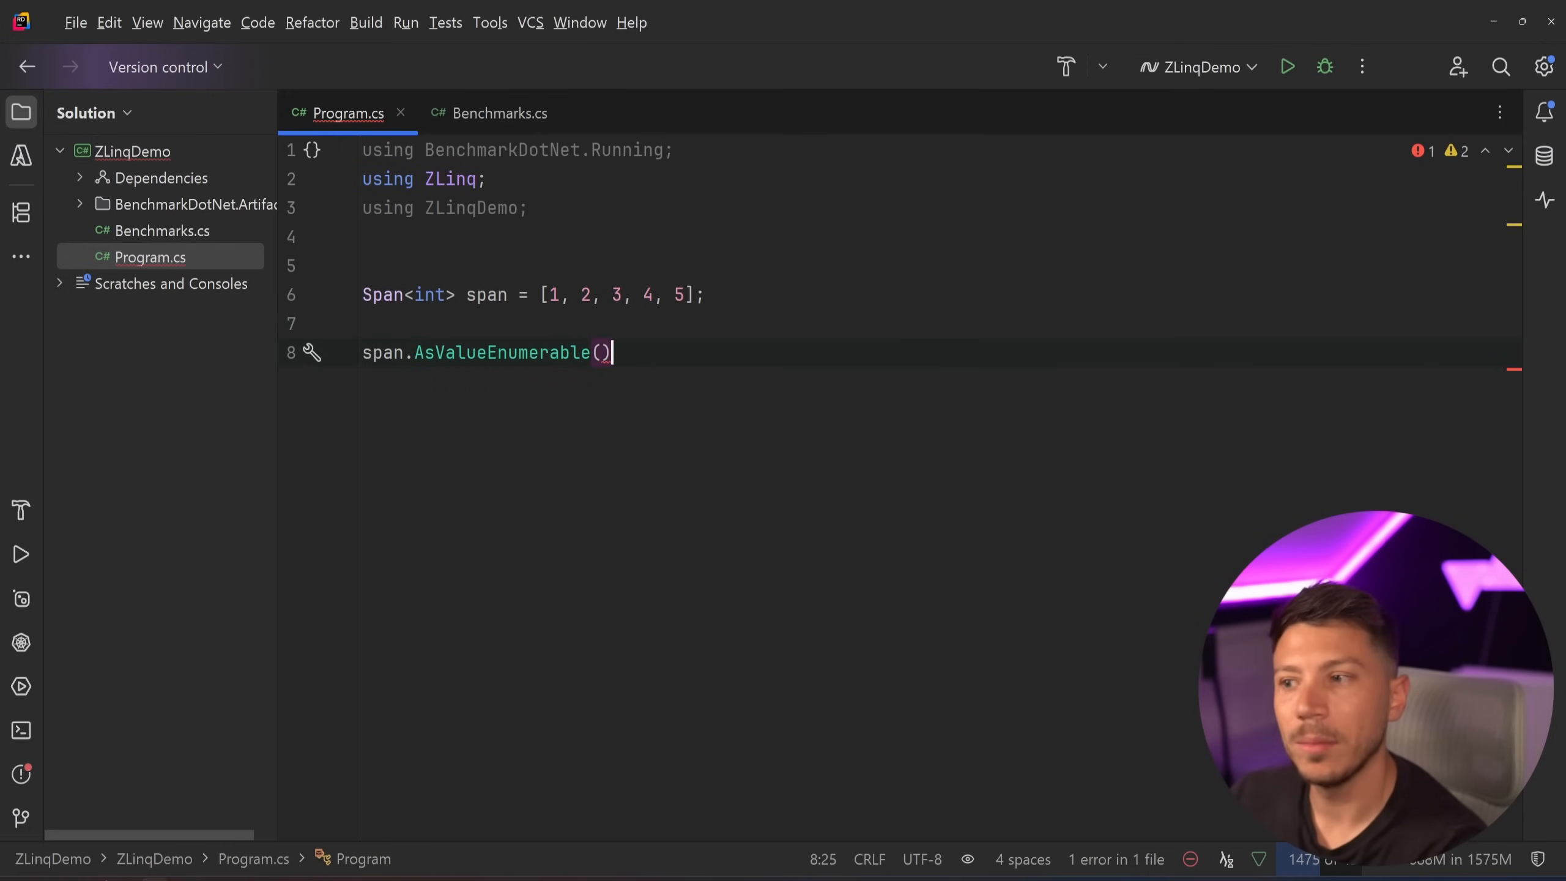
text(.wh)
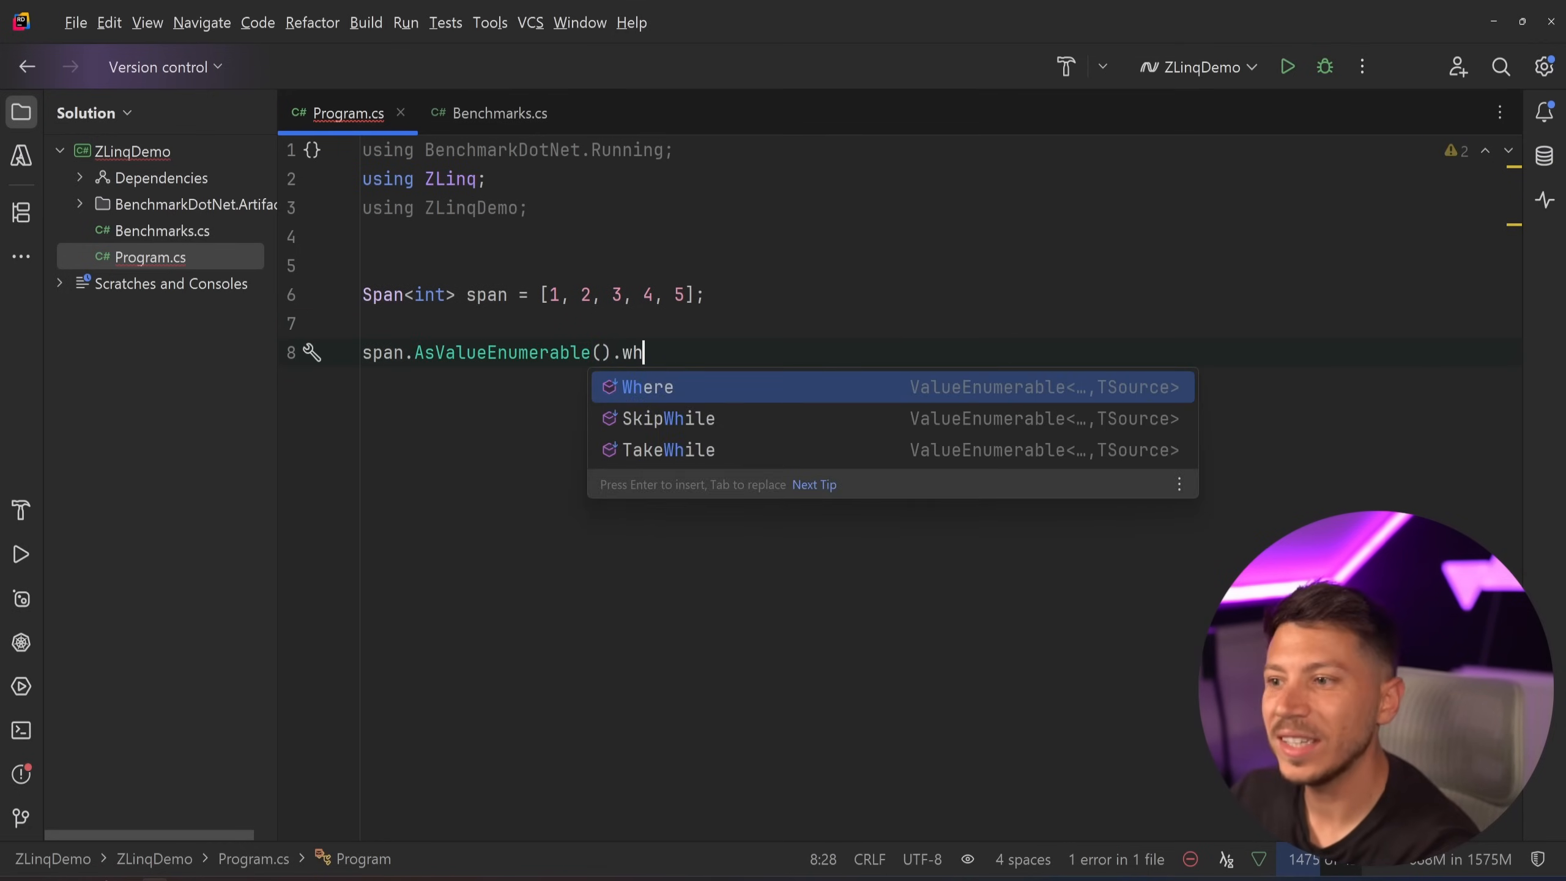
Step: Erase 'wh' and scroll the completion list of ZLinq operators for the span
key(Backspace)
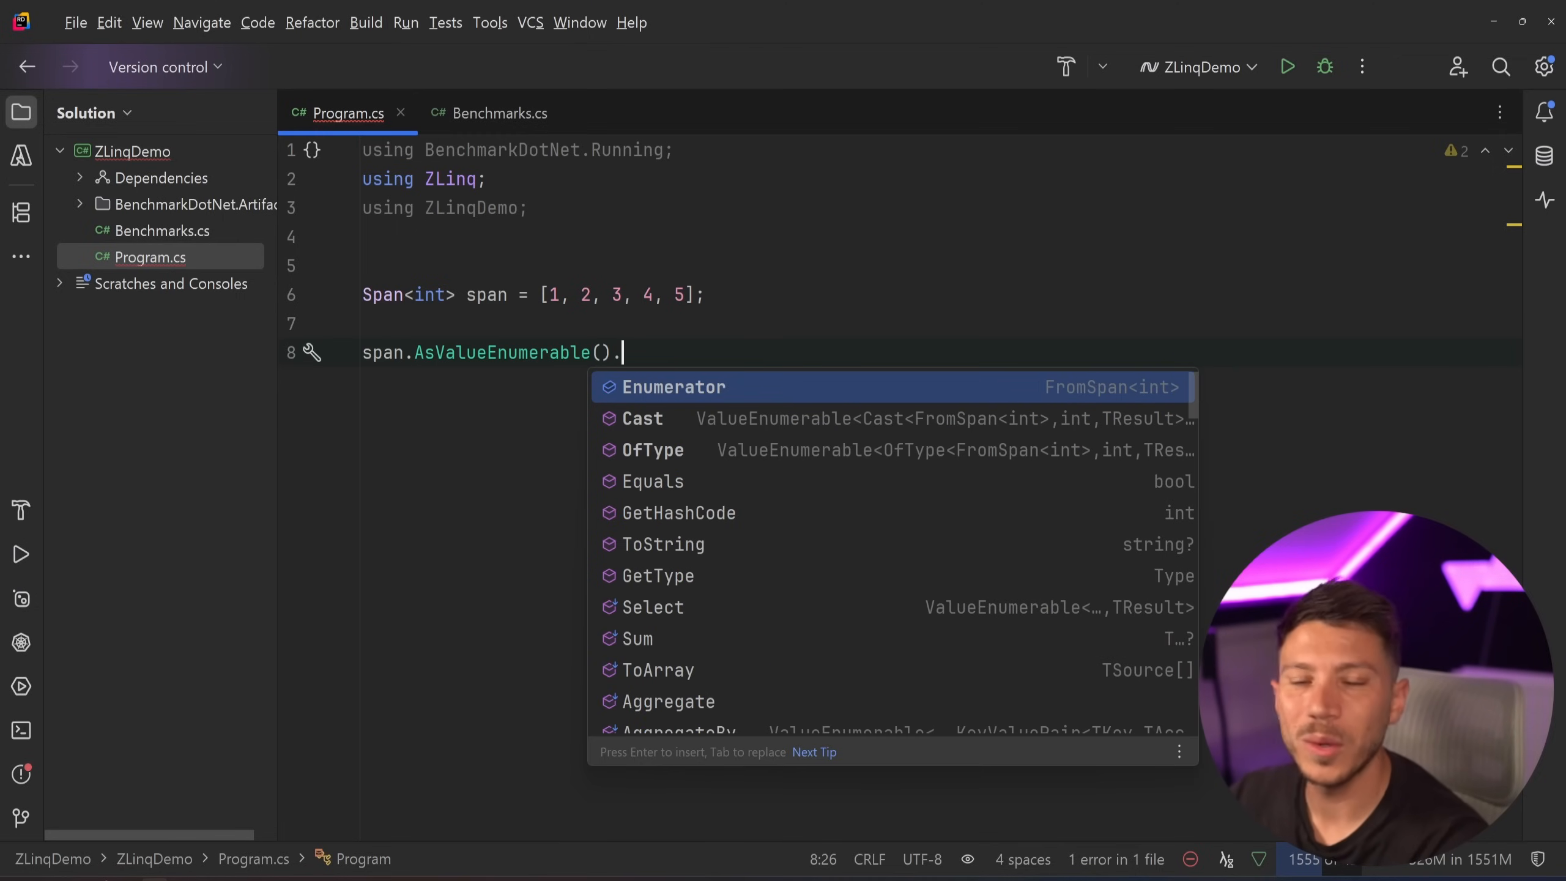
mouse_move(675, 386)
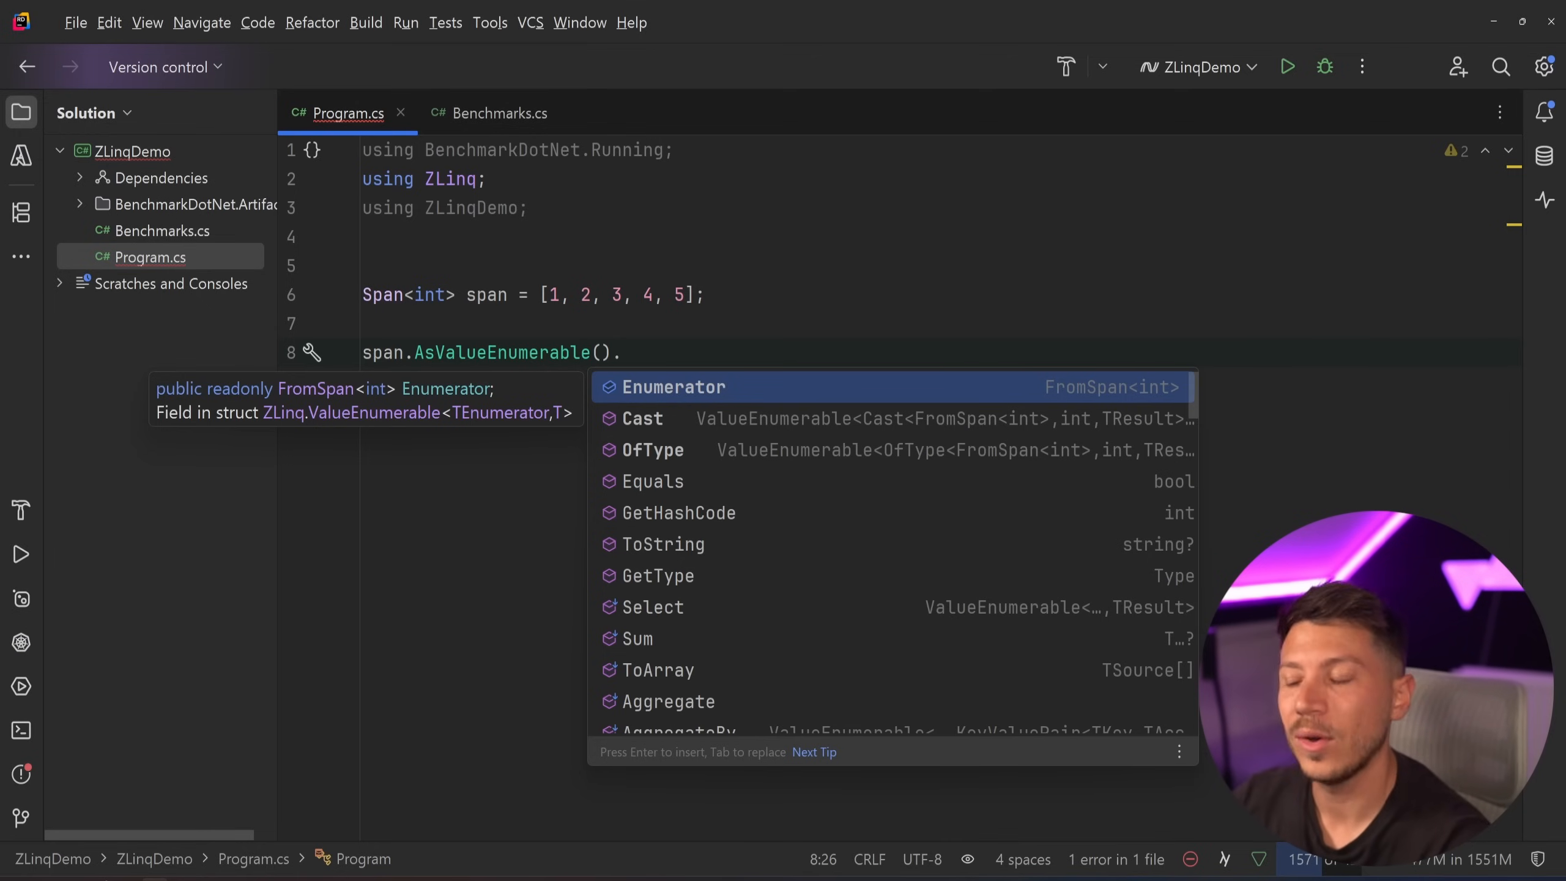
scroll(down, 3)
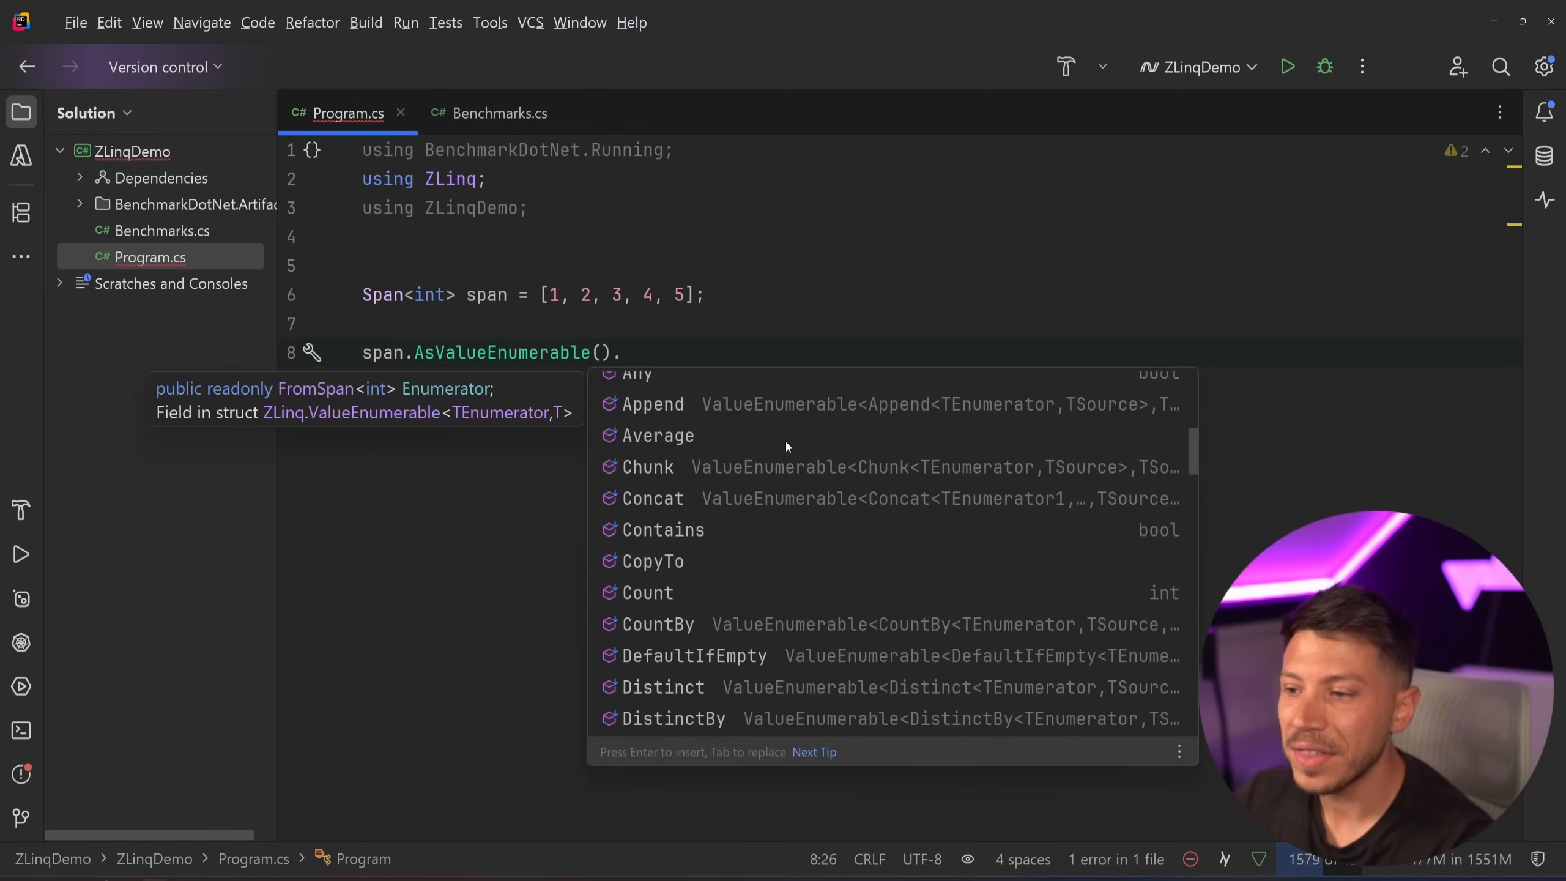
scroll(down, 3)
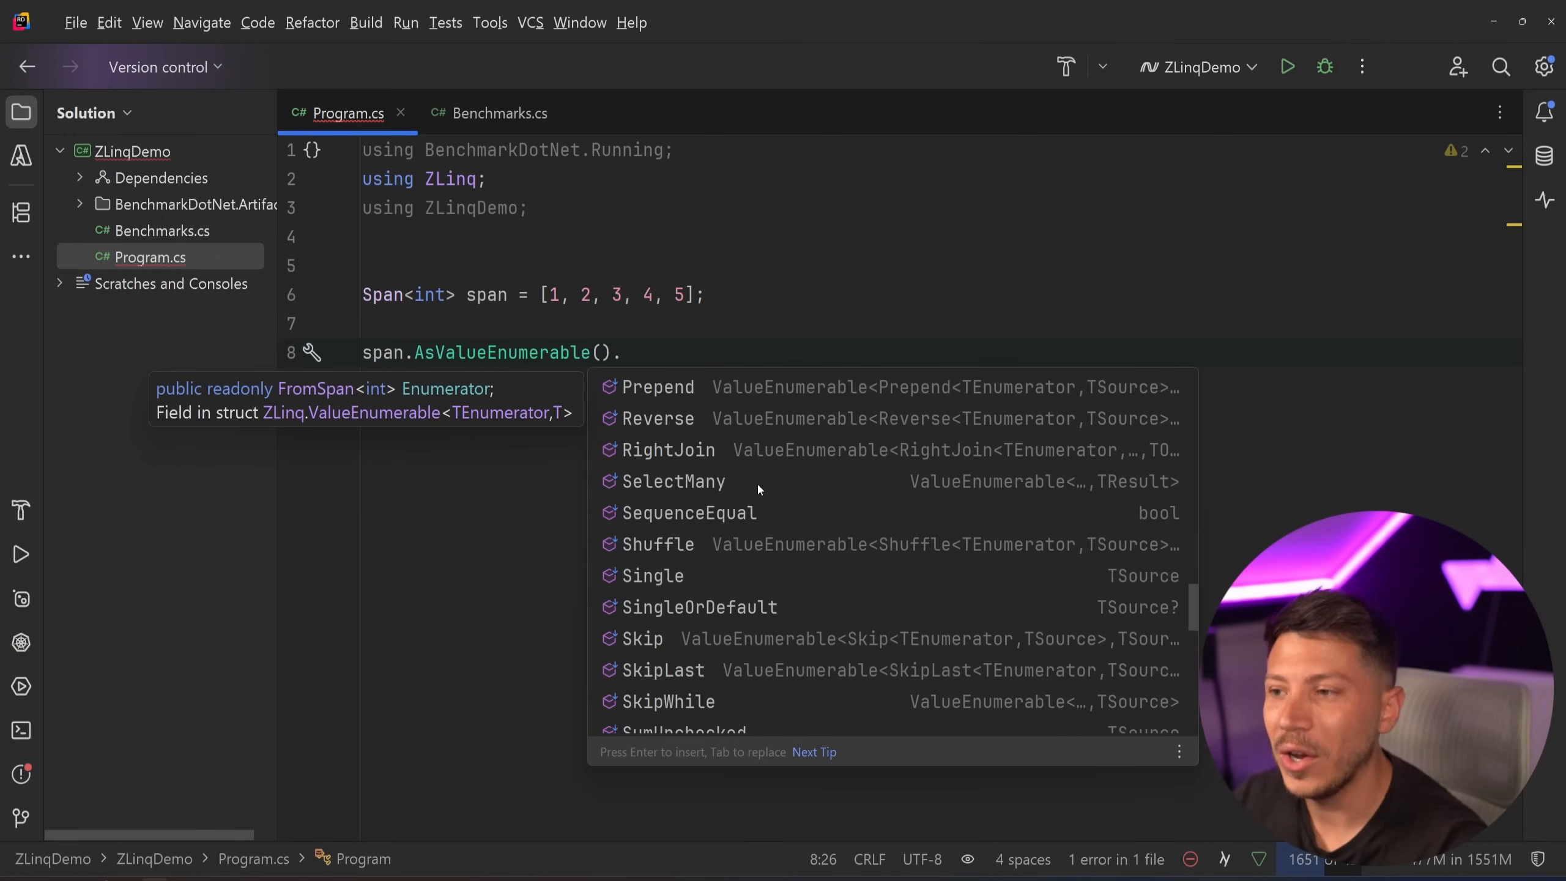
mouse_move(712, 468)
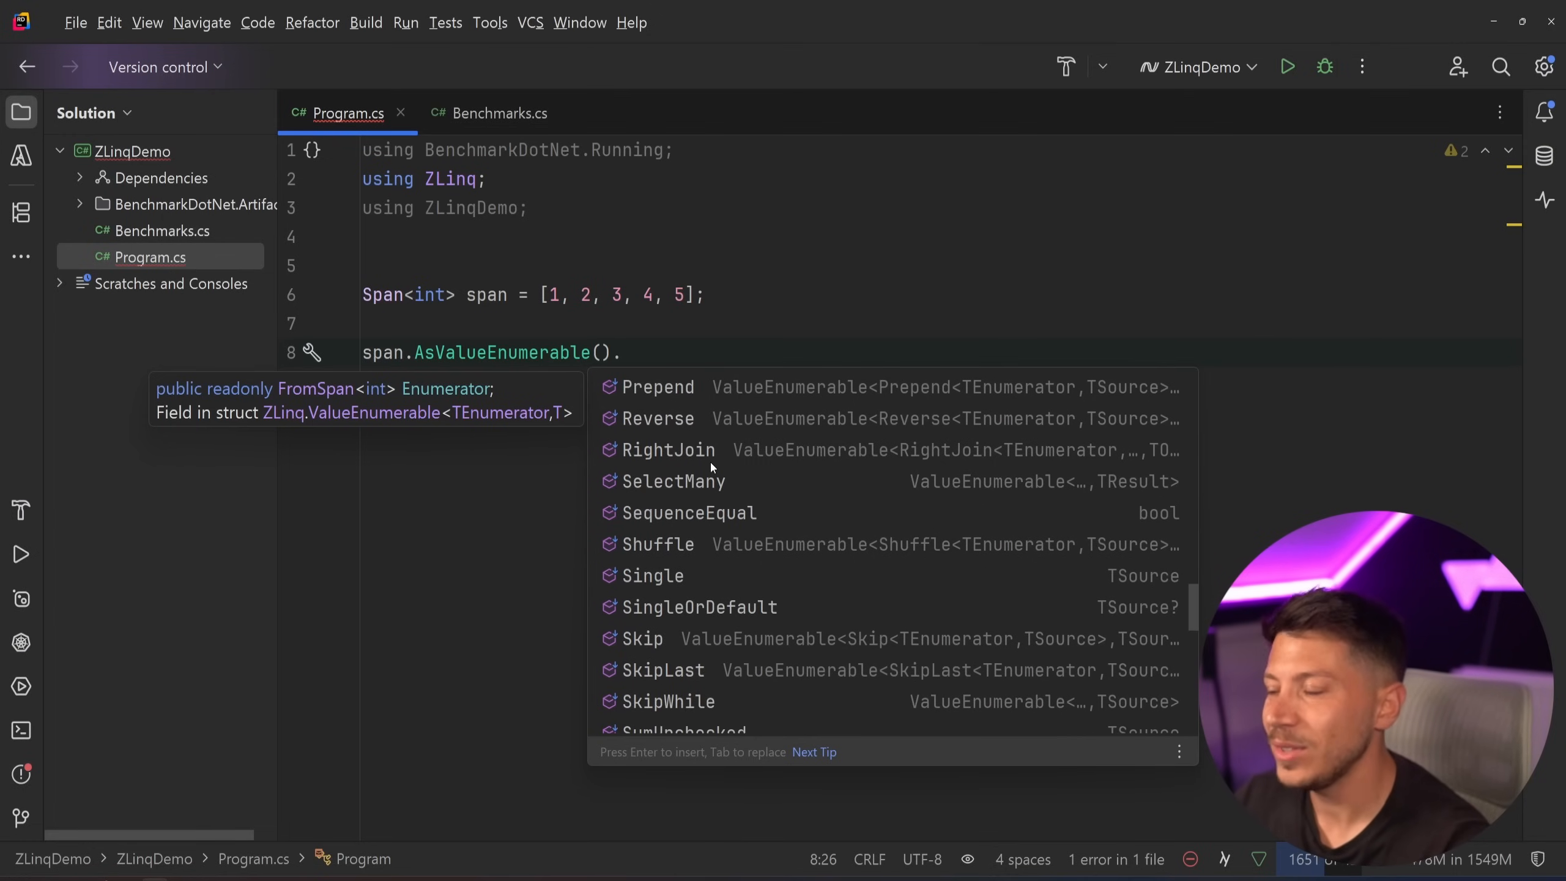